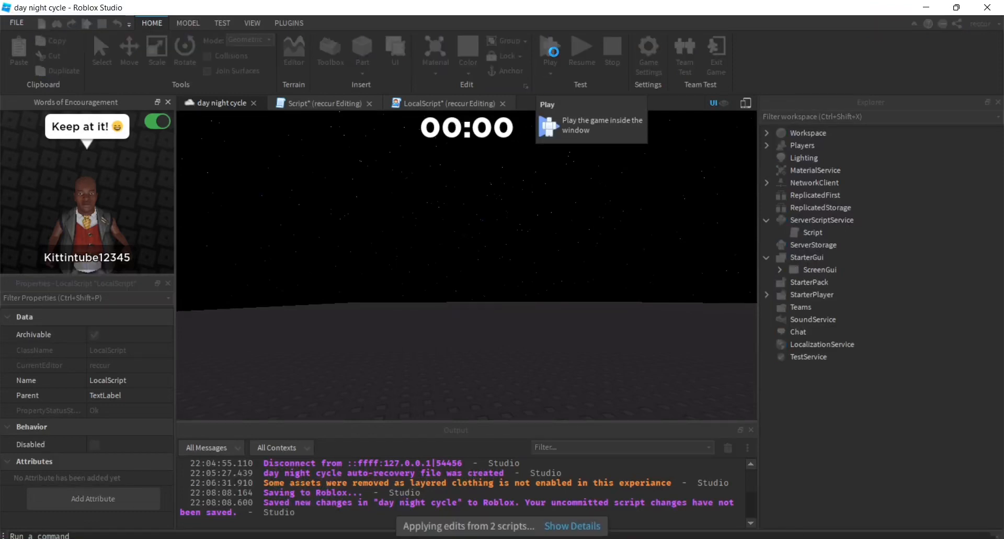
Run a brief playtest of the day night cycle place, then stop it to return to the daytime baseplate.
left_click(551, 48)
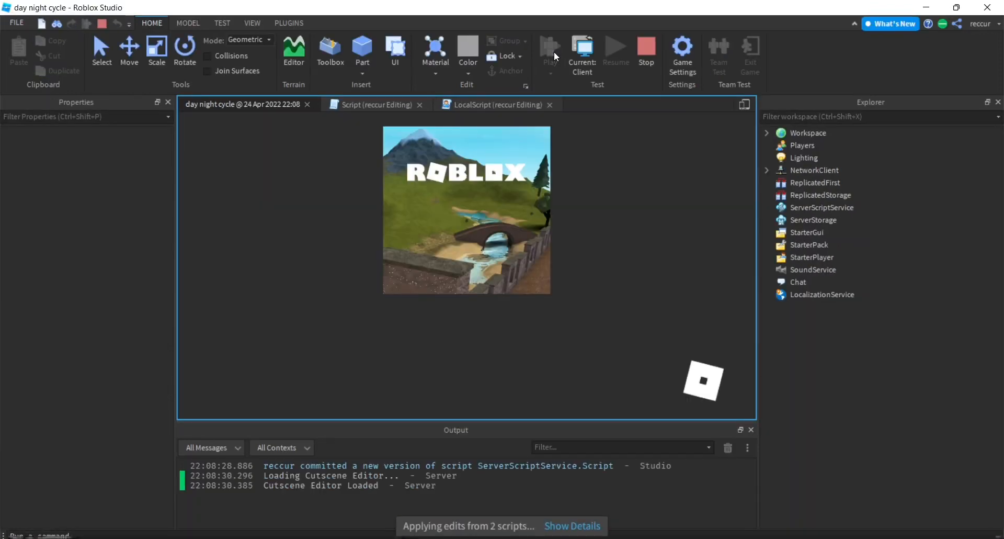
left_click(550, 47)
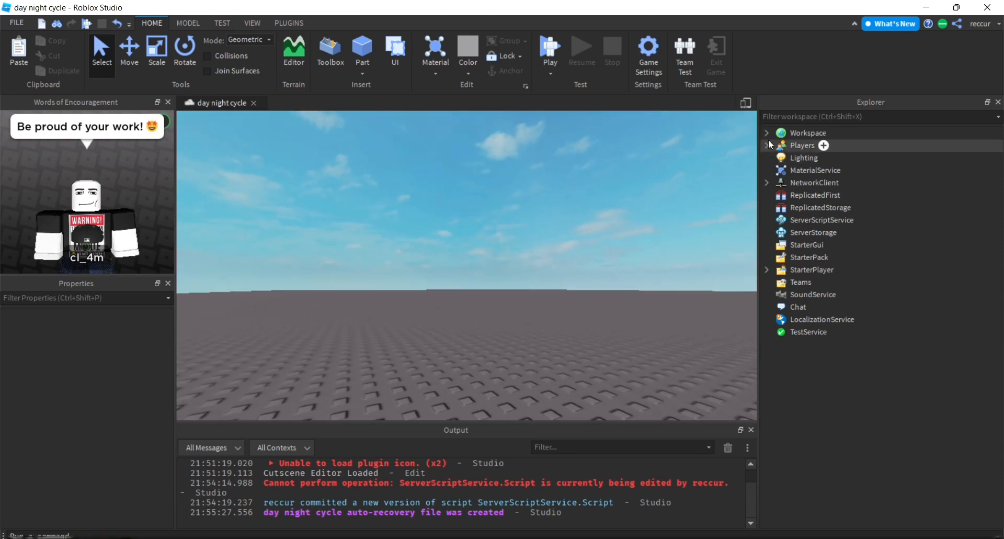
Select Lighting and try ClockTime values 1 and 20 in Properties.
left_click(804, 157)
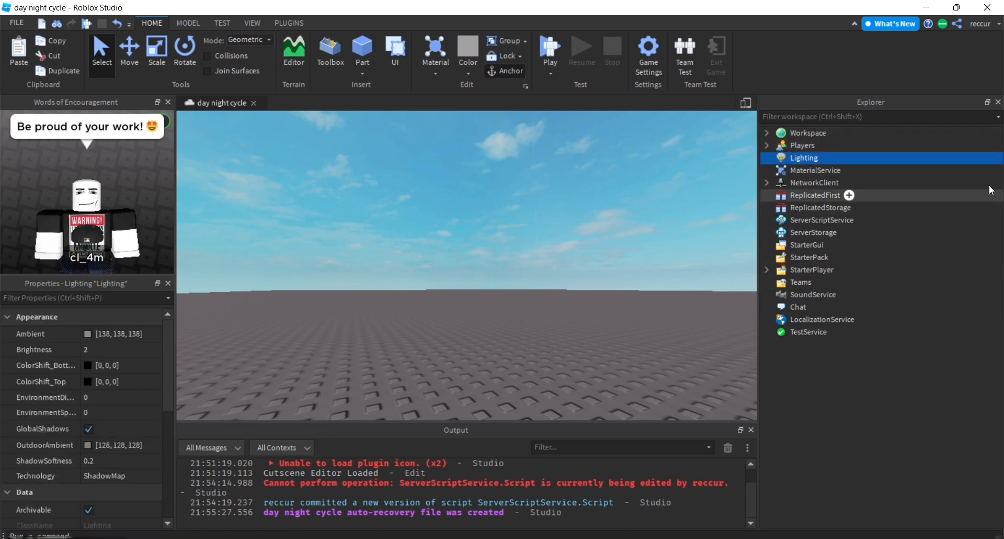
mouse_move(787, 170)
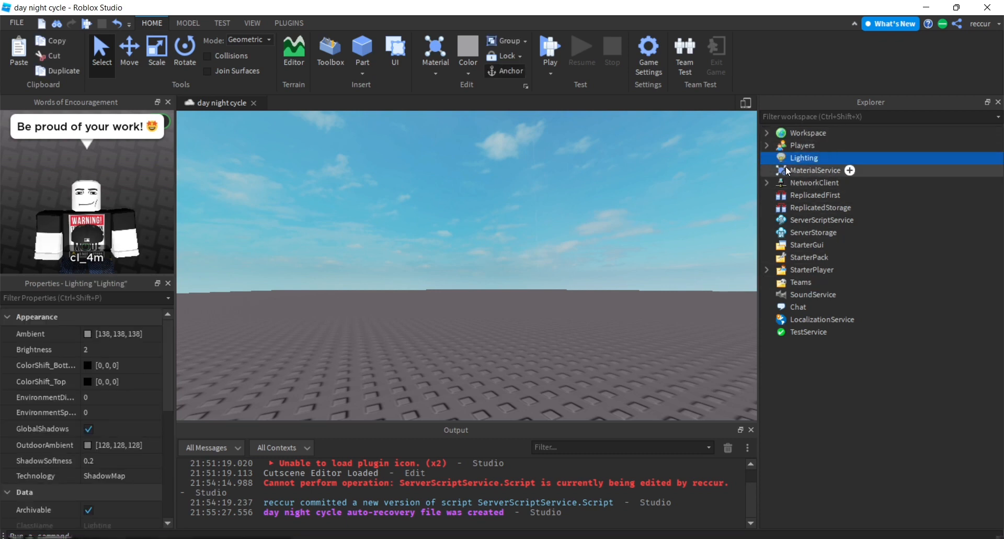
mouse_move(139, 276)
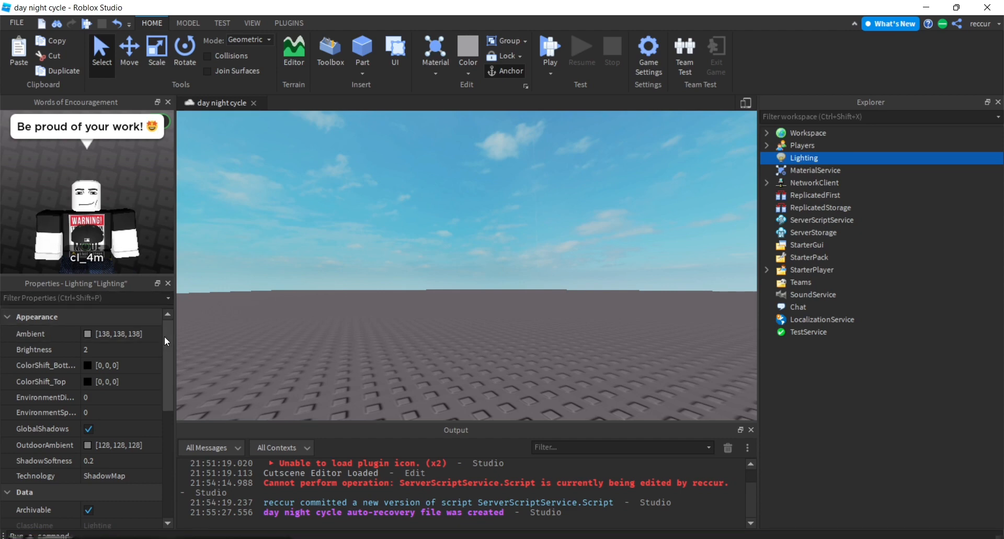
scroll("down", 3)
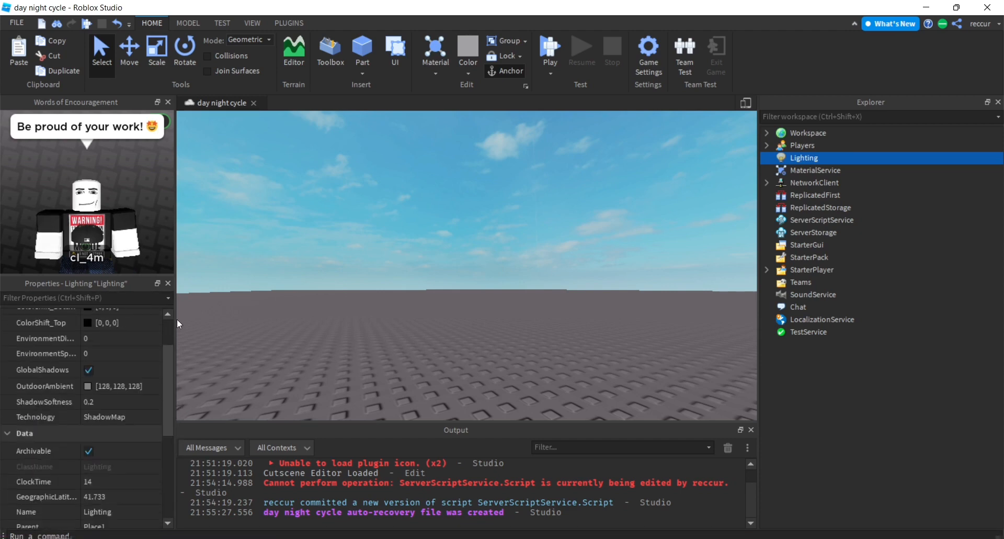
scroll("down", 3)
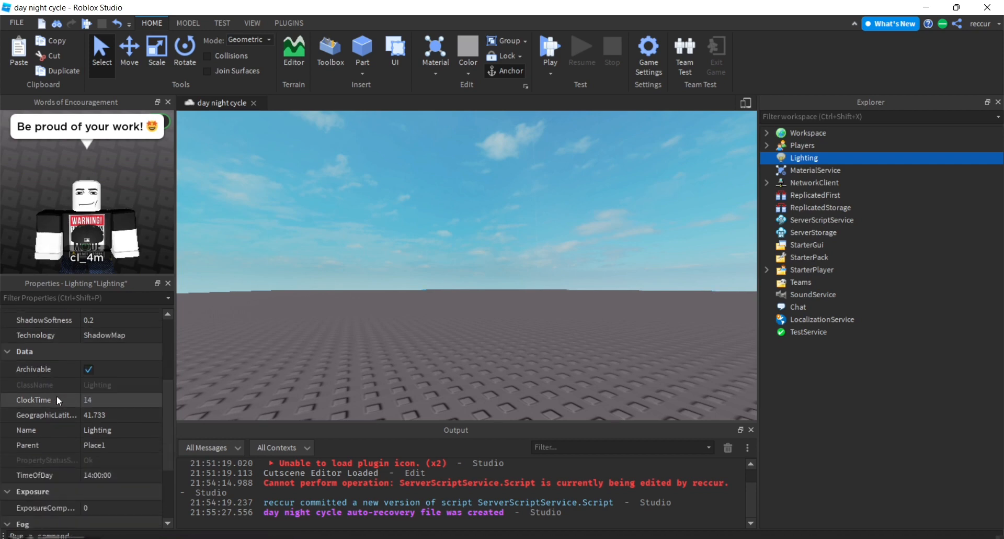
scroll("down", 3)
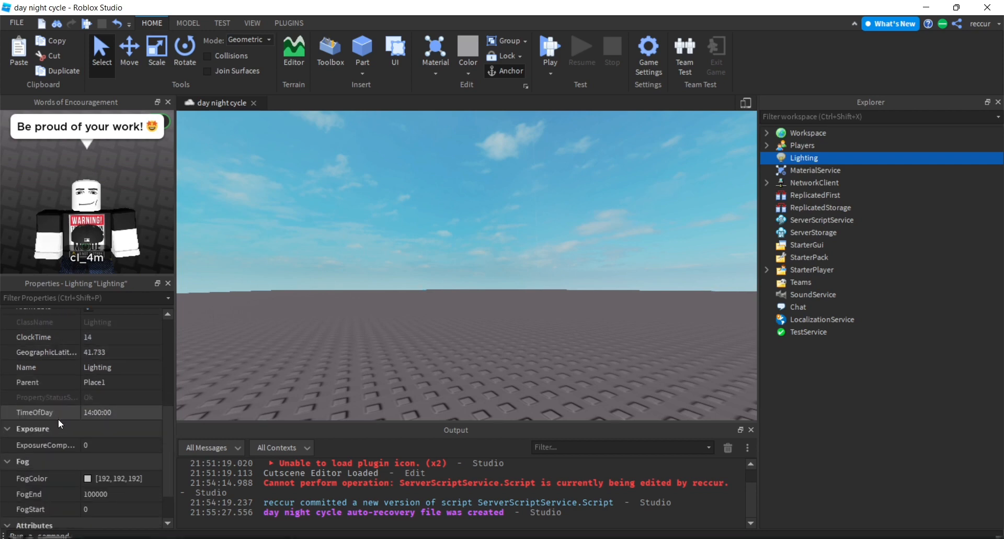
mouse_move(65, 414)
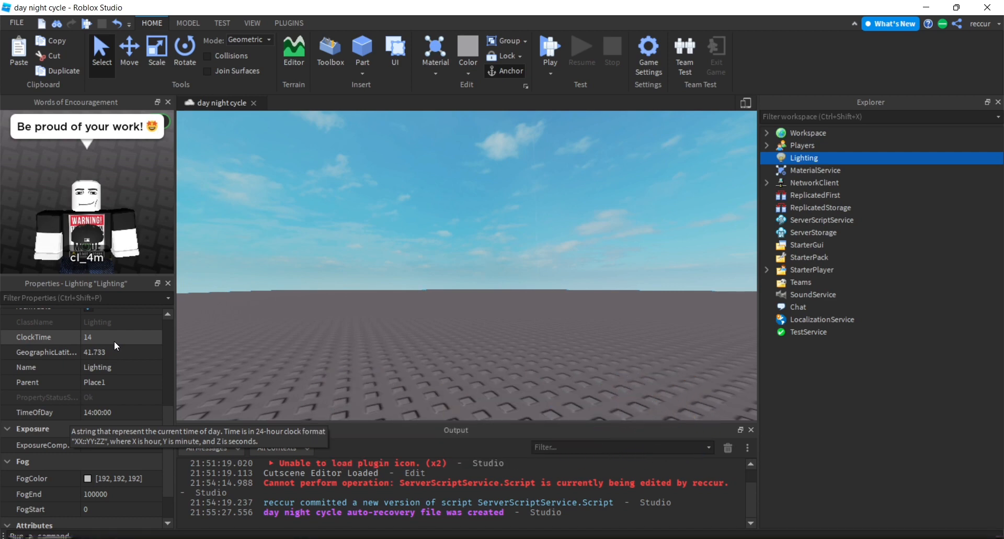
left_click(99, 337)
type("15")
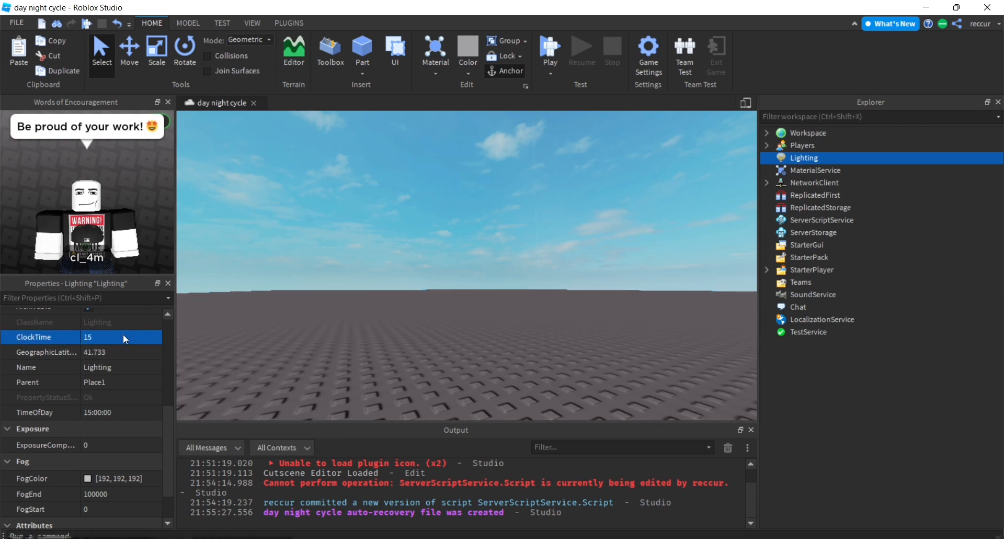
type("1")
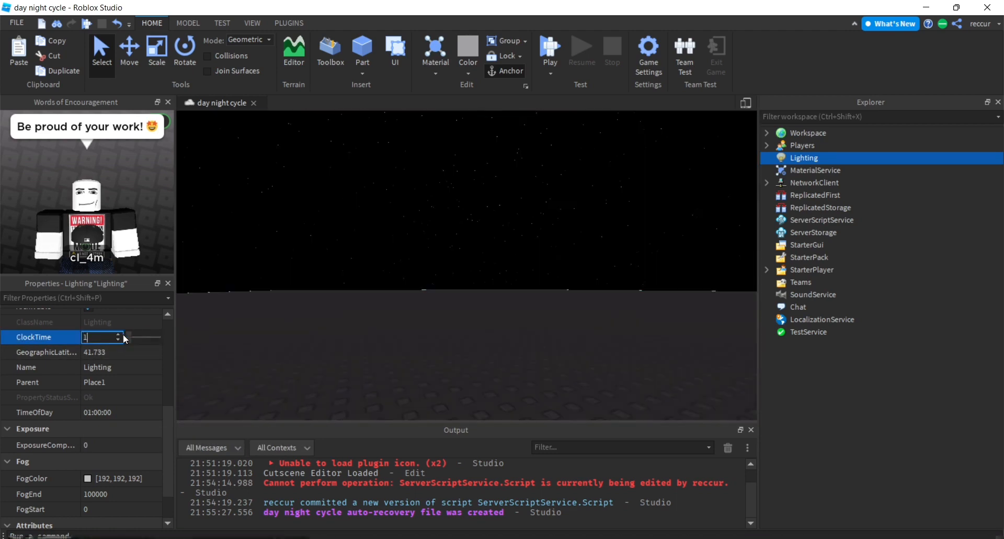
type("20")
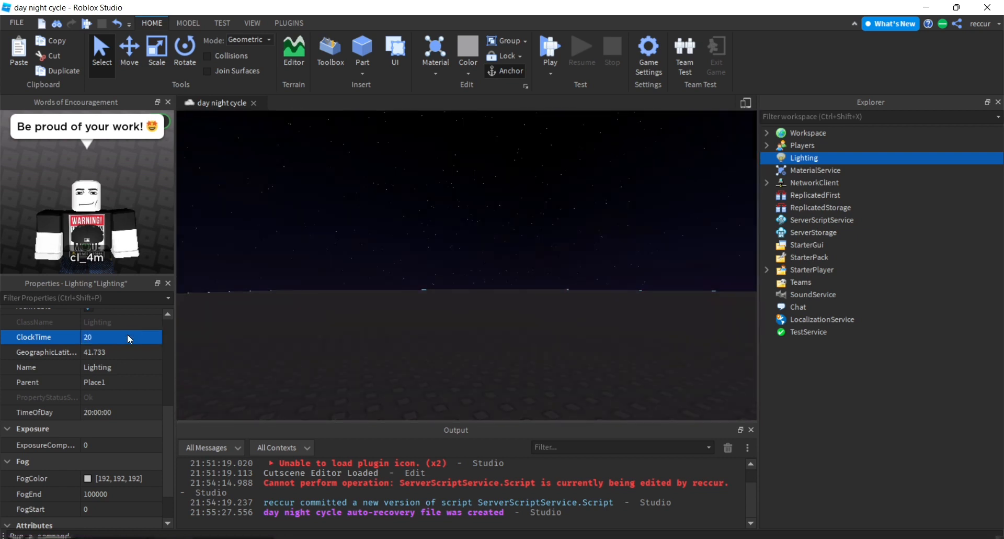
left_click(100, 337)
type("0")
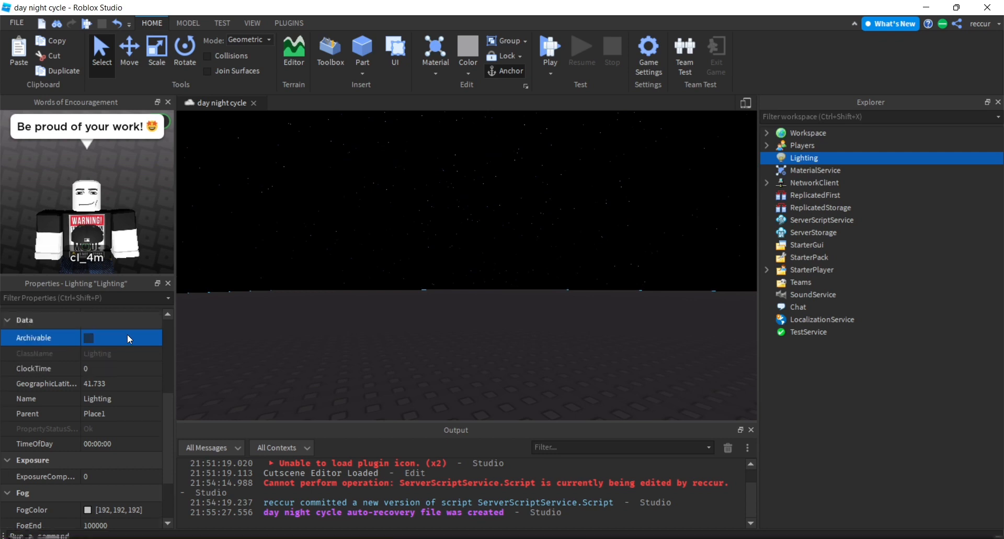
left_click(88, 338)
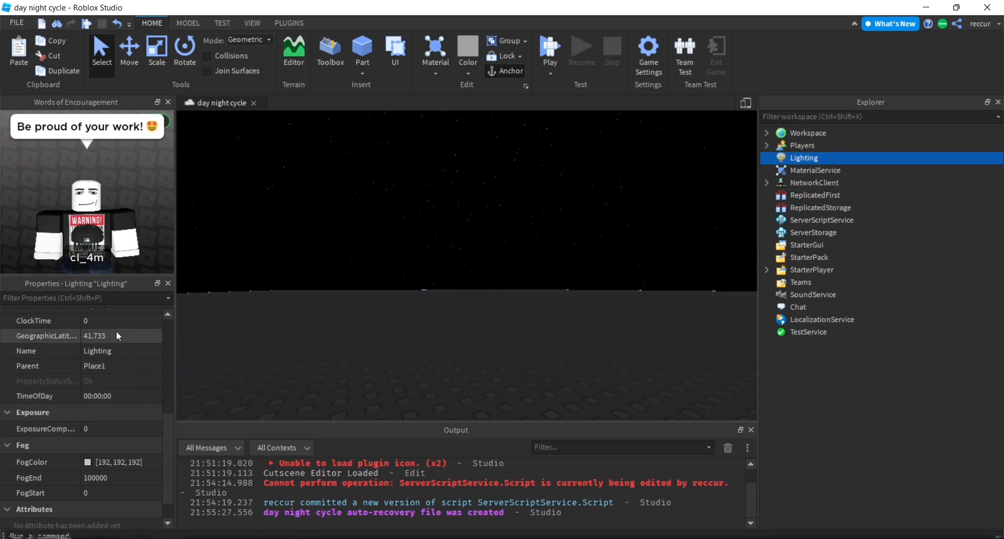
Try ClockTime values 5, 9, 0 and 12, finally leaving it at 20.
left_click(100, 320)
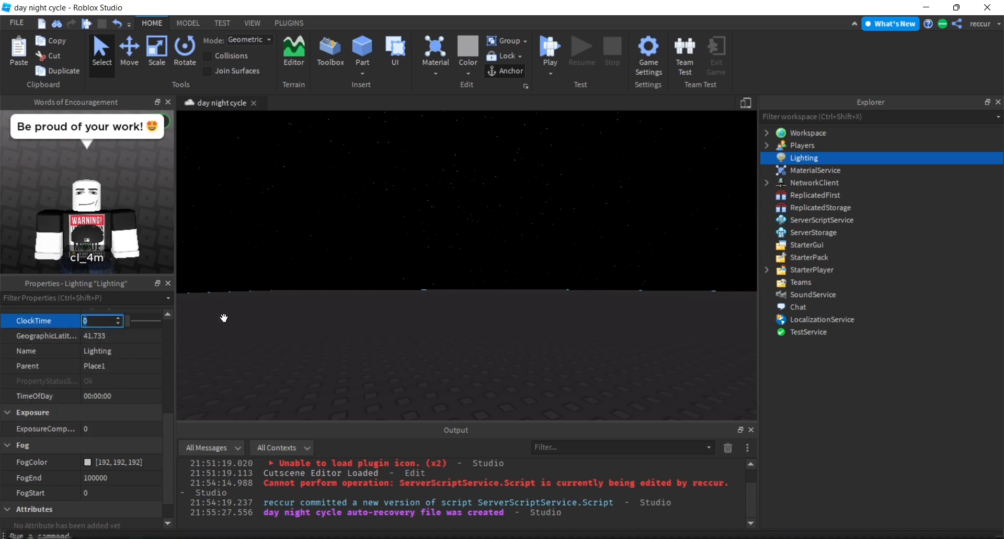
type("5")
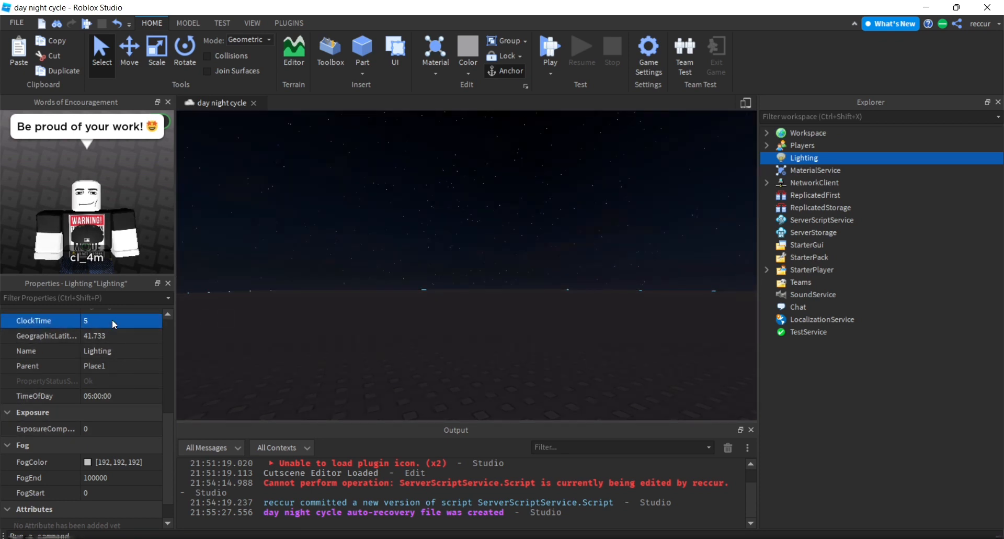
type("9")
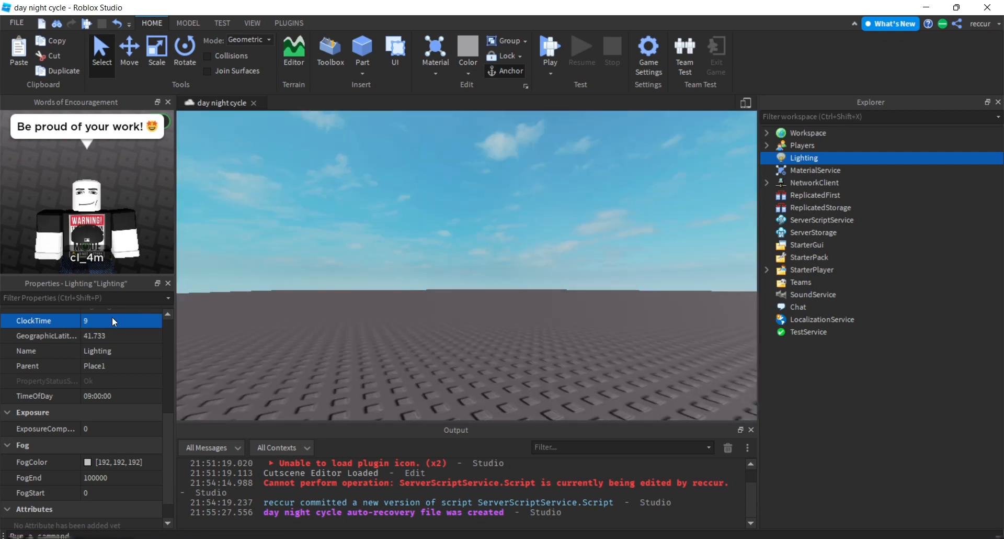
left_click(102, 320)
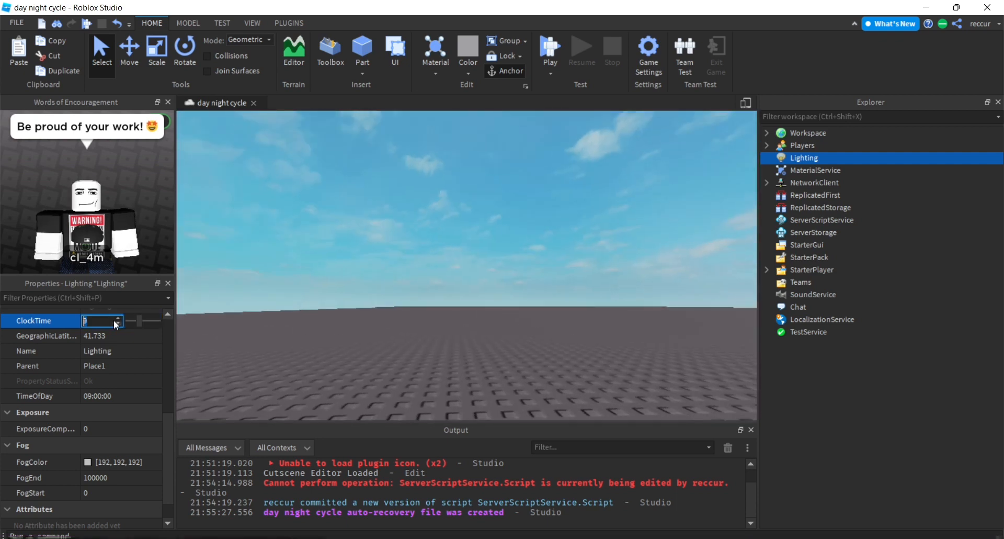
type("0")
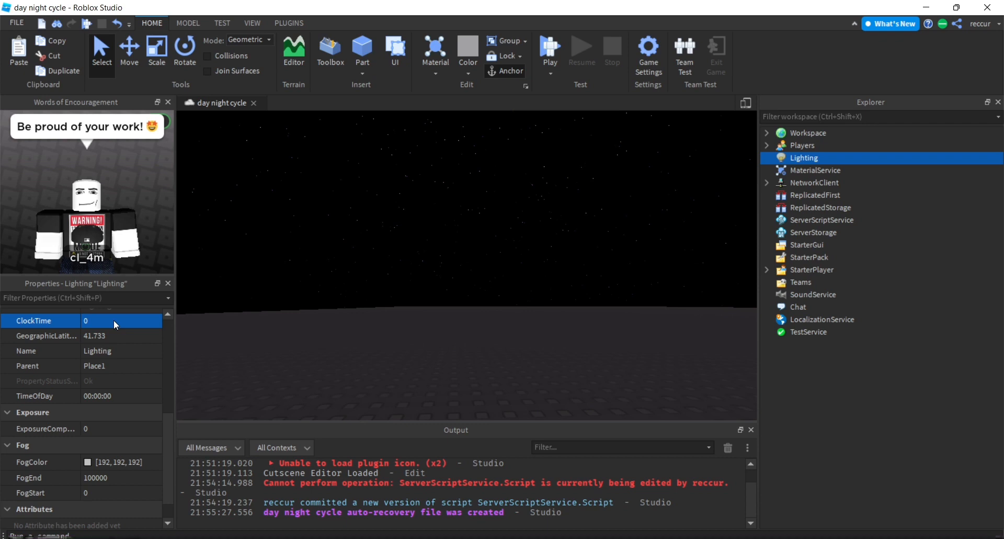
left_click(115, 320)
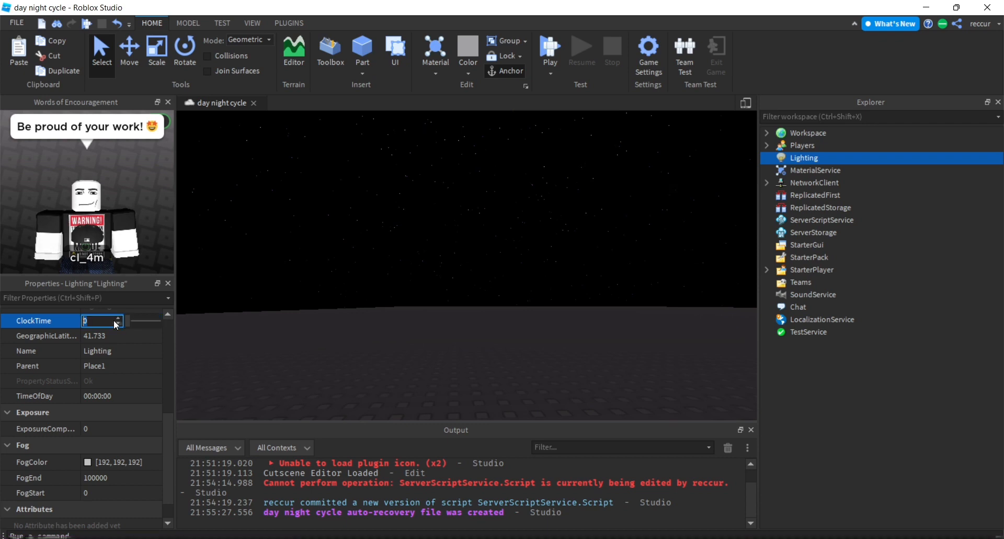
type("12")
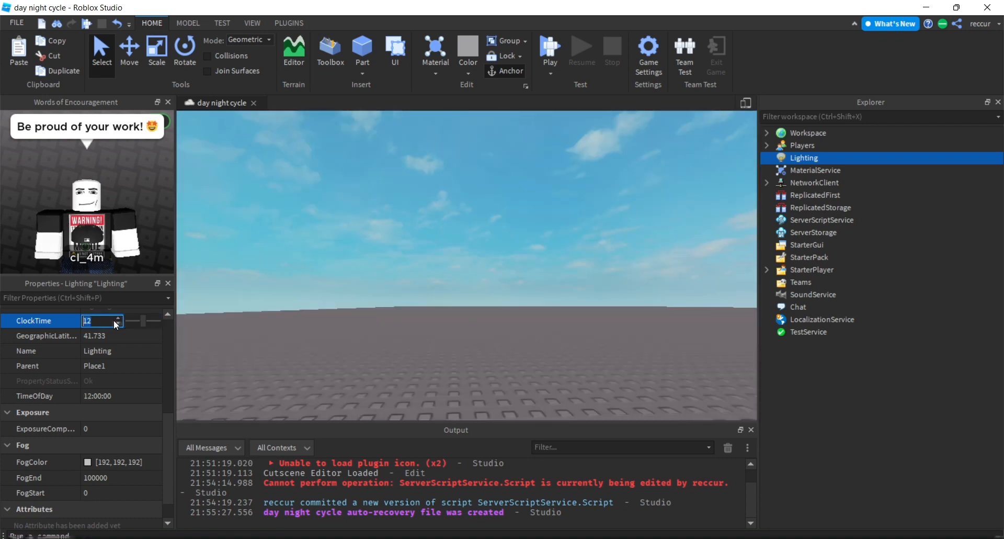
type("20")
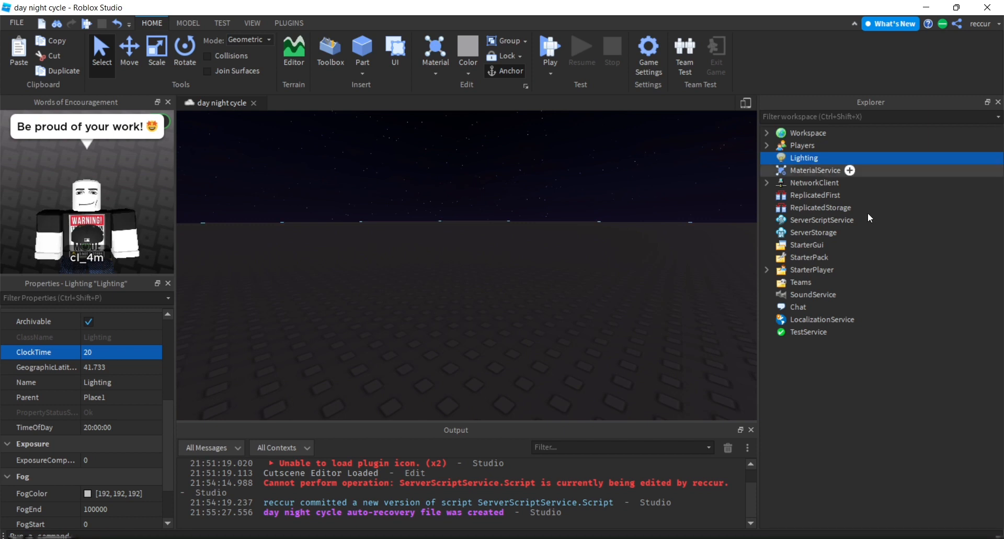
Add a new Script to ServerScriptService with the line 'local lighting = game.Lighting'.
left_click(863, 220)
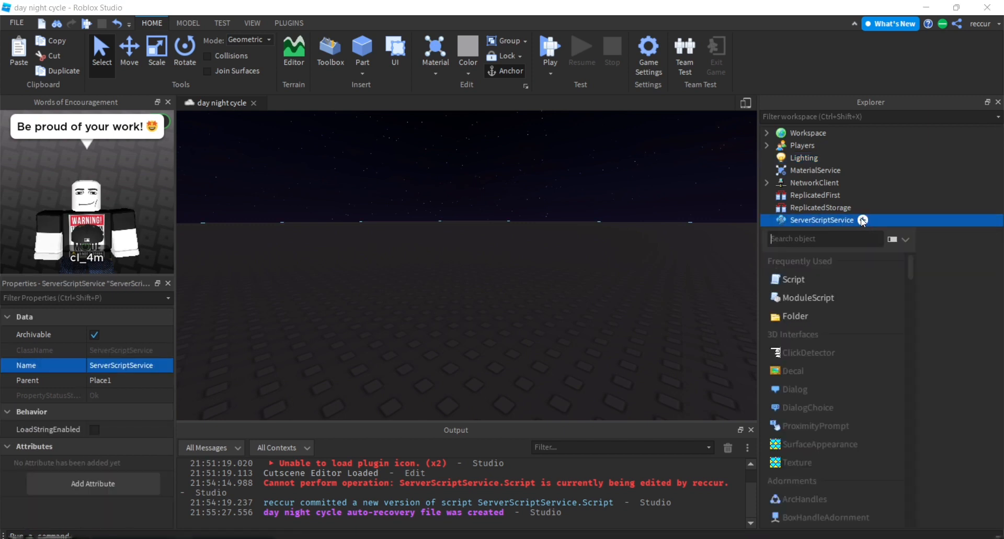
left_click(793, 280)
type("local")
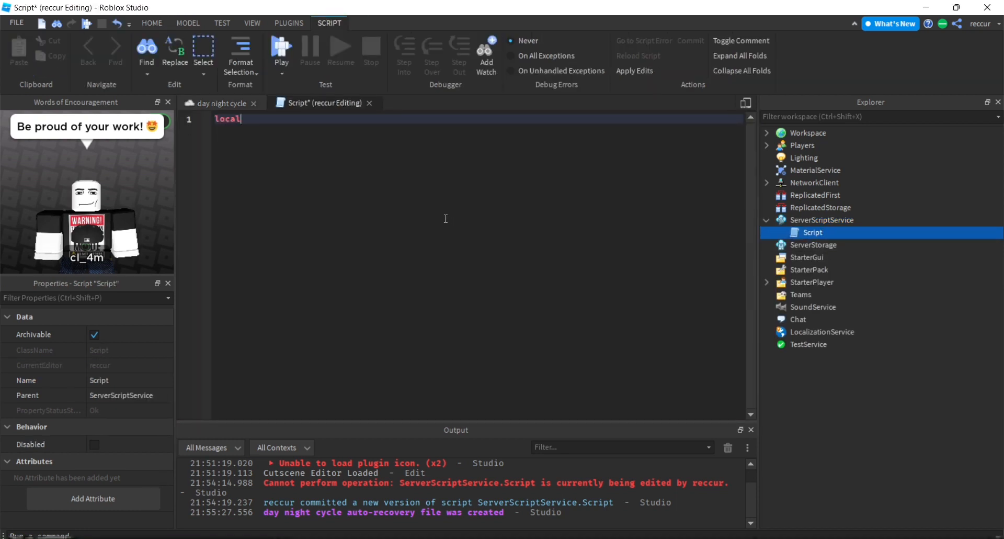
type("\" \"")
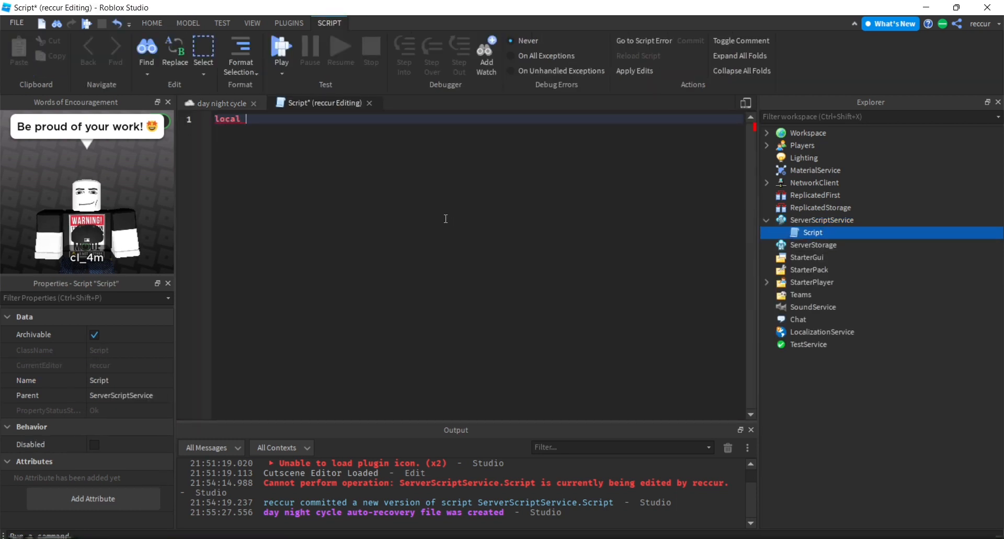
type("=")
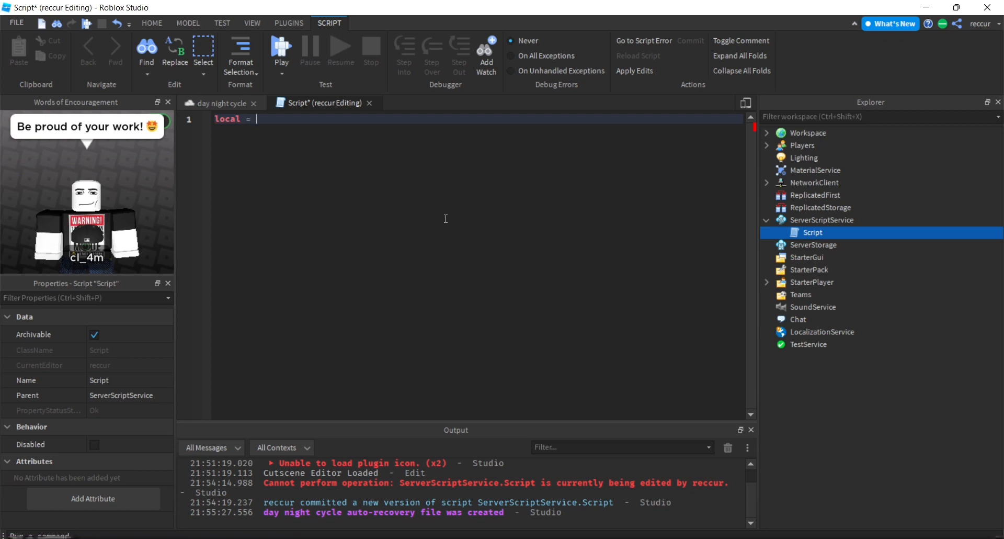
type("l")
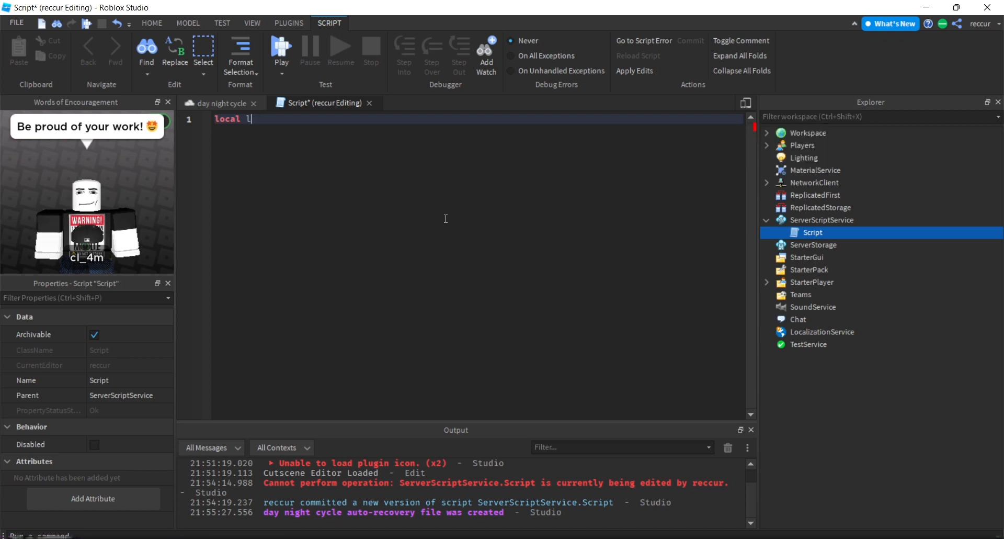
type("ighting = game.l")
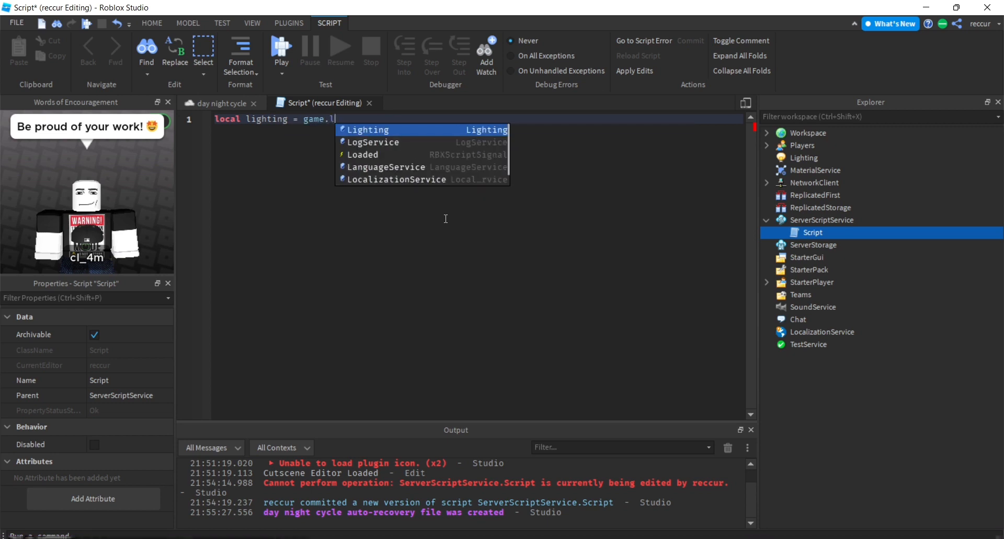
key("Enter")
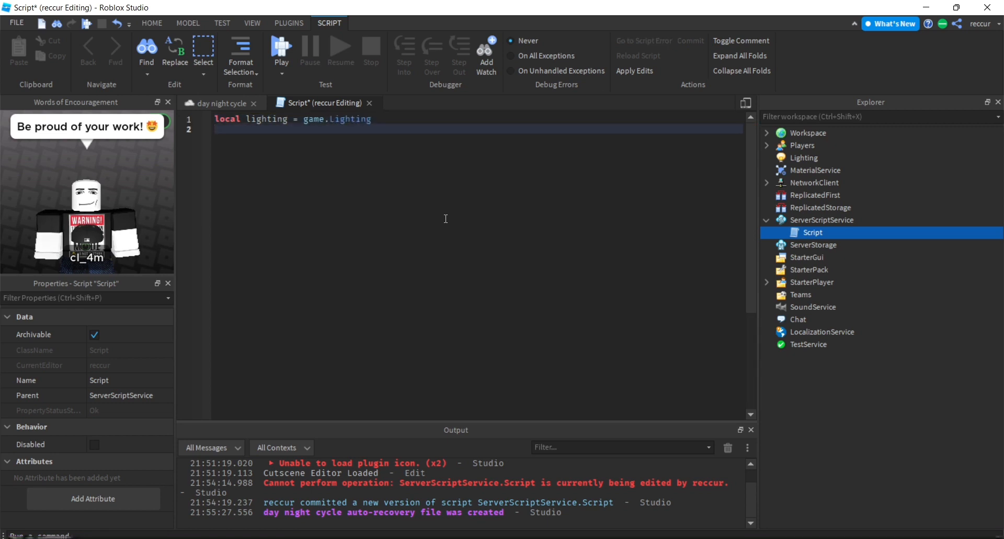
Begin the next line with 'local delayTime'.
type("loc")
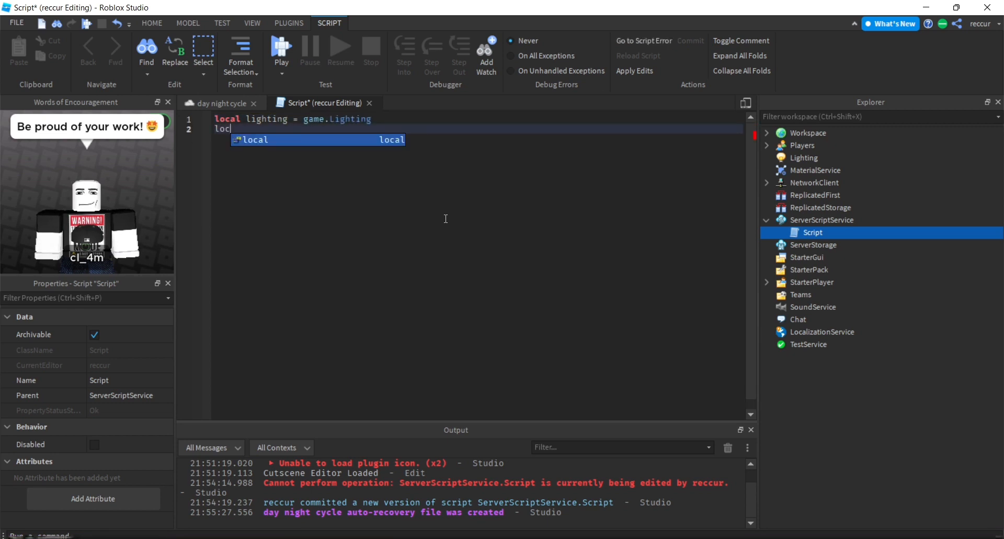
type("al")
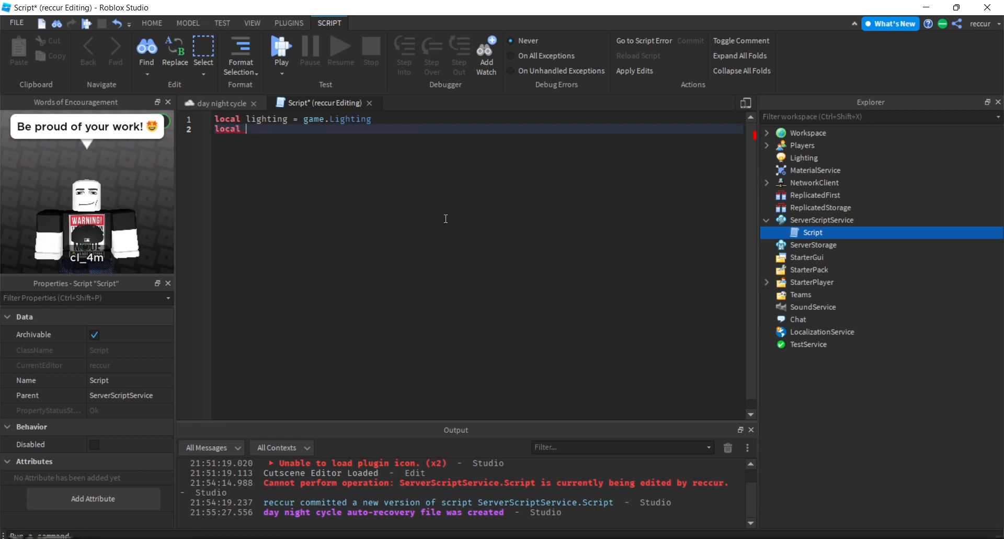
type("delayTime")
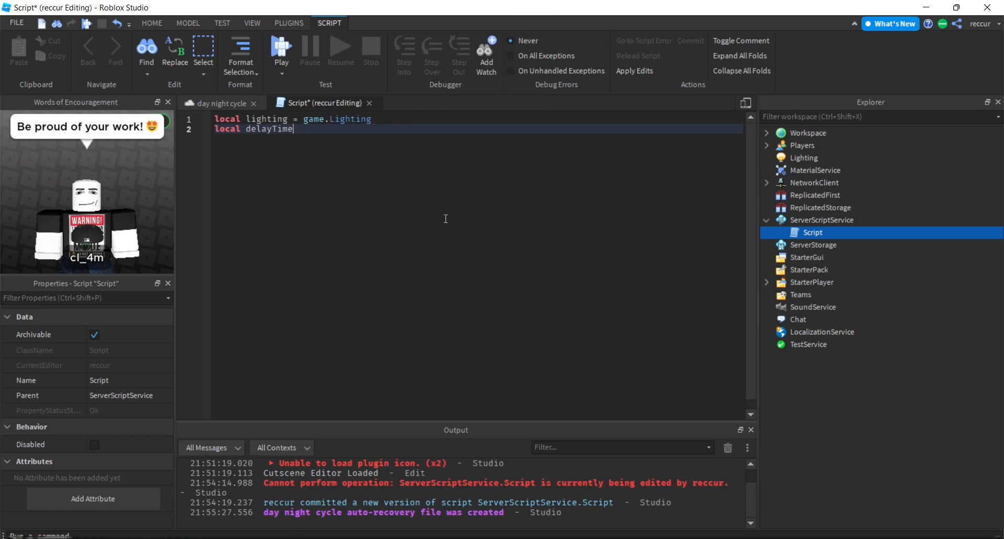
Finish the variable line as 'local delayTime = 1'.
left_click(219, 103)
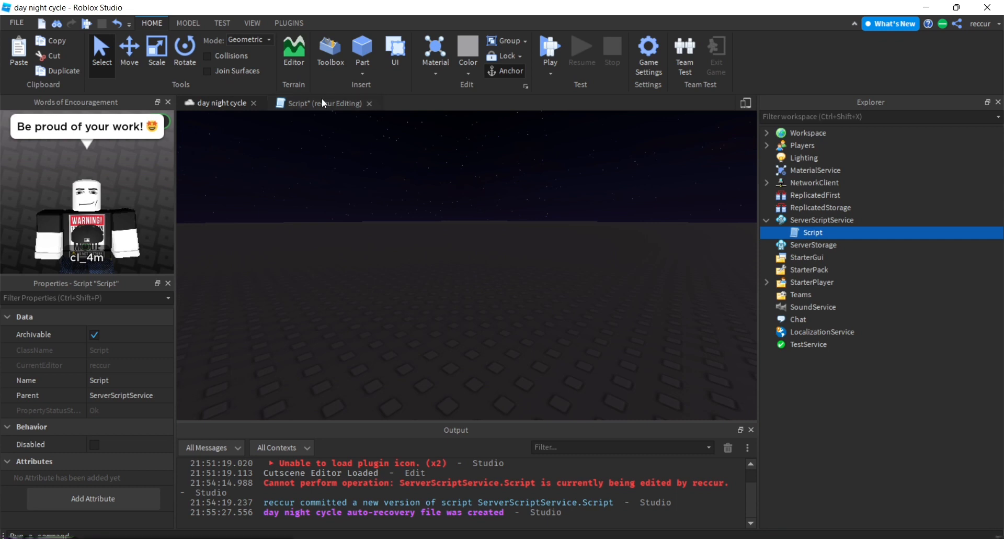
mouse_move(544, 124)
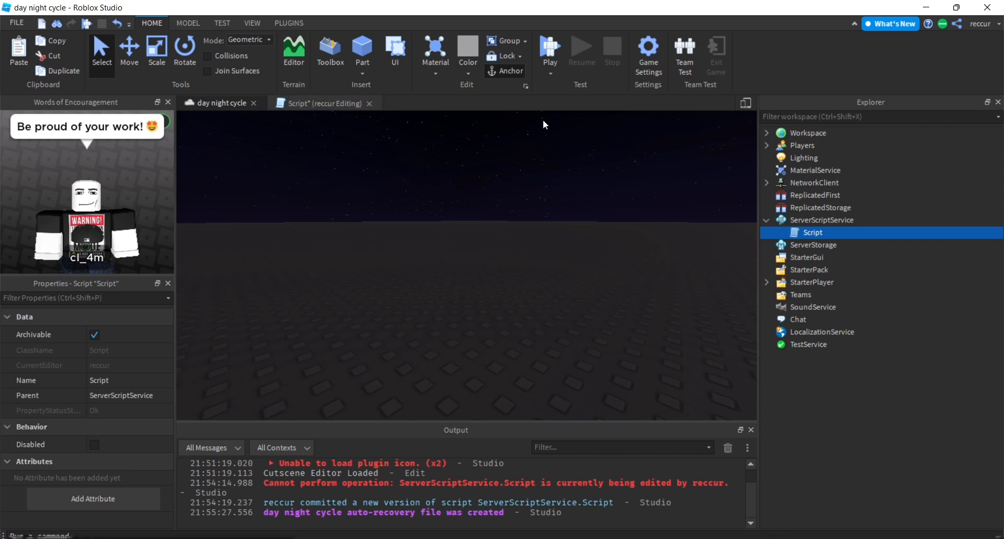
mouse_move(321, 131)
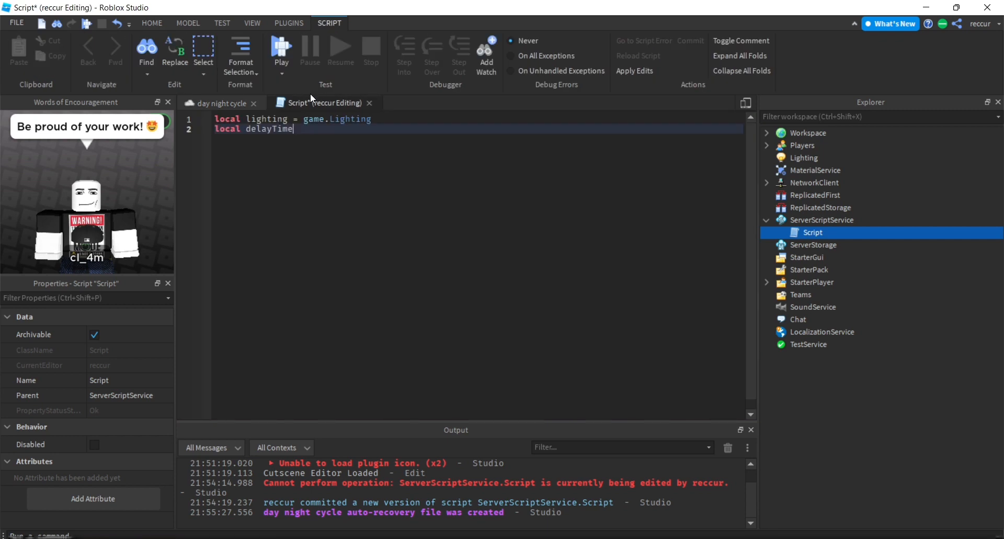
type("=")
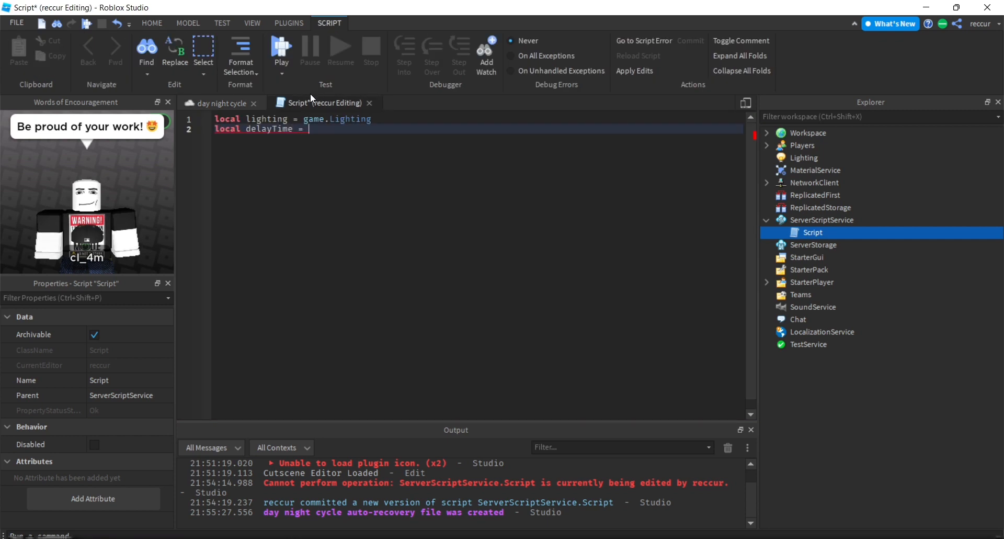
type("1")
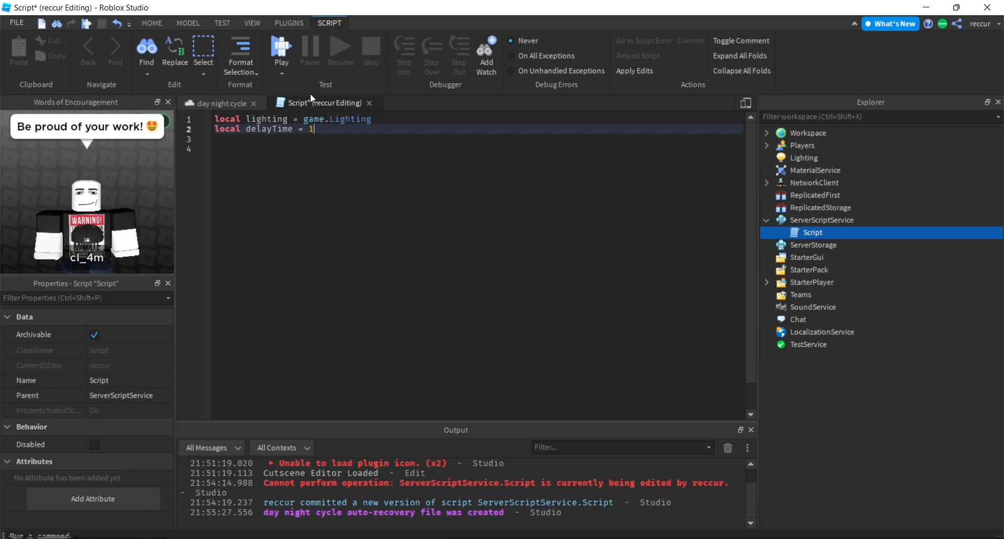
key("Enter")
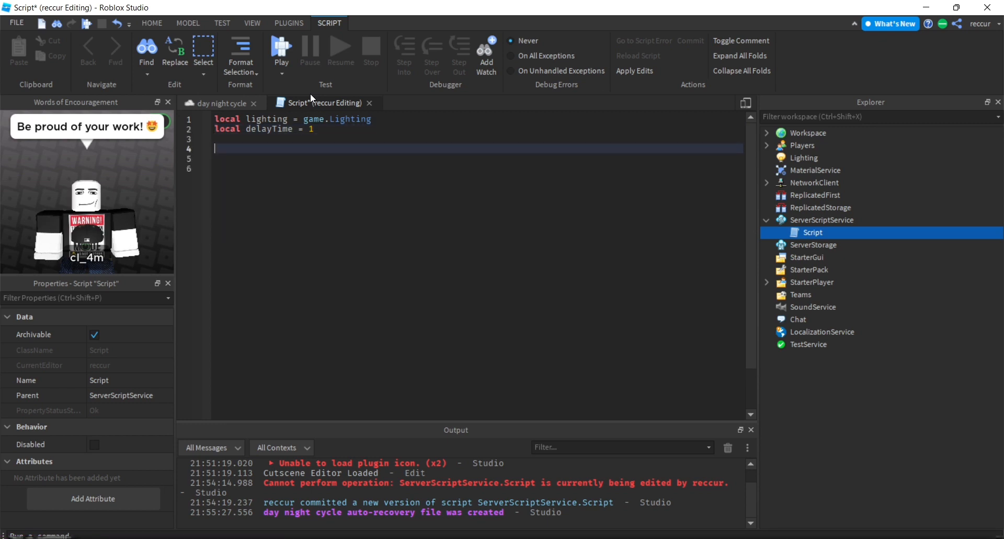
Define an empty function named dayCycle() and rename it to timeChange.
type("function")
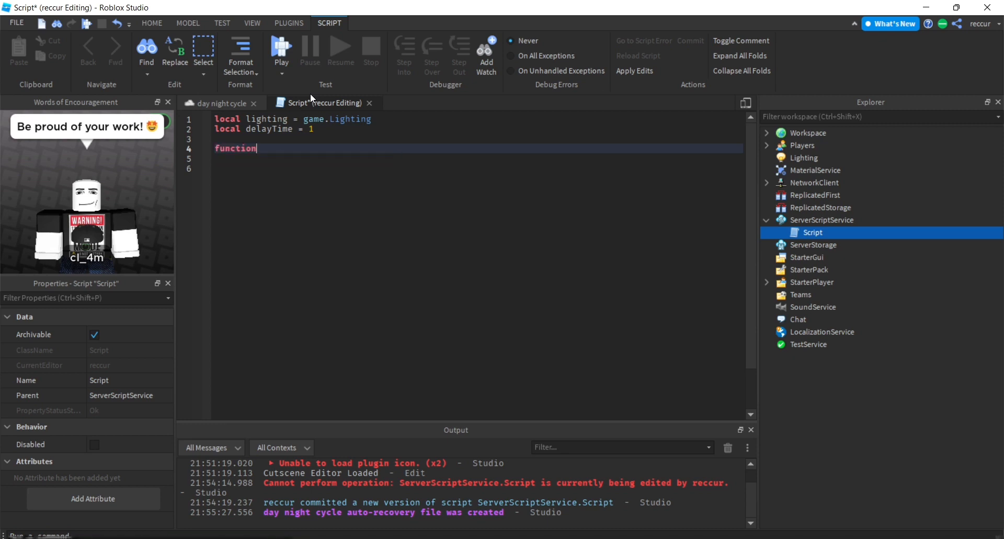
type("time")
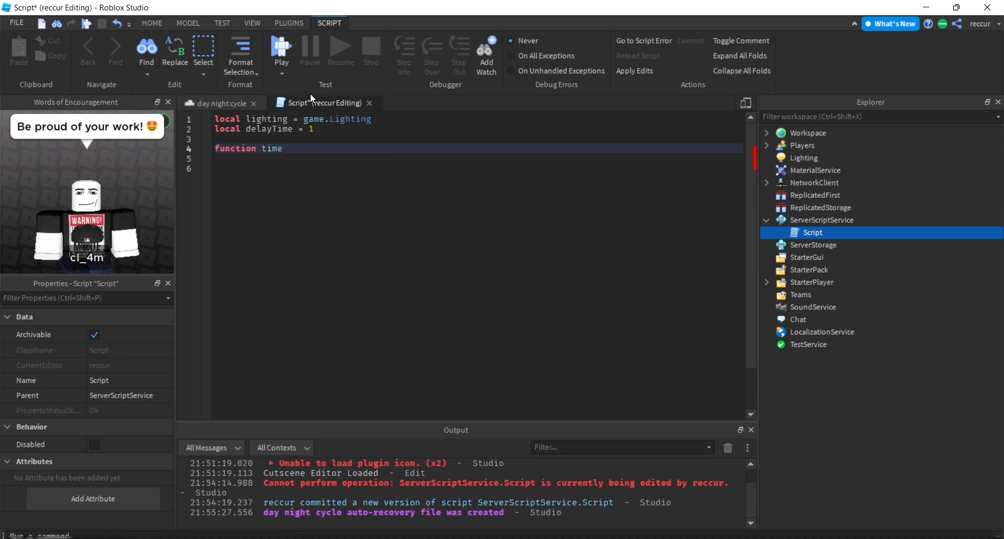
key("Backspace")
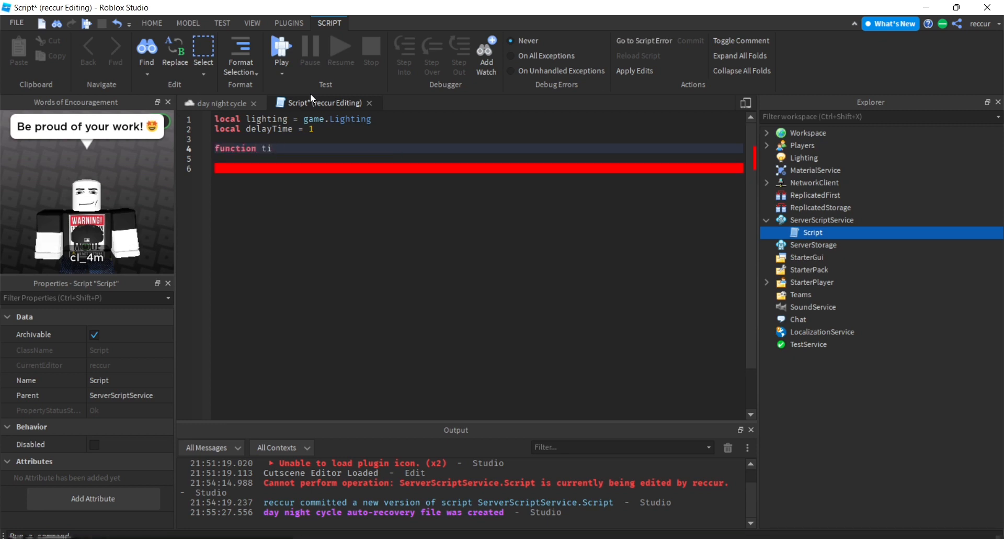
key("BackSpace")
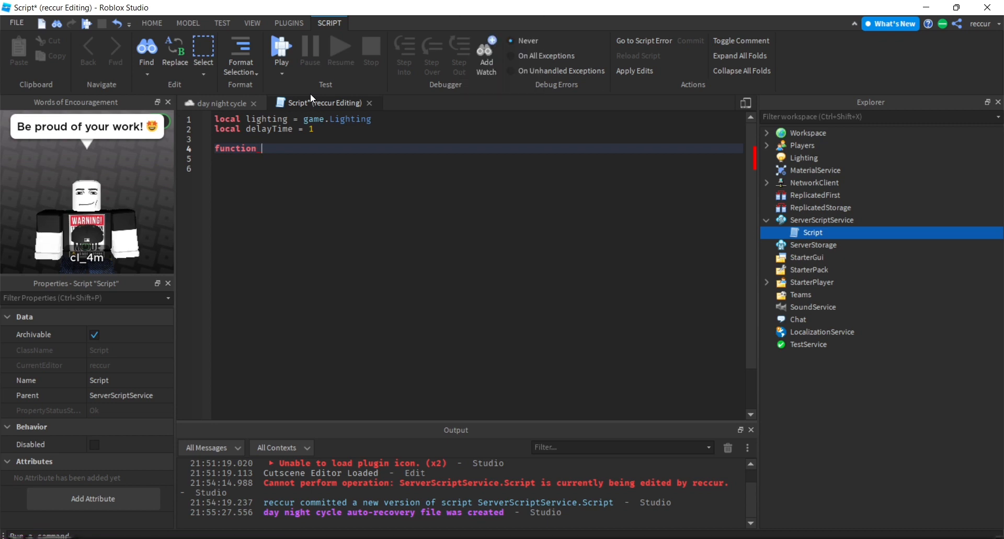
type("Time")
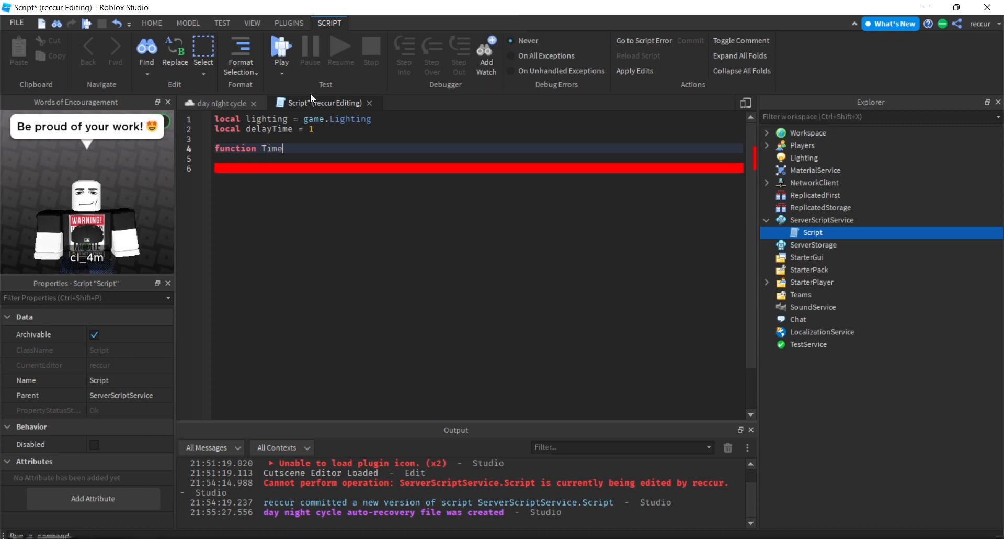
key("BackSpace")
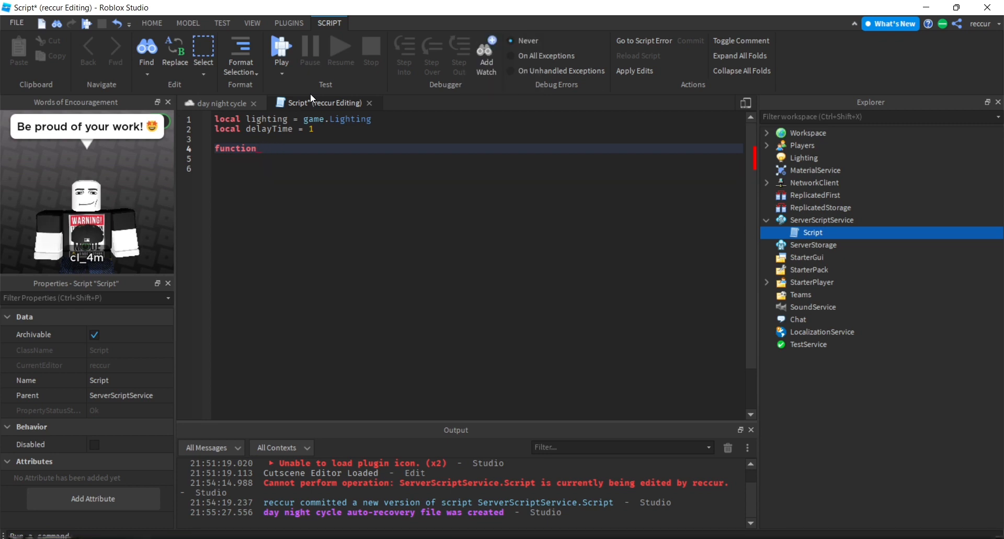
type("Dat")
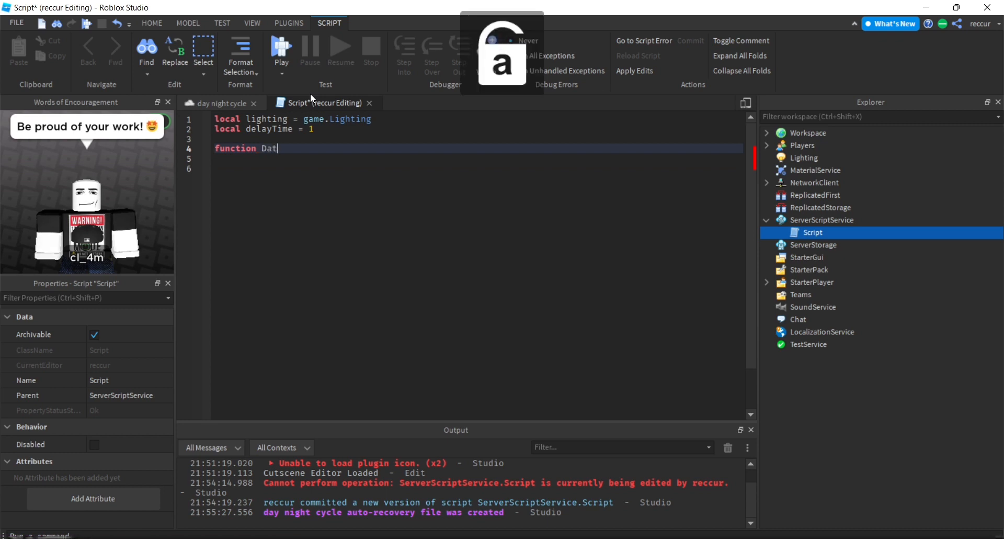
key("BackSpace")
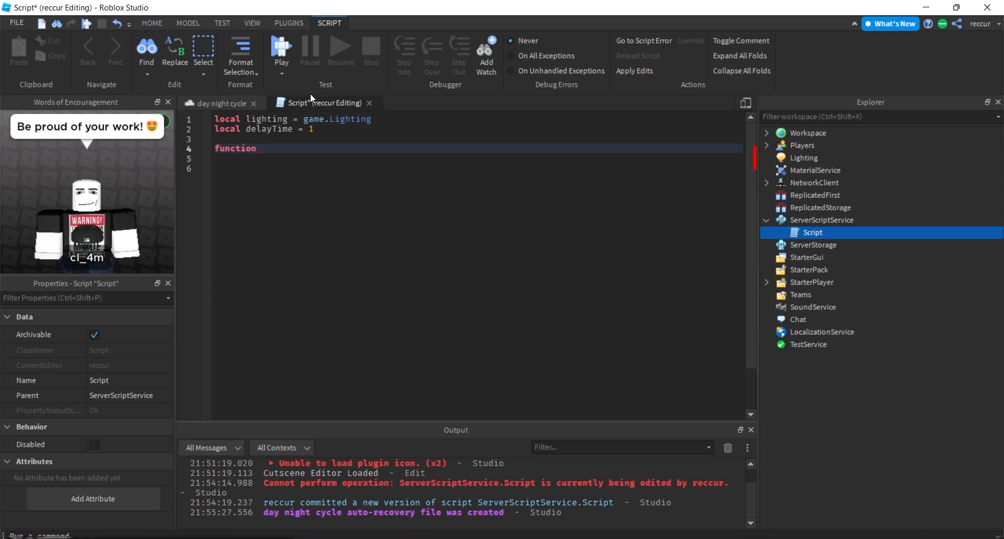
type("dayCycl")
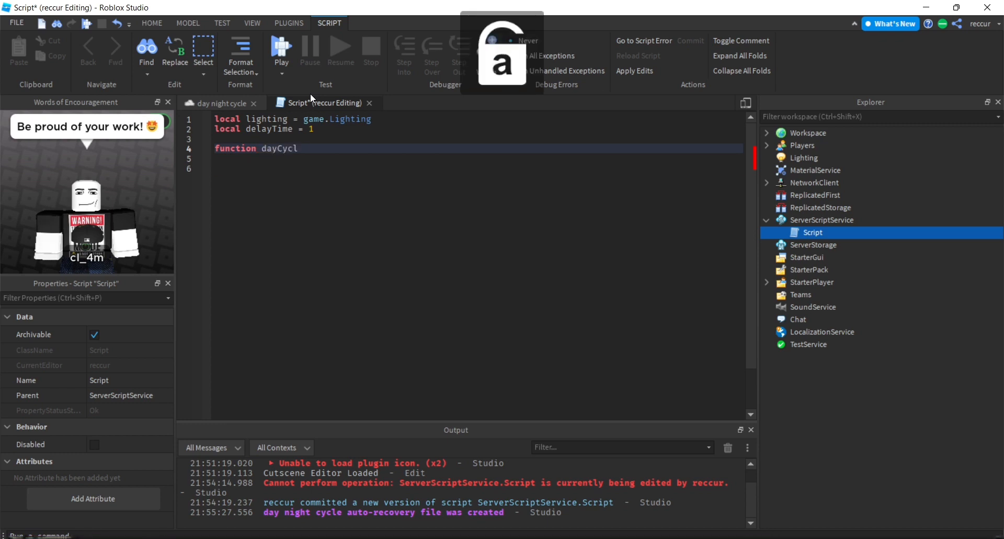
type("e")
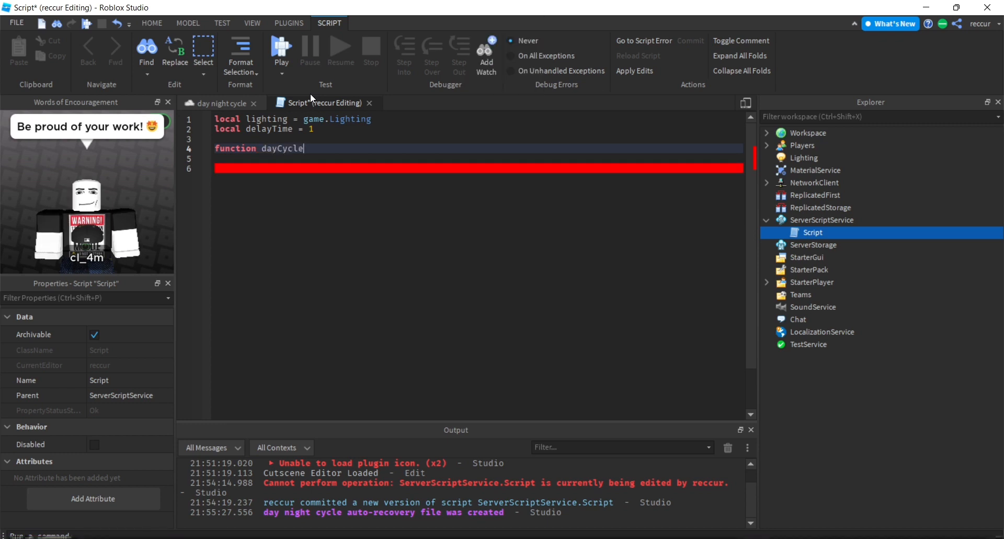
type("()")
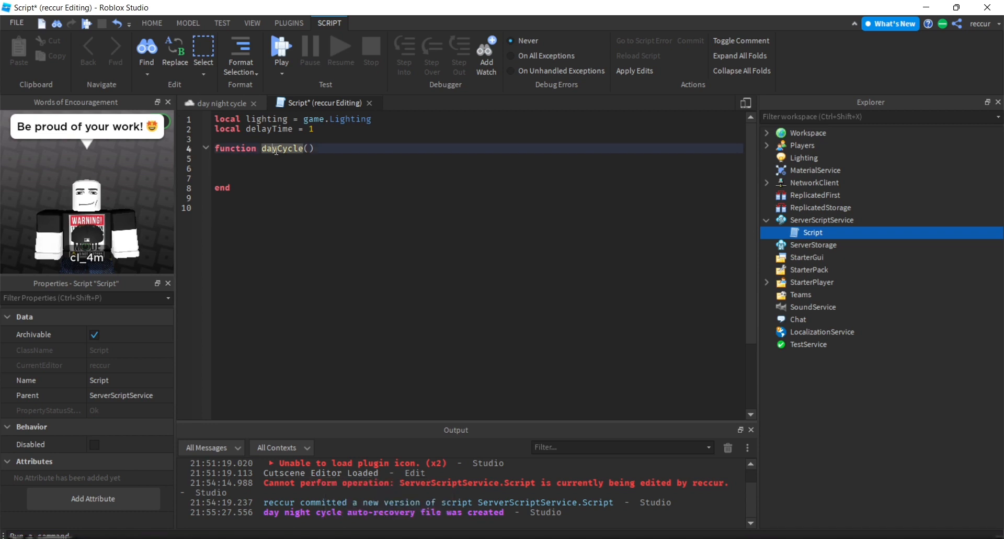
type("timeChn")
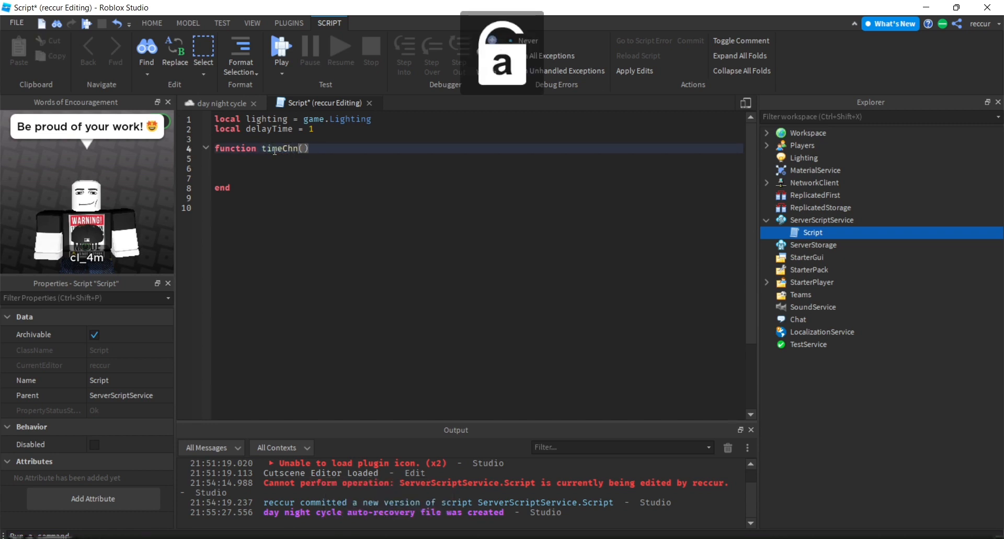
type("ange")
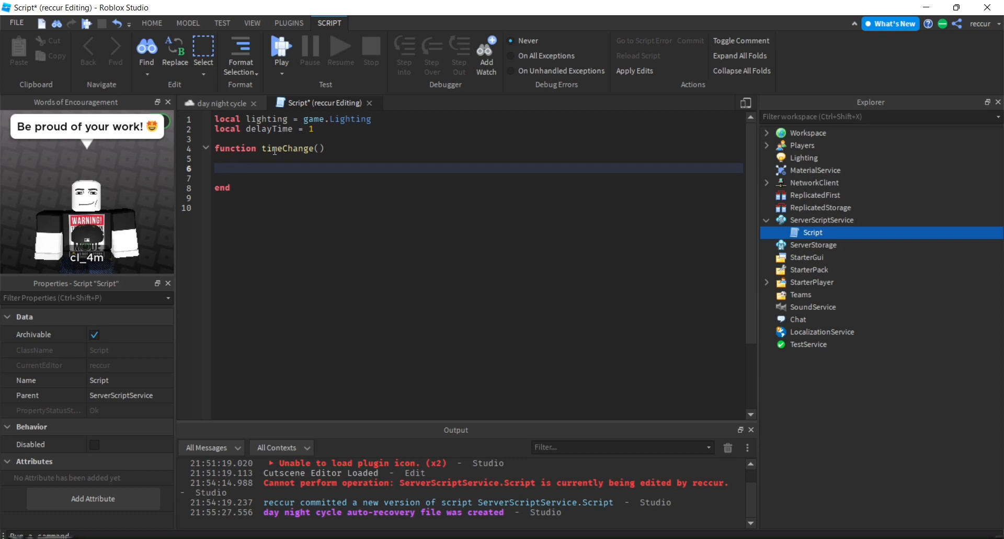
Add a 'while true do' loop with 'local minutes = 0' declared above it.
type("while r")
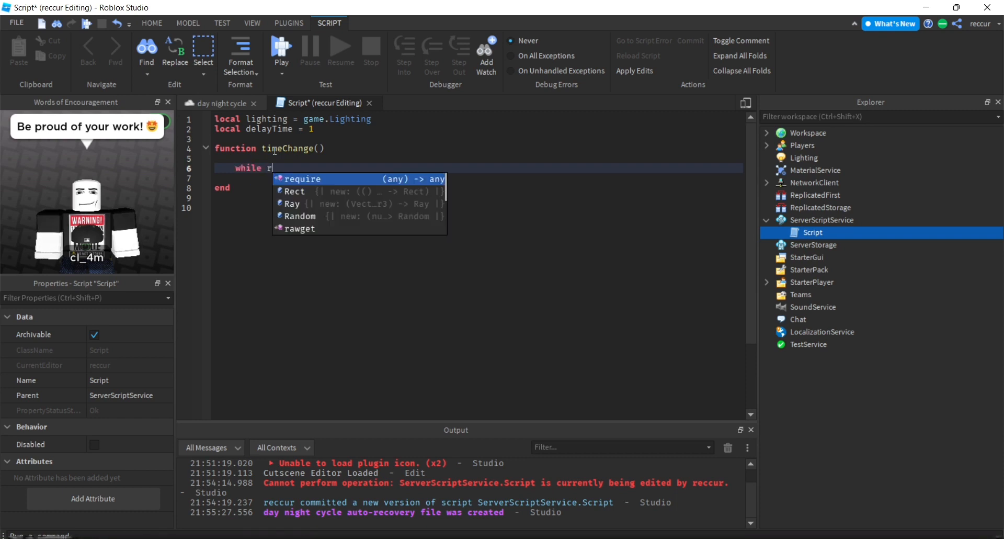
type("true do")
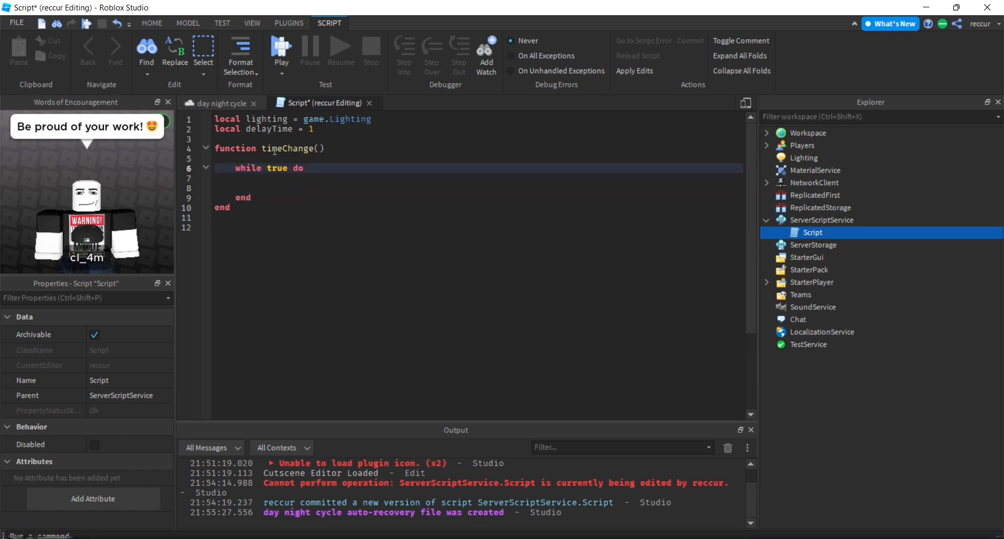
left_click(258, 188)
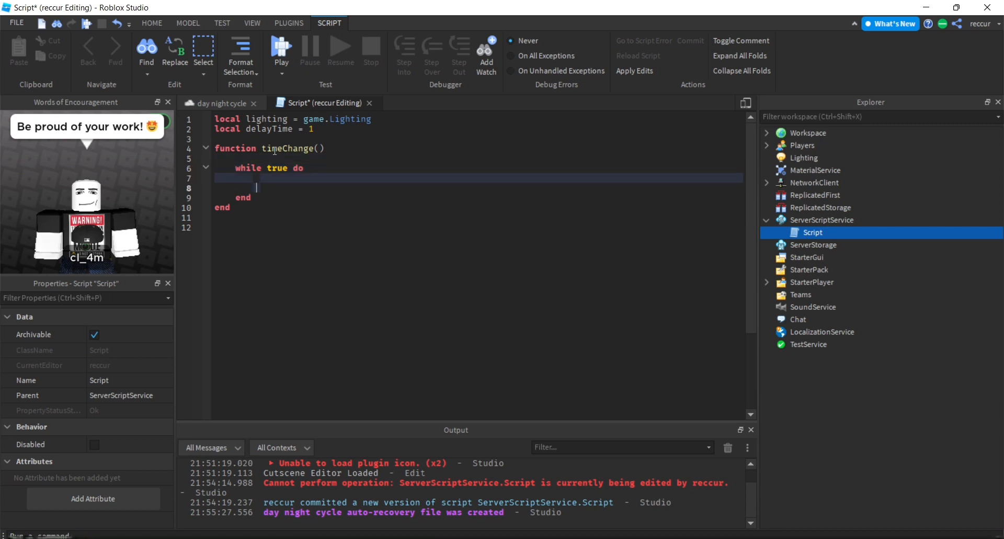
key("Enter")
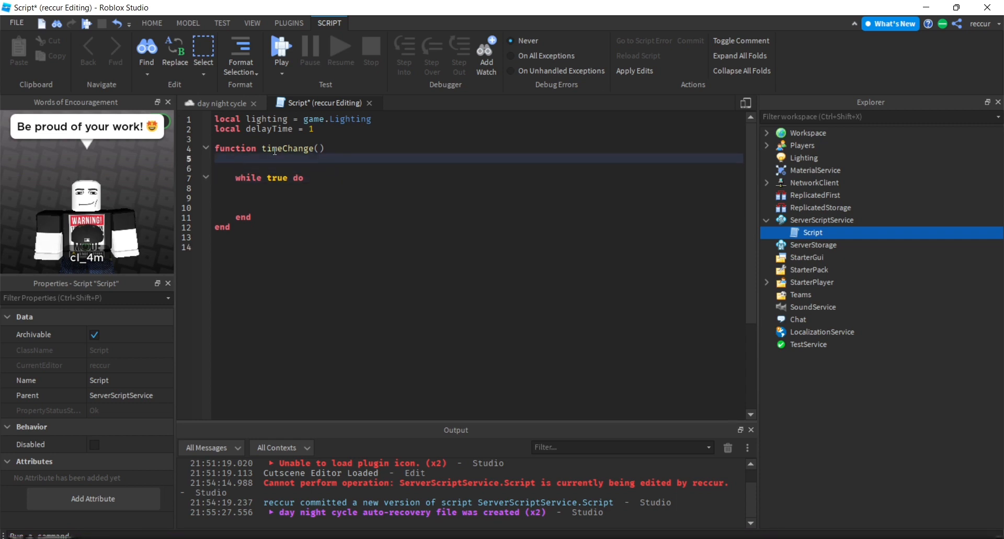
type("local min")
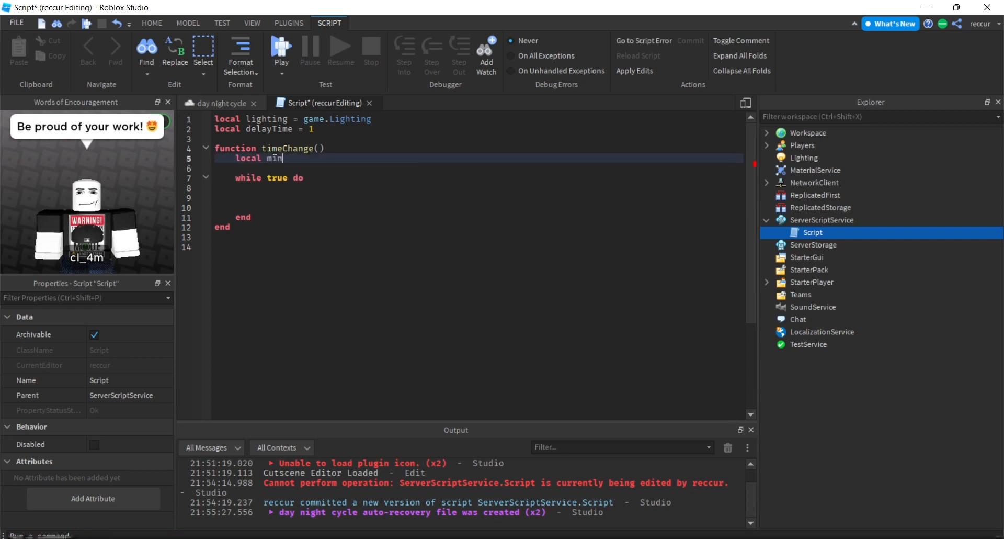
type("utes = 0")
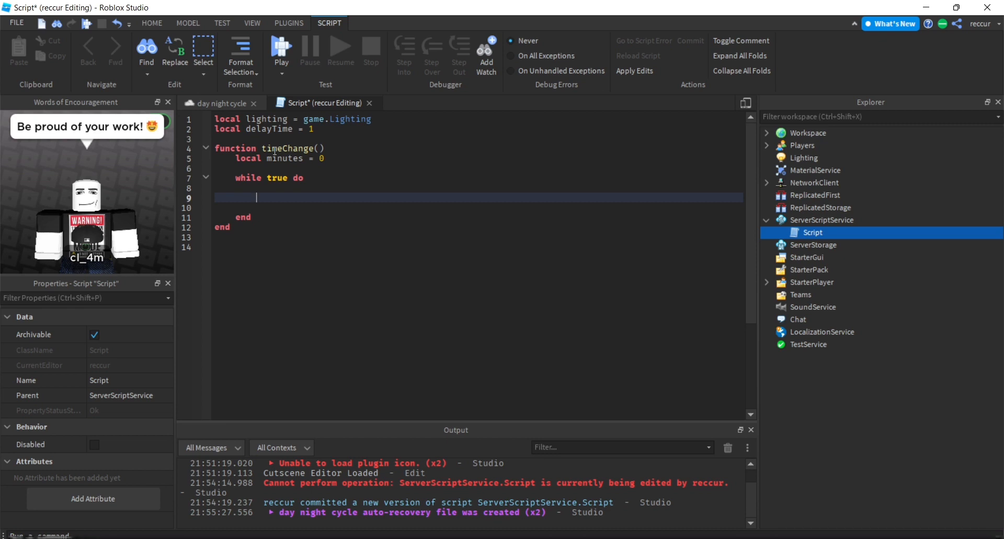
Inside the loop, add 'minutes += 1' and 'wait(delayTime)'.
type("minutes +=")
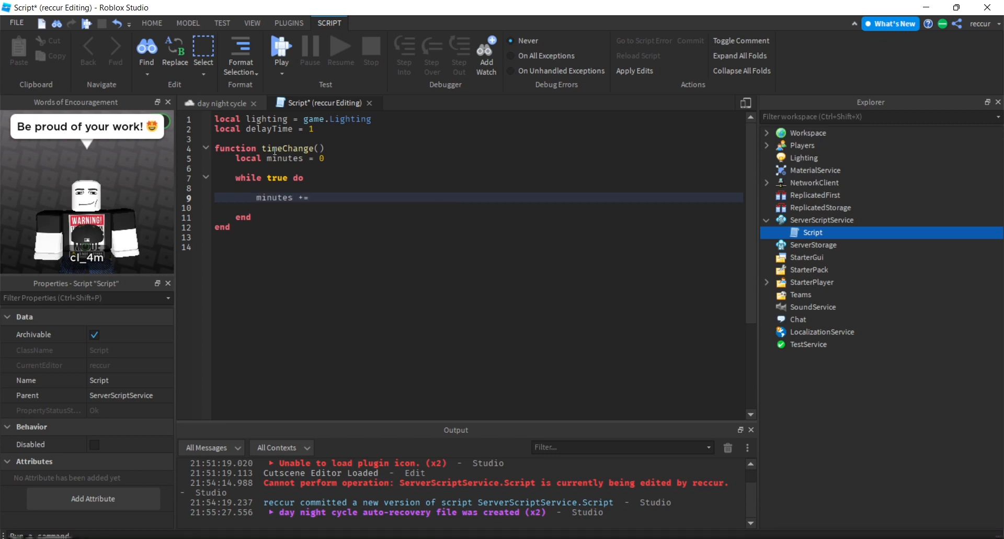
type("1")
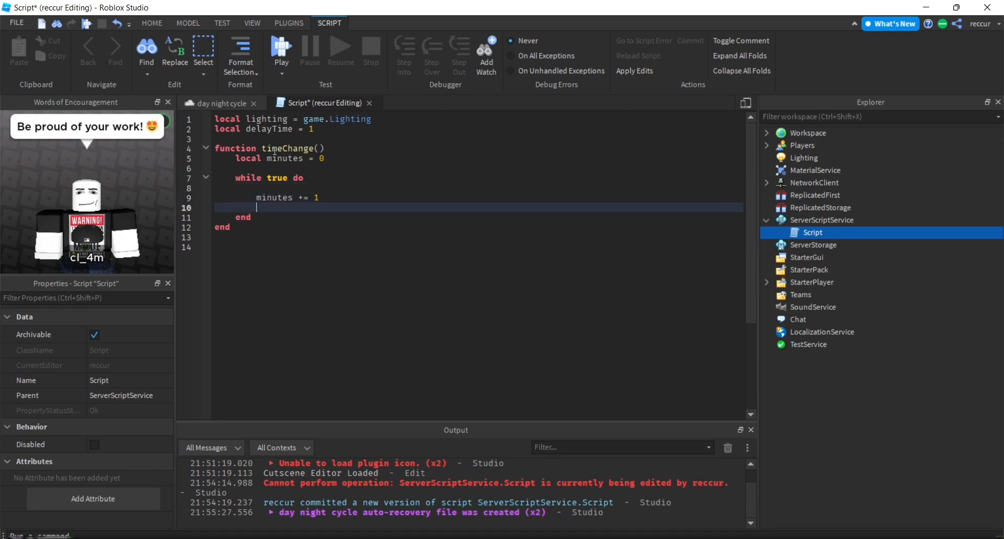
type("wait(delayTime")
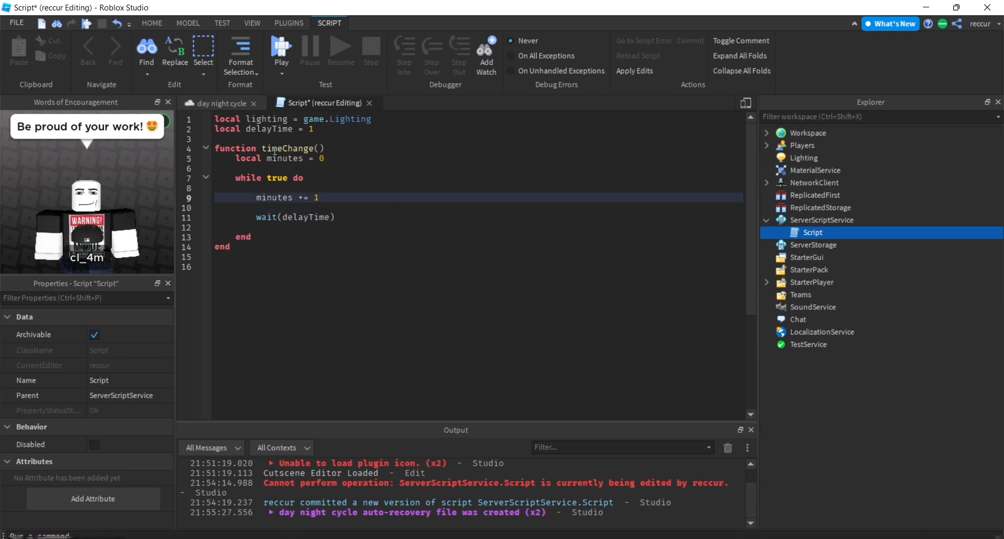
left_click(318, 198)
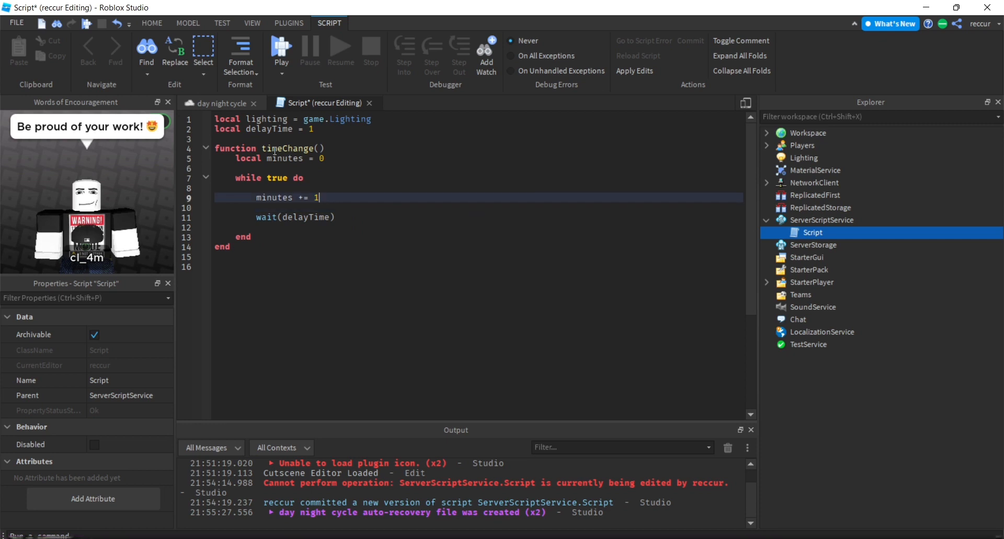
left_click(218, 103)
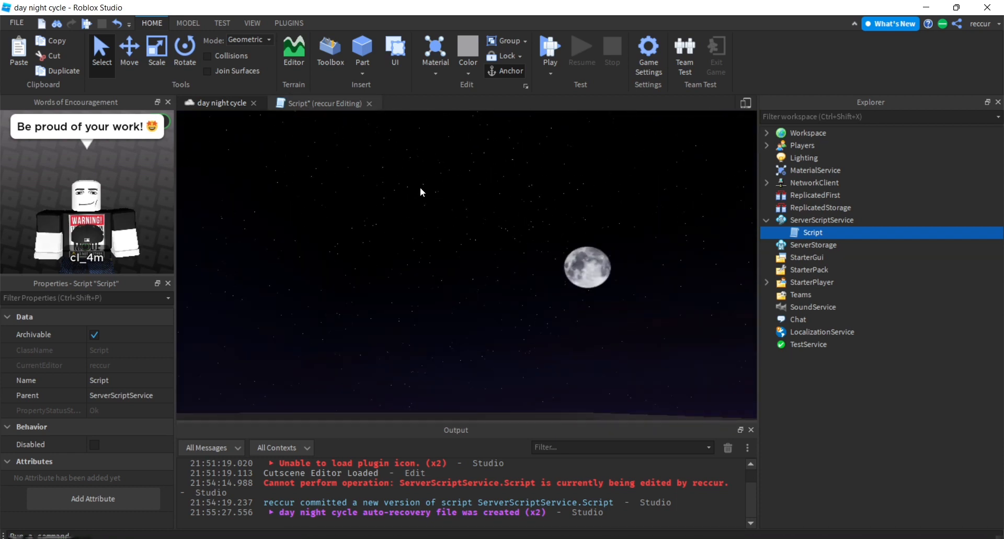
left_click(322, 103)
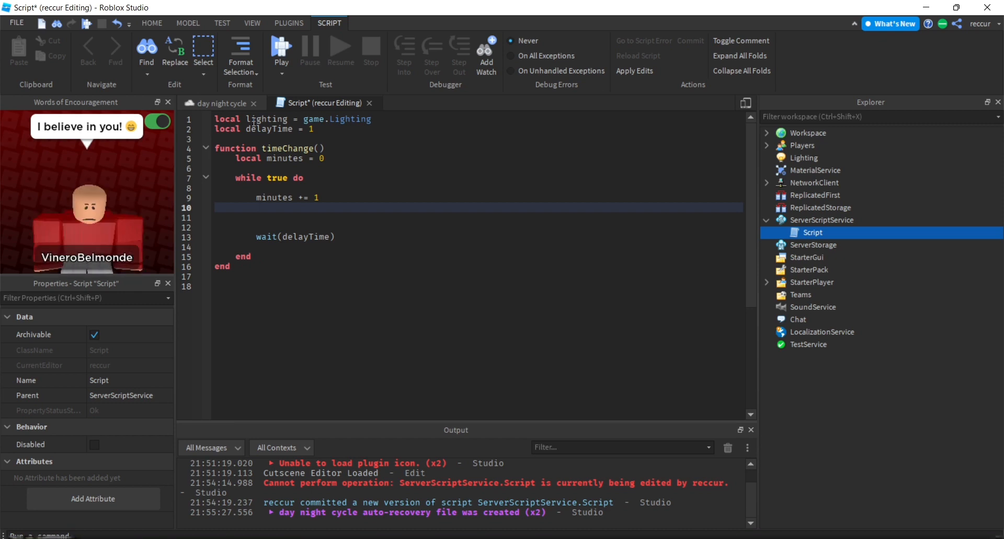
Add 'local minutesAfterMid = minutes % (60 * 24)' inside the loop.
type("local")
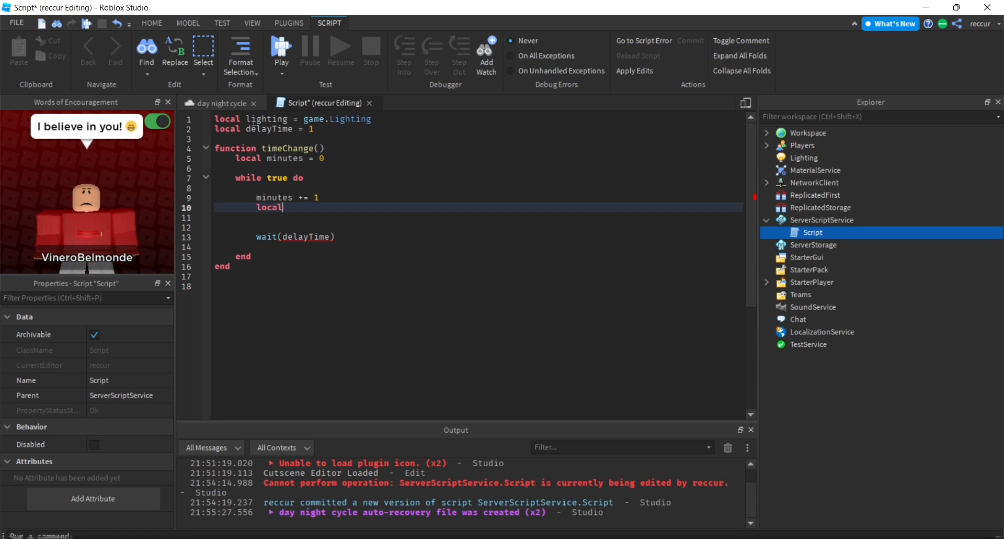
type("mi")
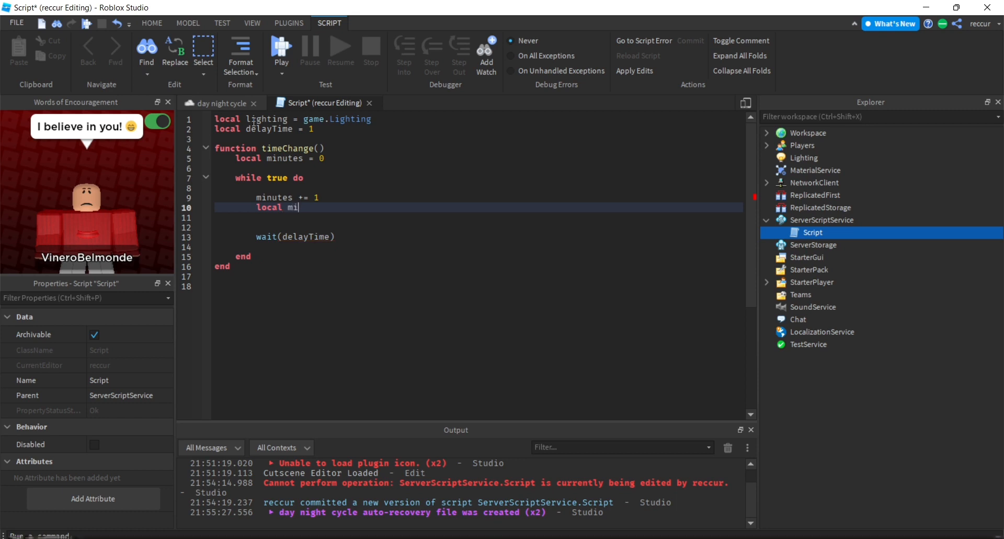
type("nutes")
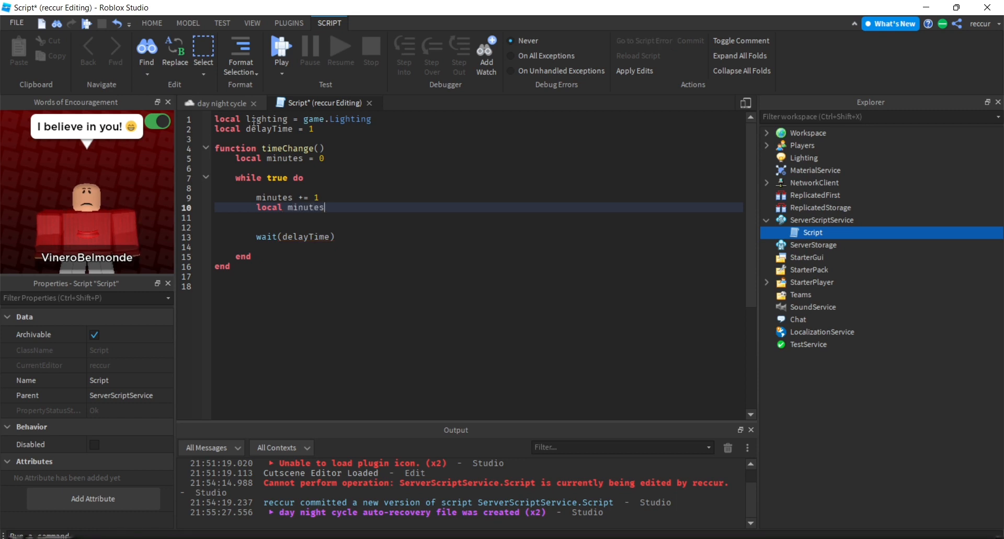
type("AfterMid")
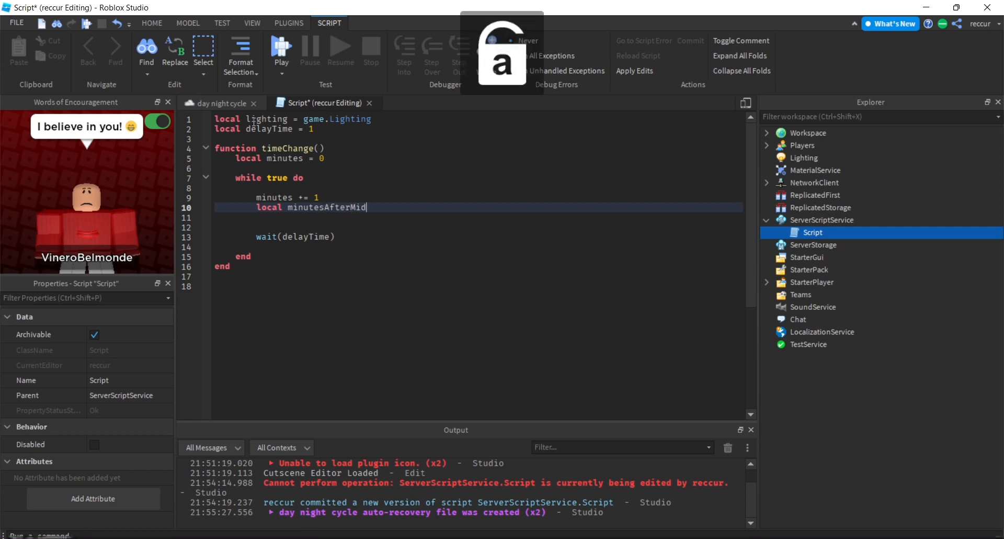
type("= mi")
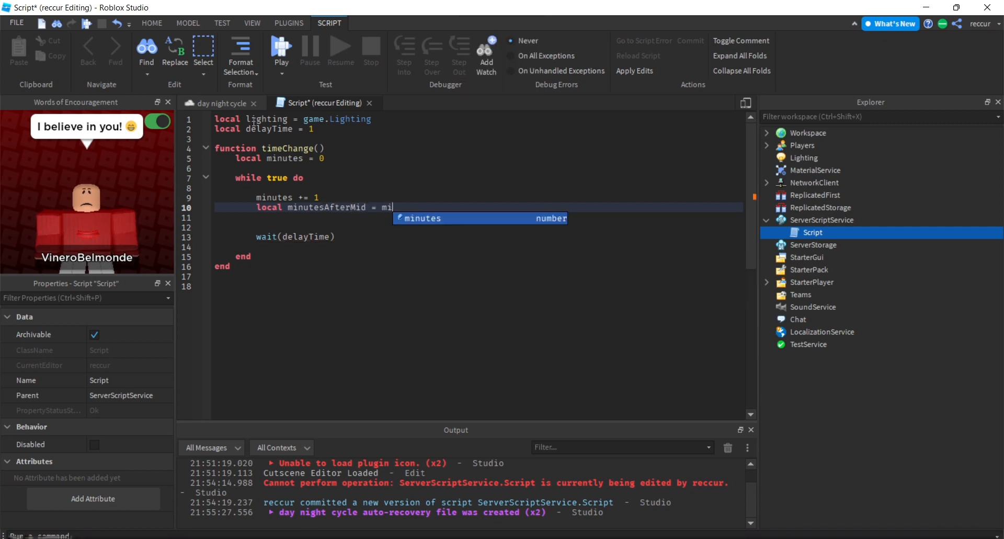
key("Tab")
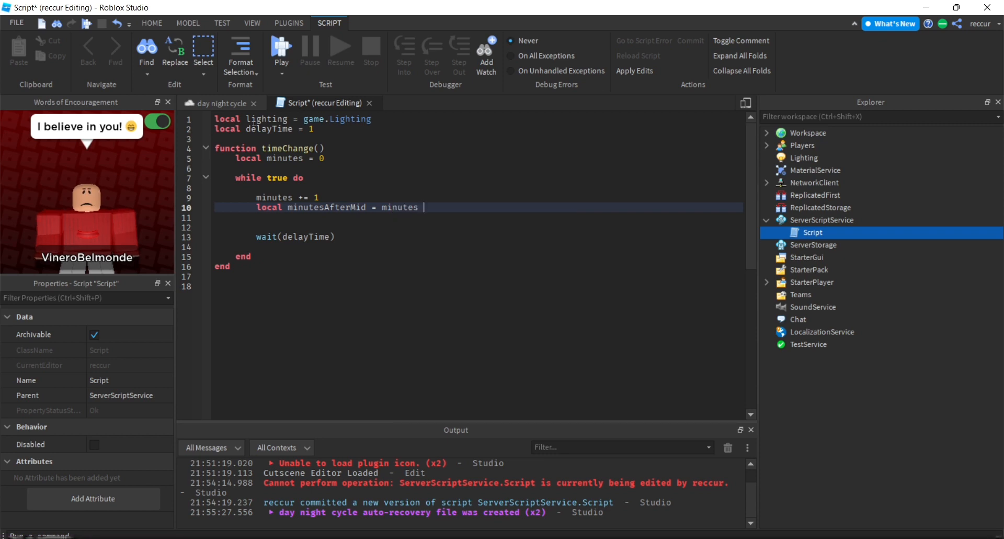
type("% ()")
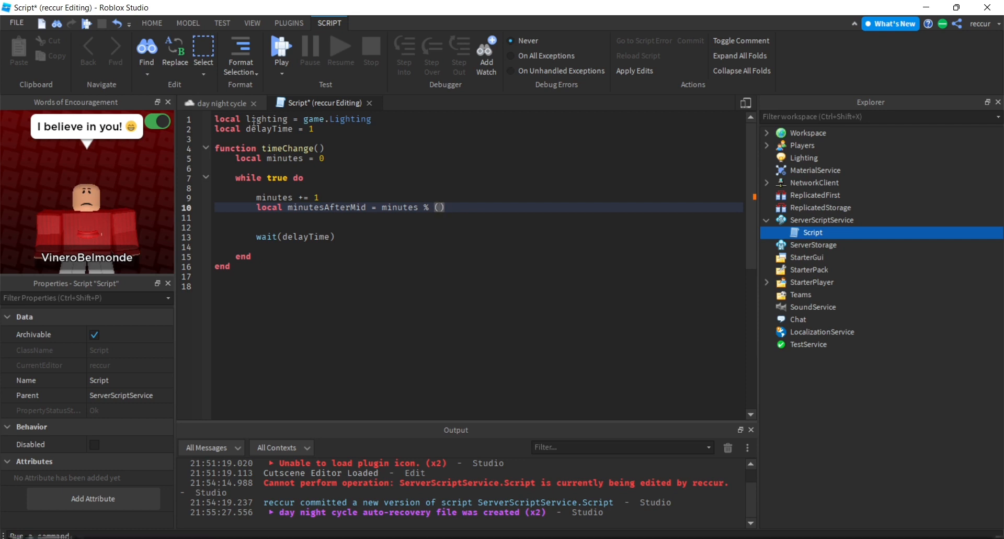
type("60")
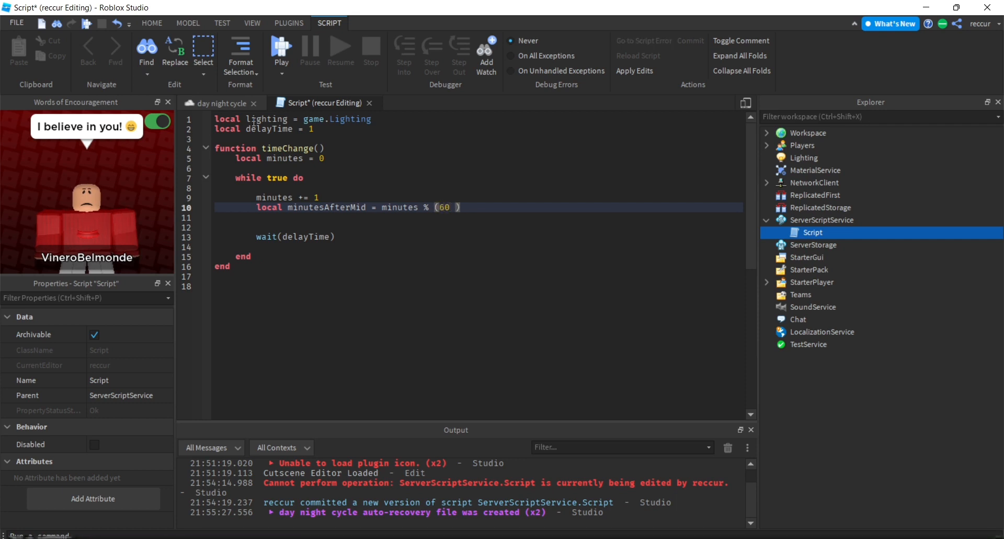
type("*")
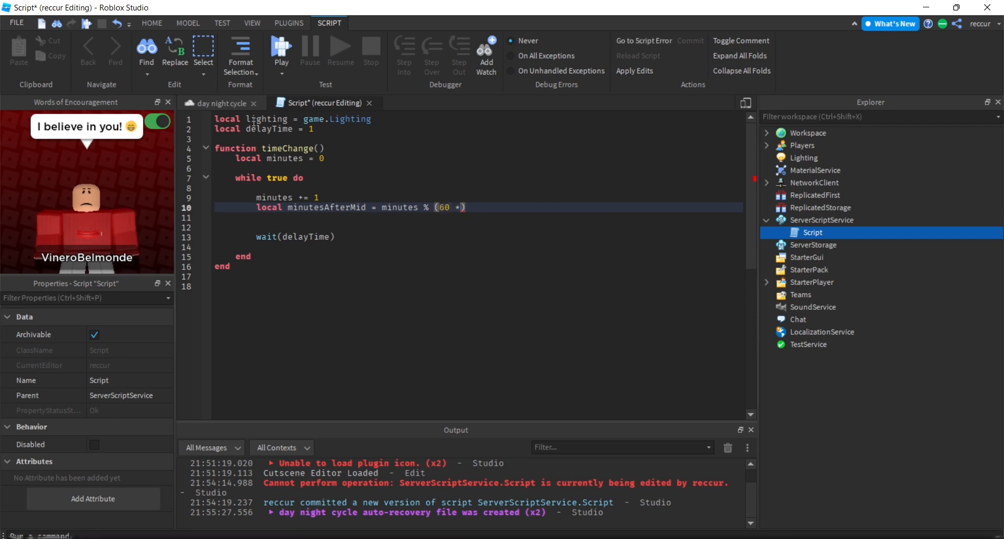
type("24")
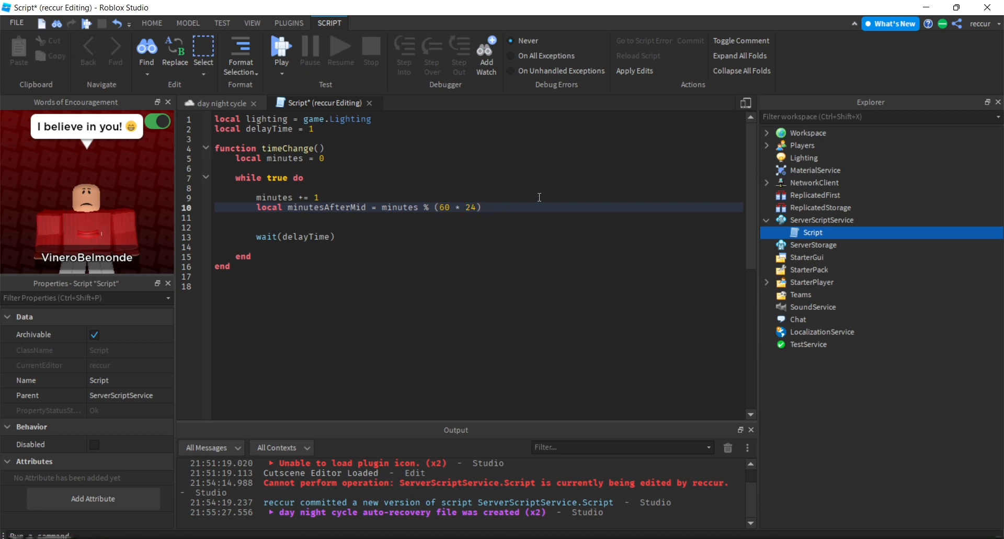
Add 'local hours = minutesAfterMid / 60' on a new line.
key("Enter")
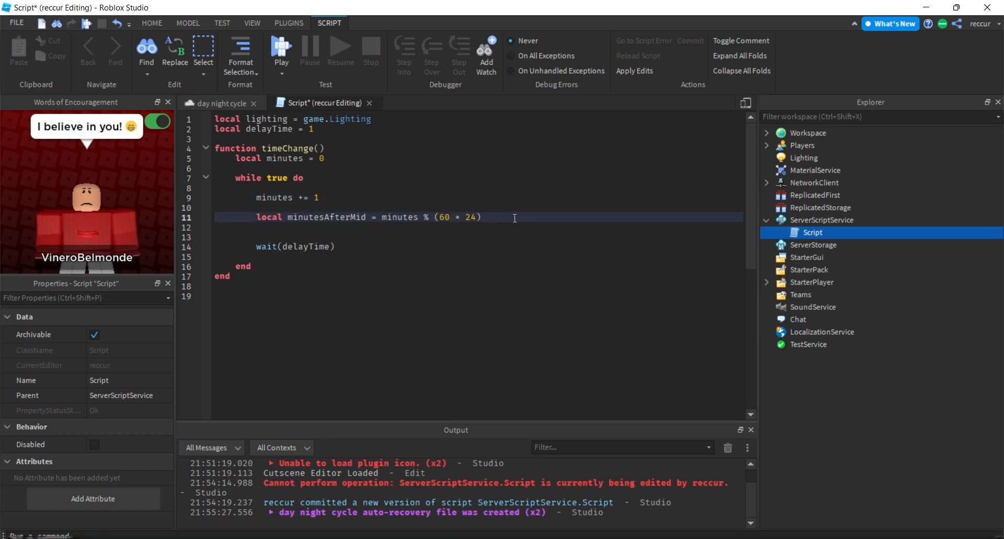
type("local")
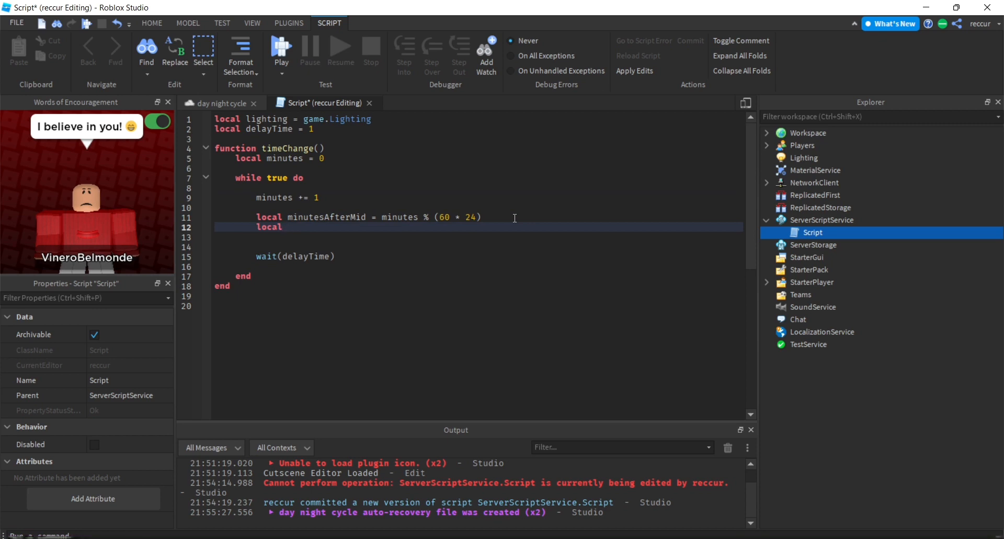
type("hours -")
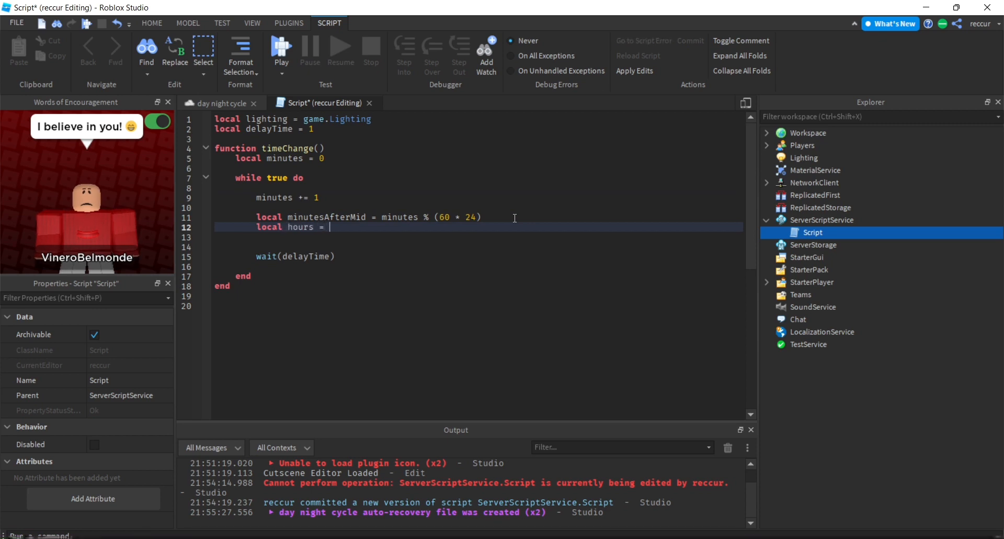
type("minutesAfterMid")
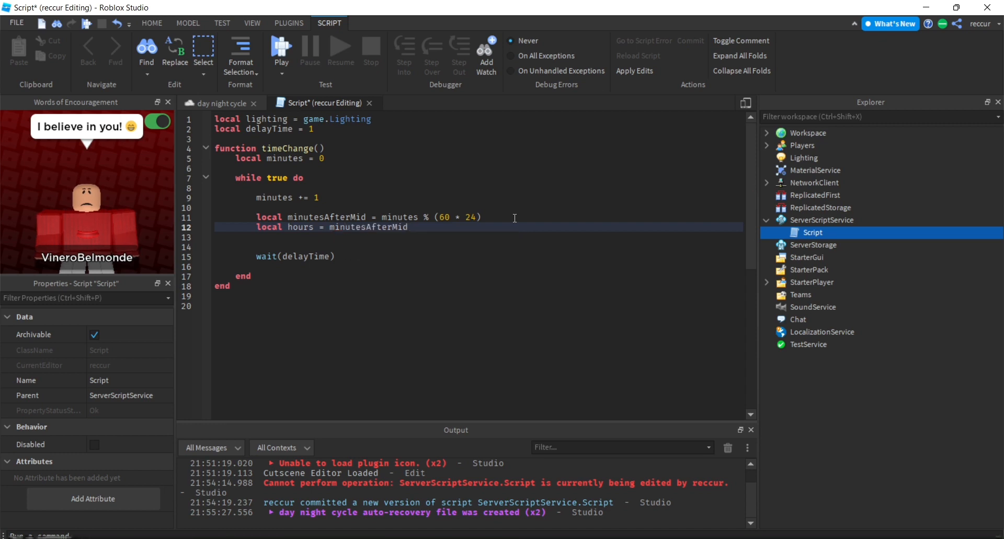
type("/ 60")
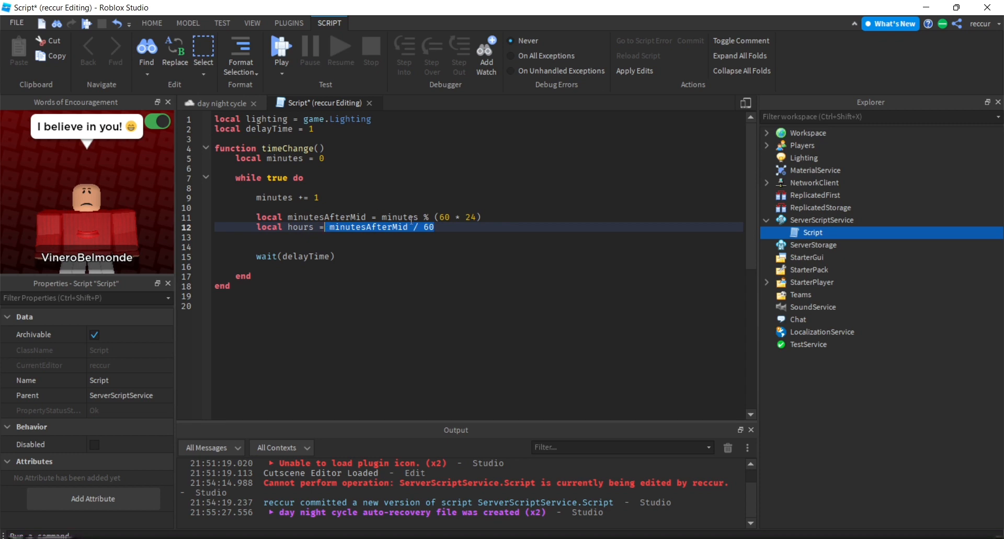
left_click(216, 103)
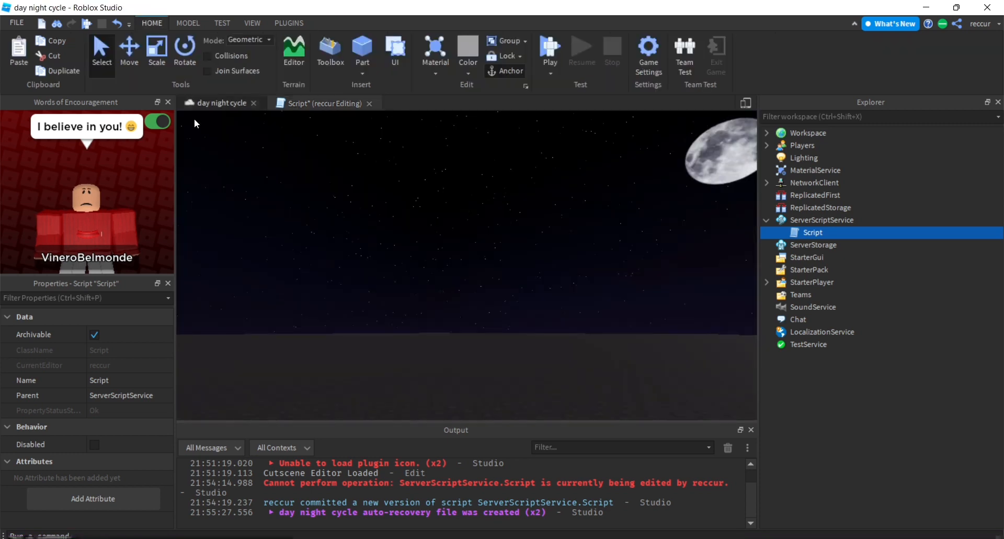
left_click(324, 103)
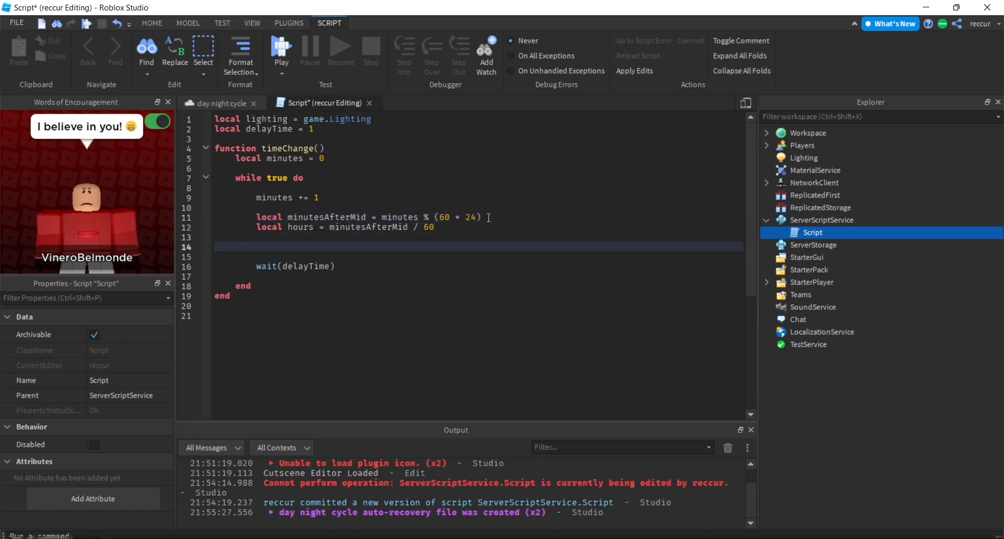
Add 'lighting.ClockTime = hours' in the loop and 'timeChange()' after the function.
type("lighting")
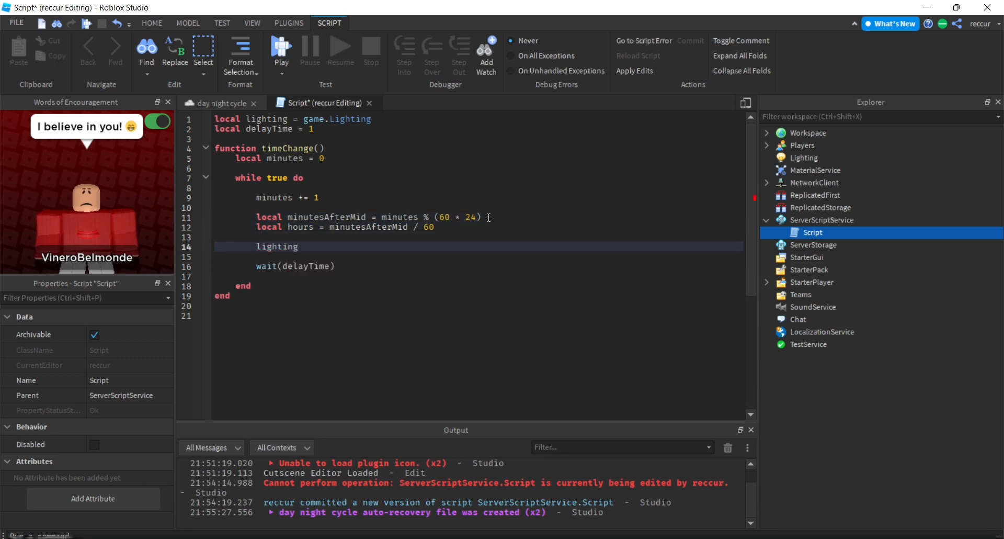
type(".ClockTime =")
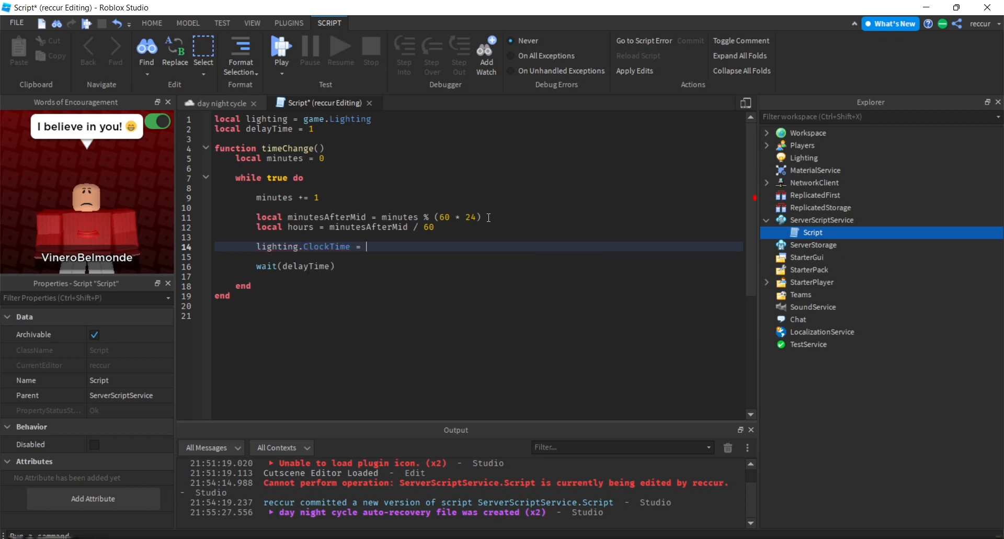
type("hours")
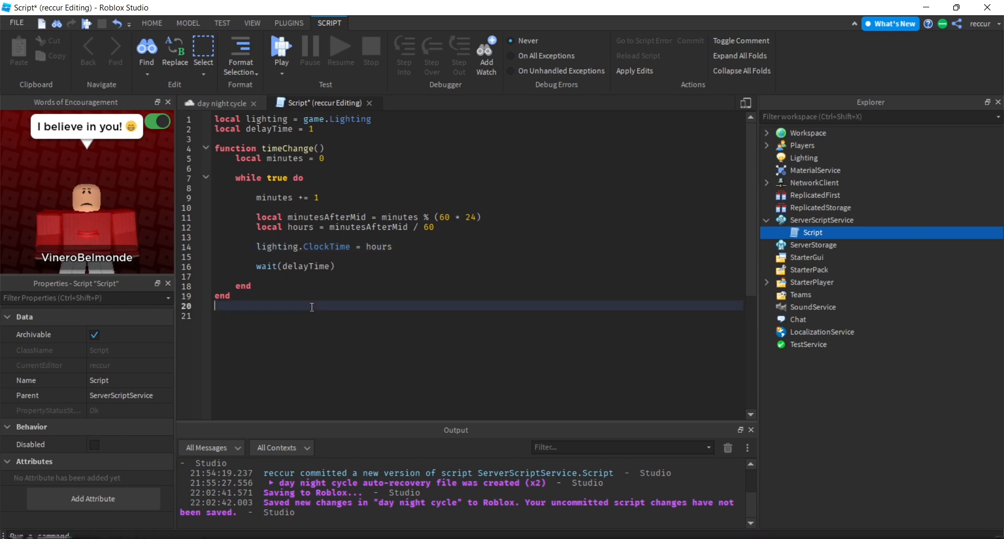
type("timeChange()")
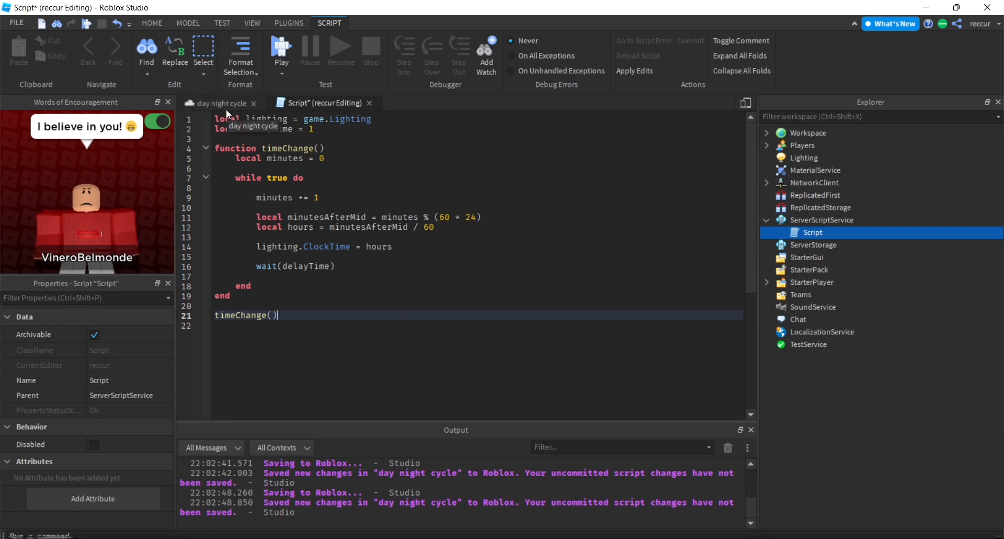
mouse_move(174, 139)
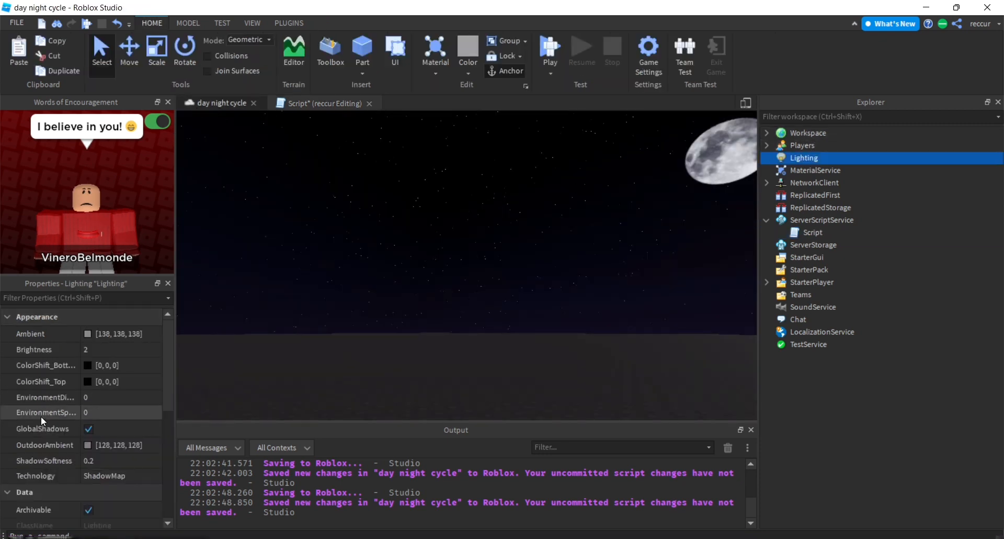
Playtest the place with the day/night script, then stop the test.
scroll("down", 3)
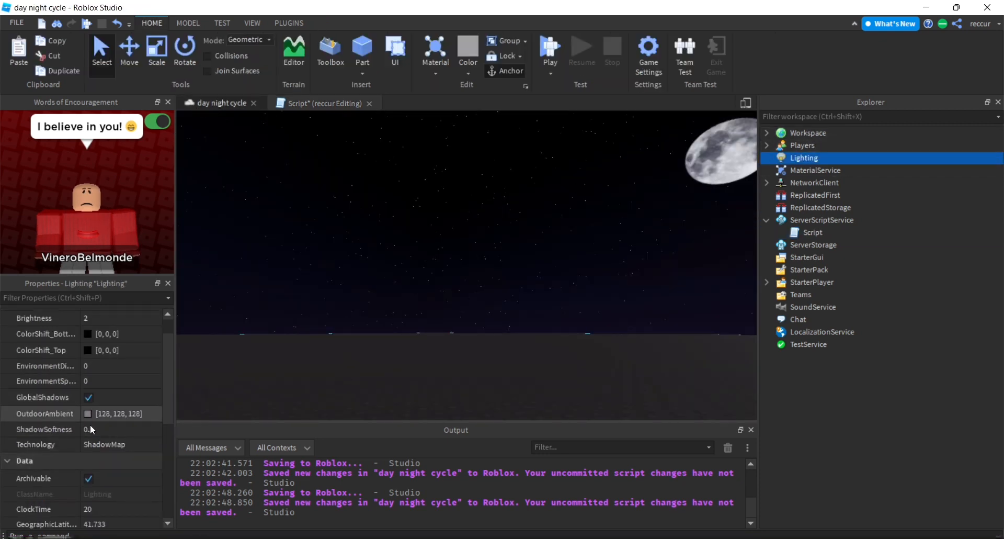
scroll("down", 3)
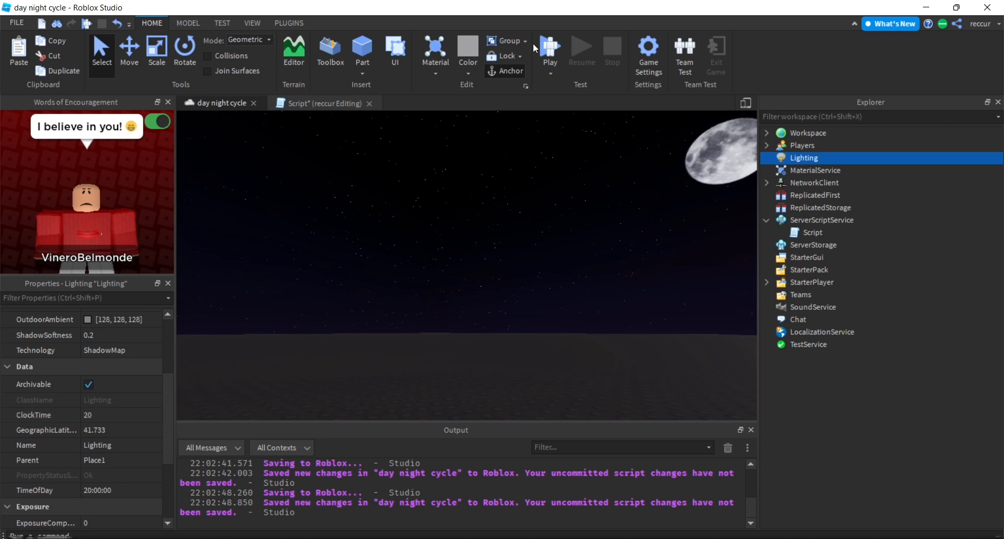
left_click(99, 415)
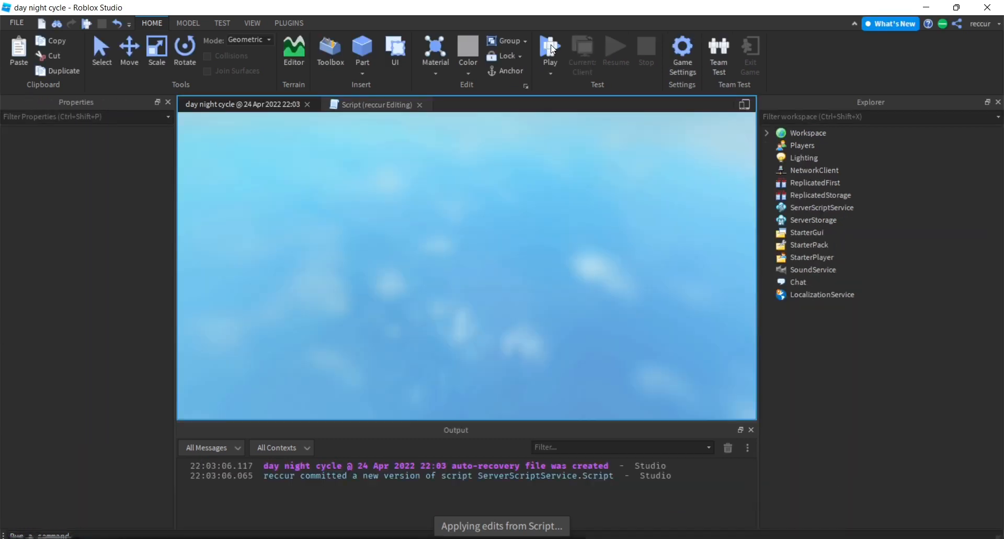
left_click(550, 46)
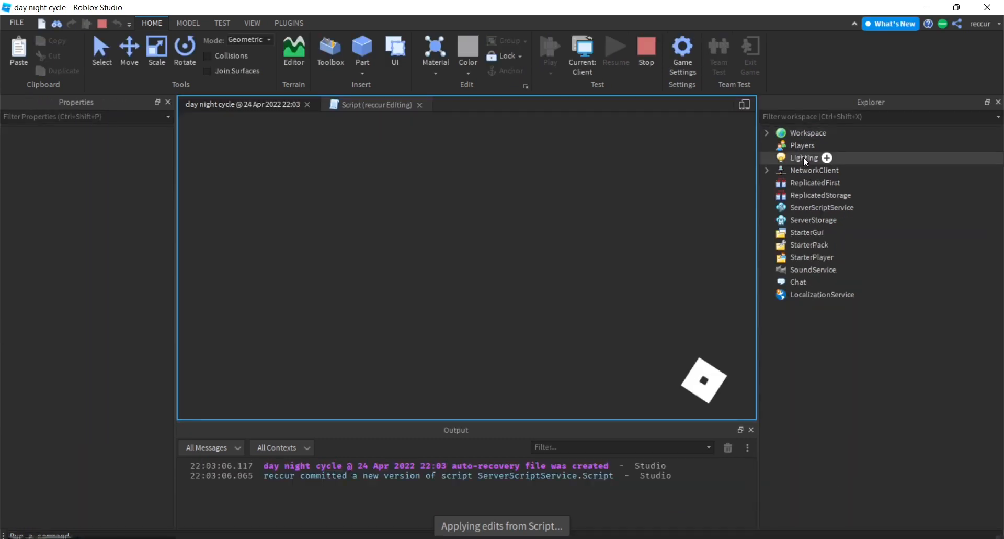
left_click(804, 157)
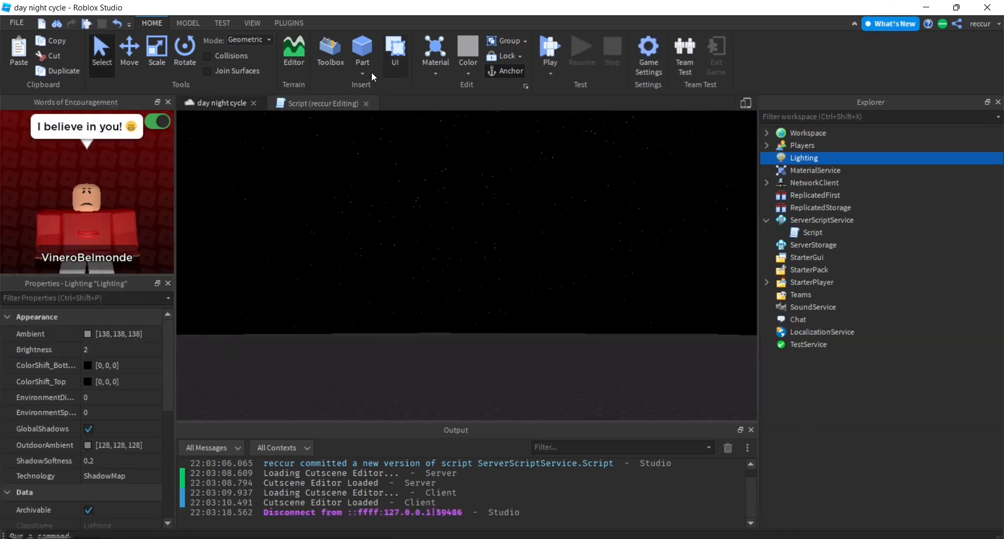
Change delayTime from 1 to .1 and start another playtest.
left_click(321, 103)
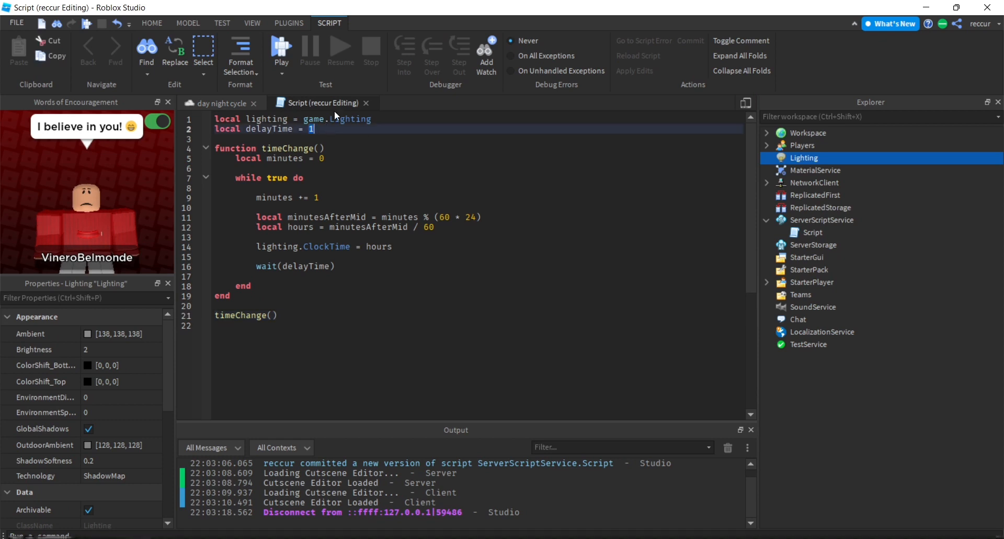
type(".")
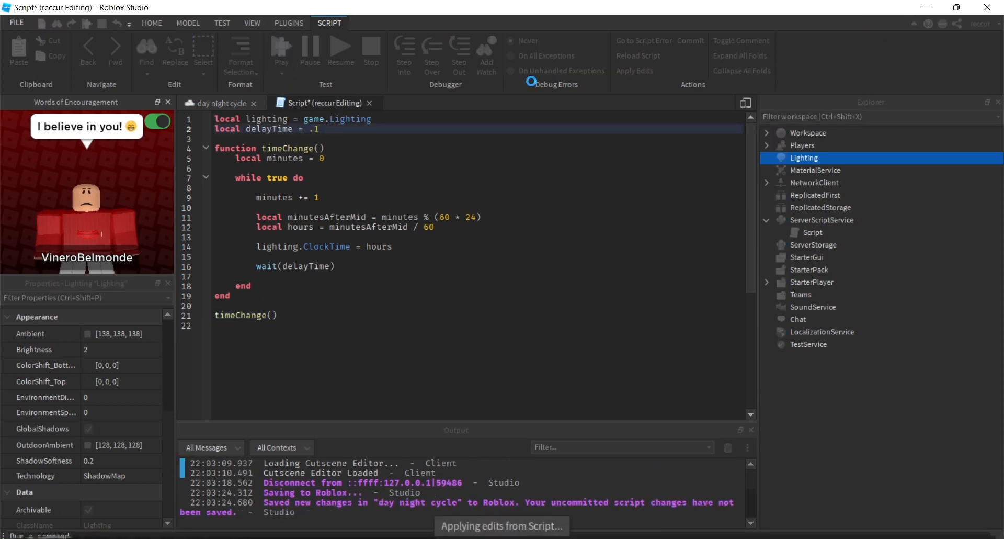
left_click(216, 104)
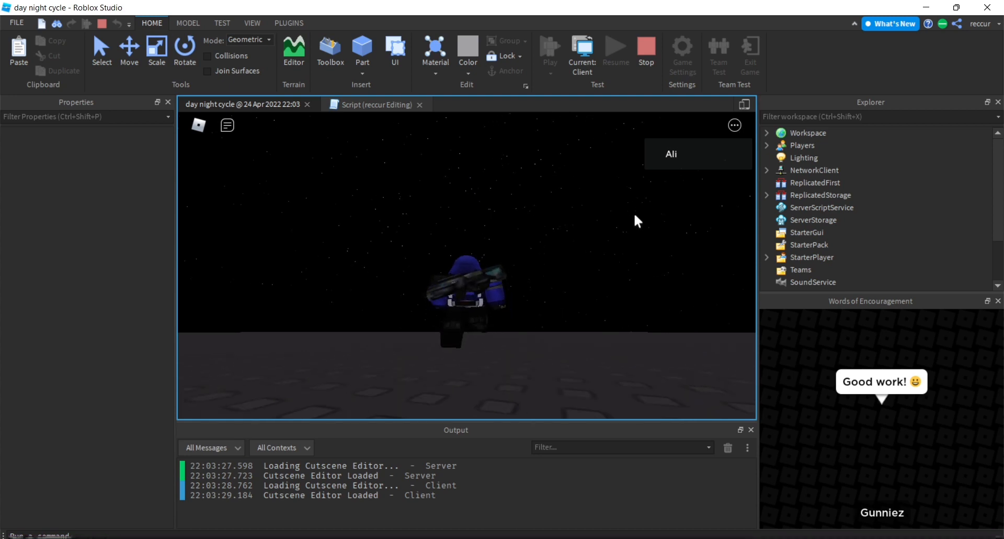
Select Lighting during the playtest to watch ClockTime advance.
left_click(803, 157)
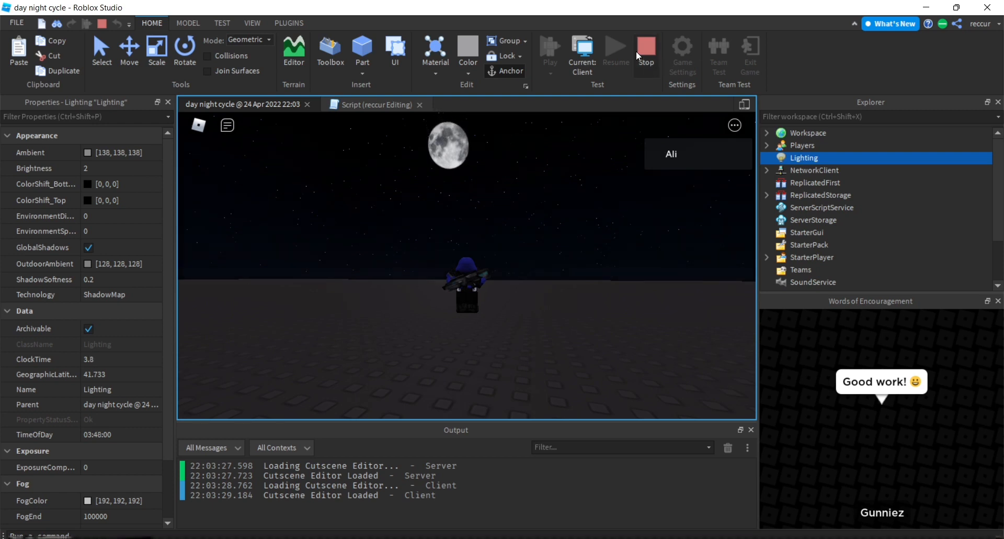
Stop and replay the test, watching Lighting's ClockTime pass into night, then return to the Script.
left_click(646, 44)
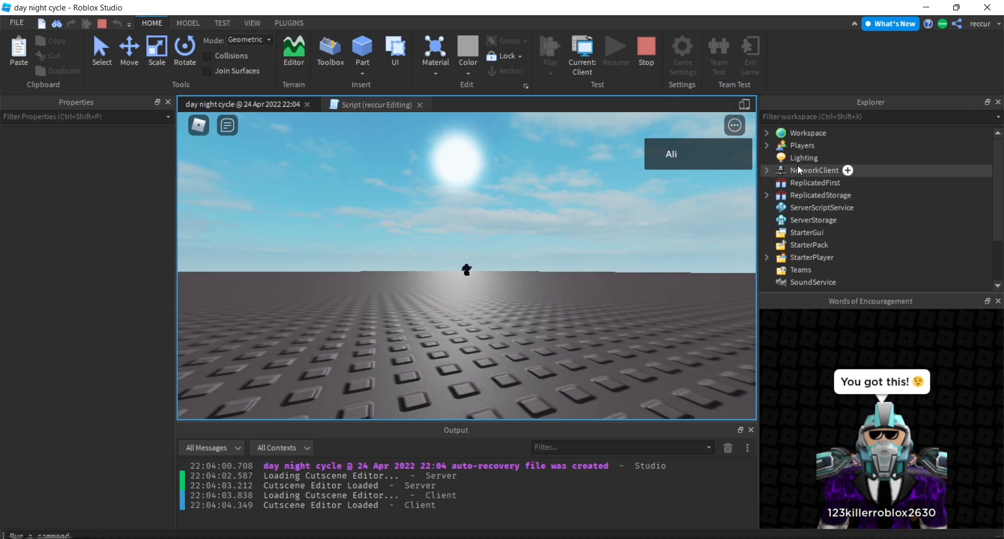
left_click(804, 158)
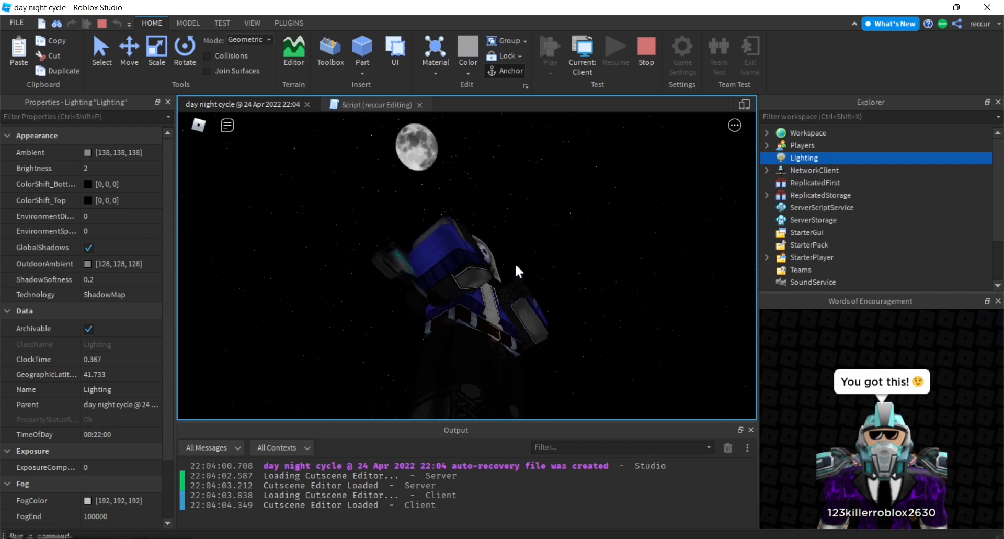
left_click(369, 104)
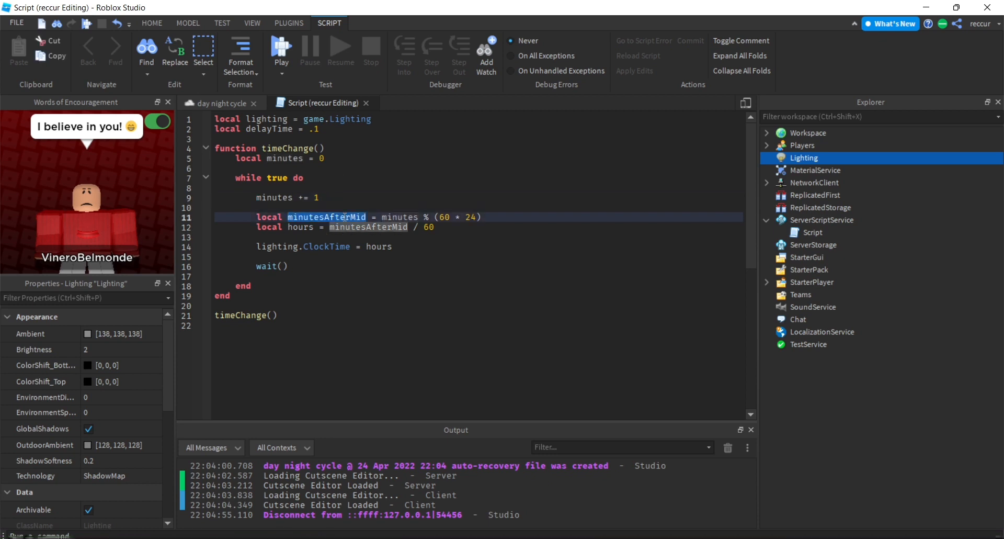
Replace minutesAfterMid with minutesInAday on script lines 11 and 12.
type("minutes")
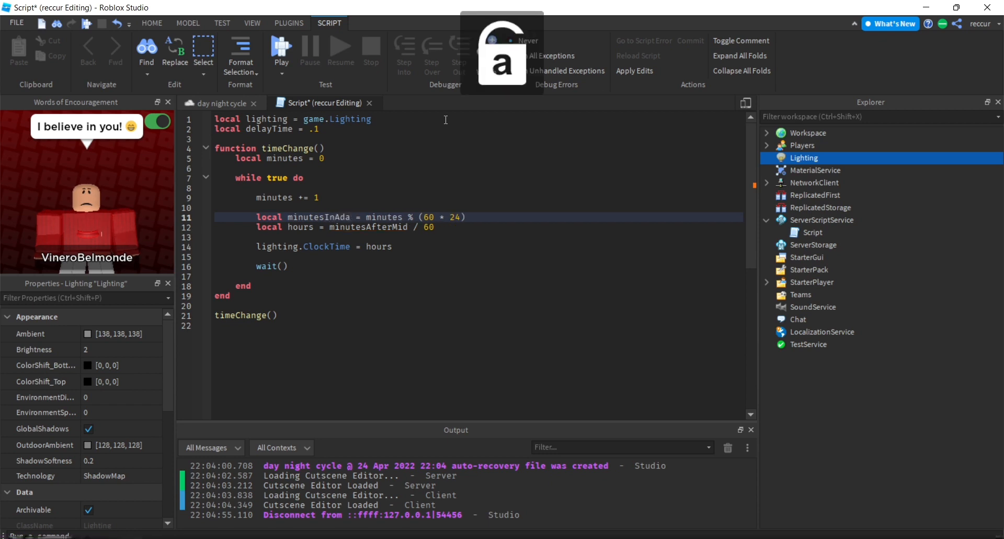
double_click(319, 217)
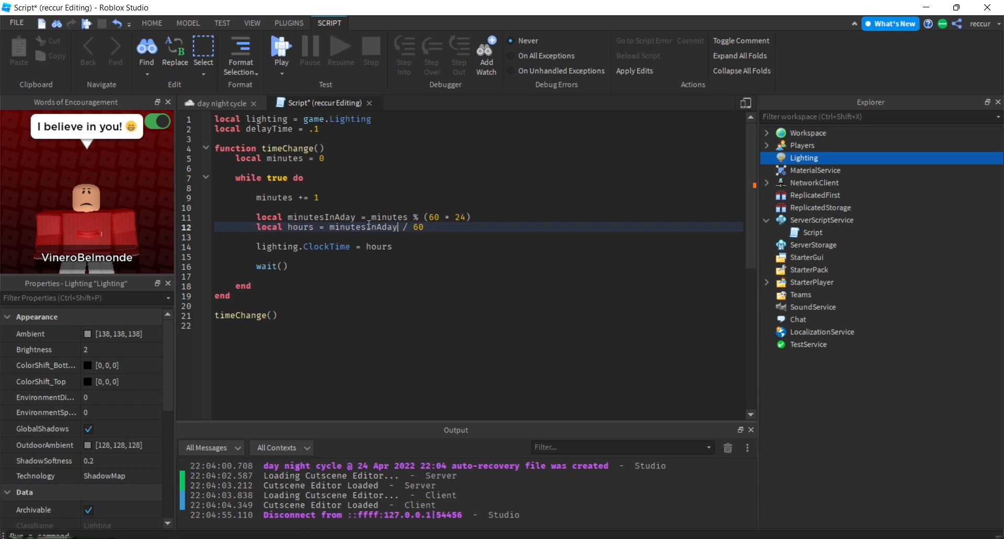
mouse_move(364, 165)
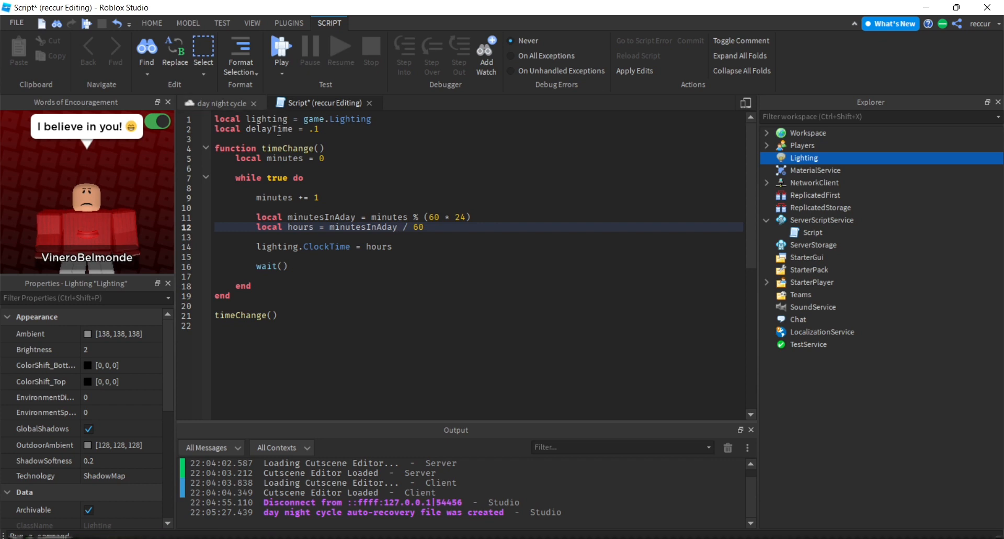
mouse_move(329, 219)
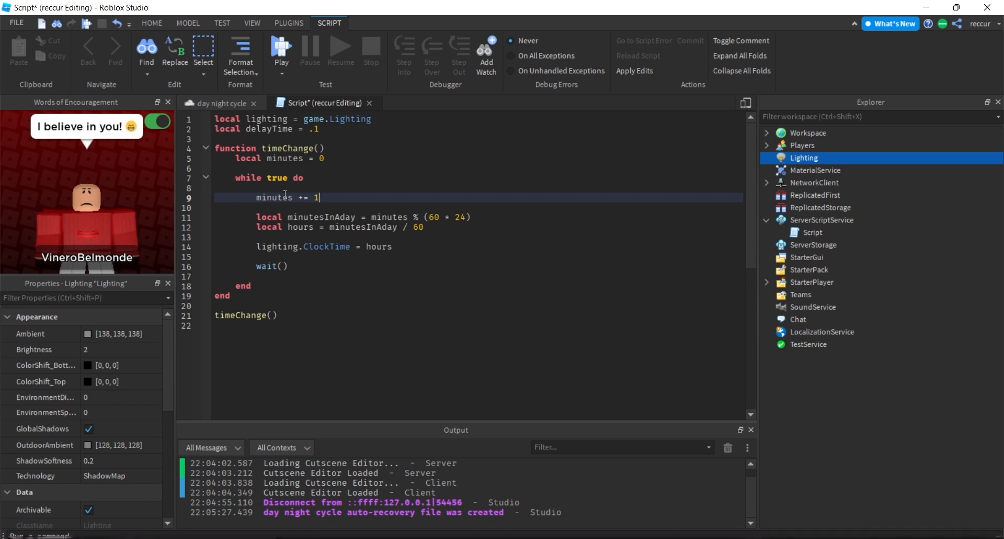
Insert a ScreenGui holding a TextLabel under StarterGui in the Explorer.
left_click(216, 103)
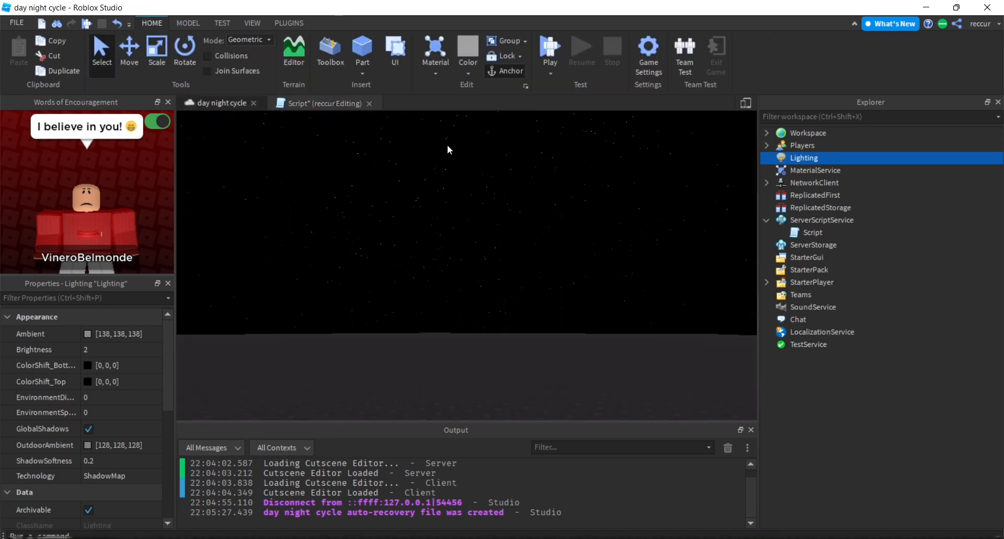
mouse_move(708, 264)
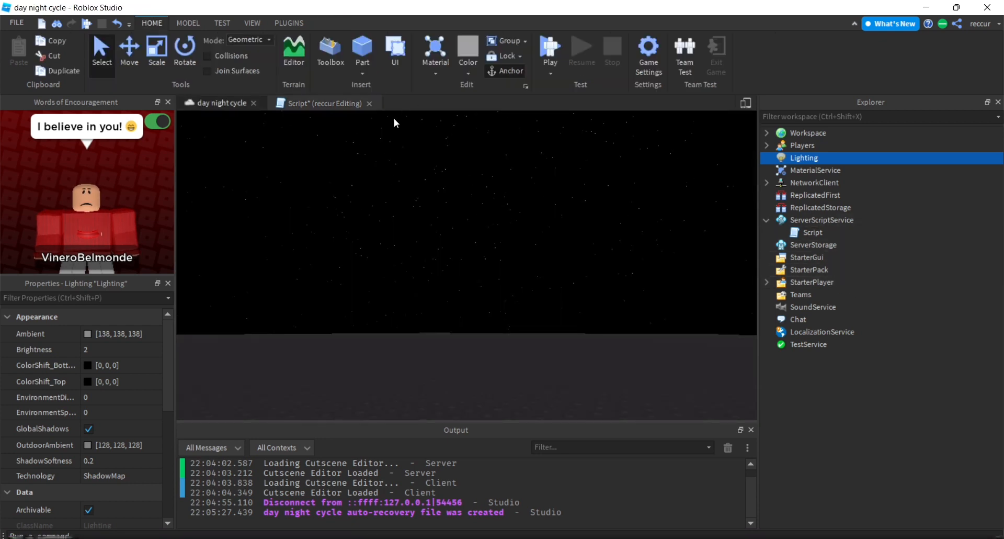
mouse_move(786, 263)
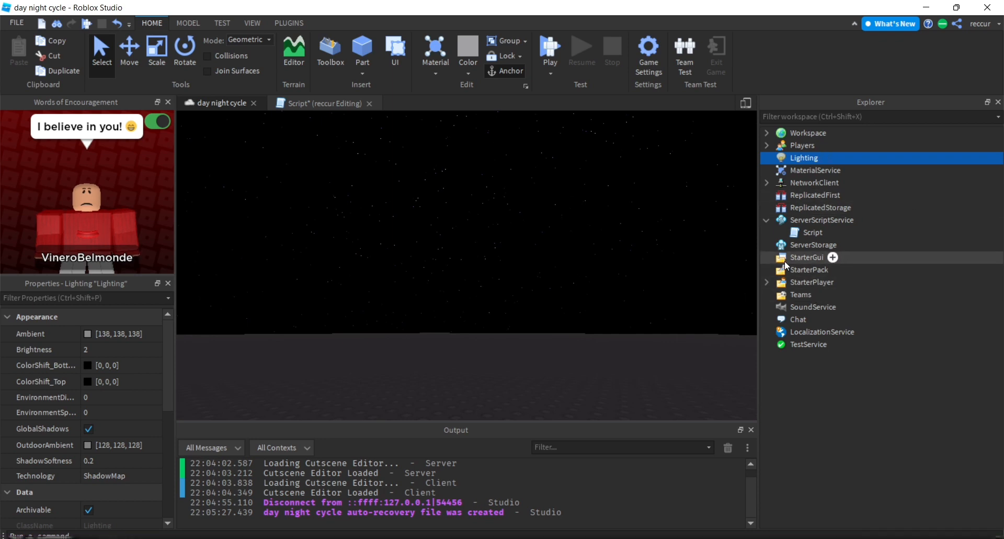
left_click(807, 257)
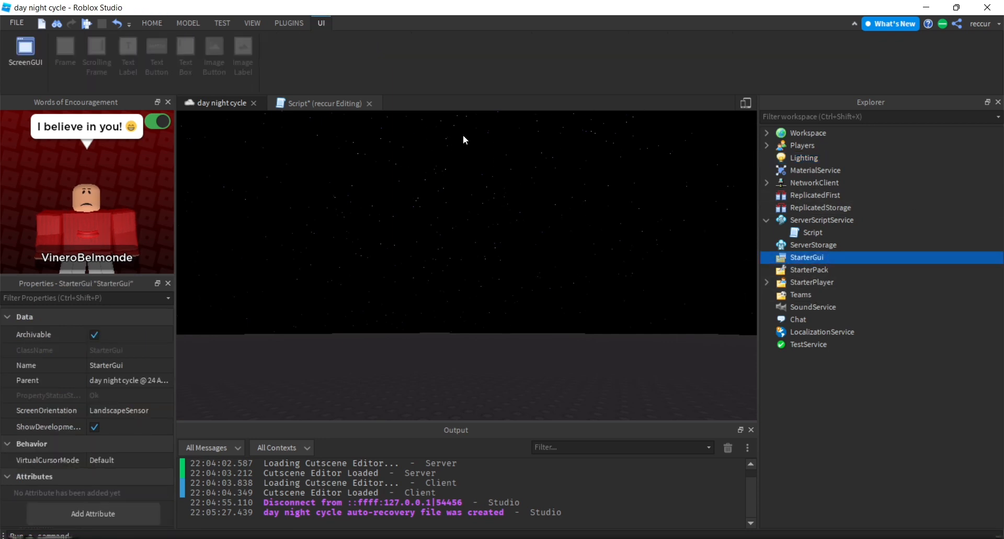
mouse_move(435, 146)
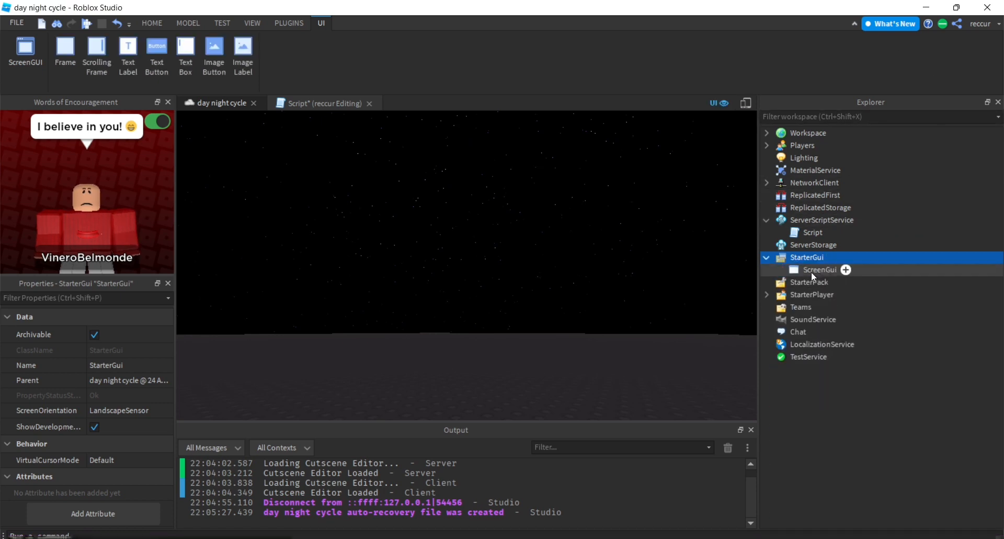
left_click(820, 269)
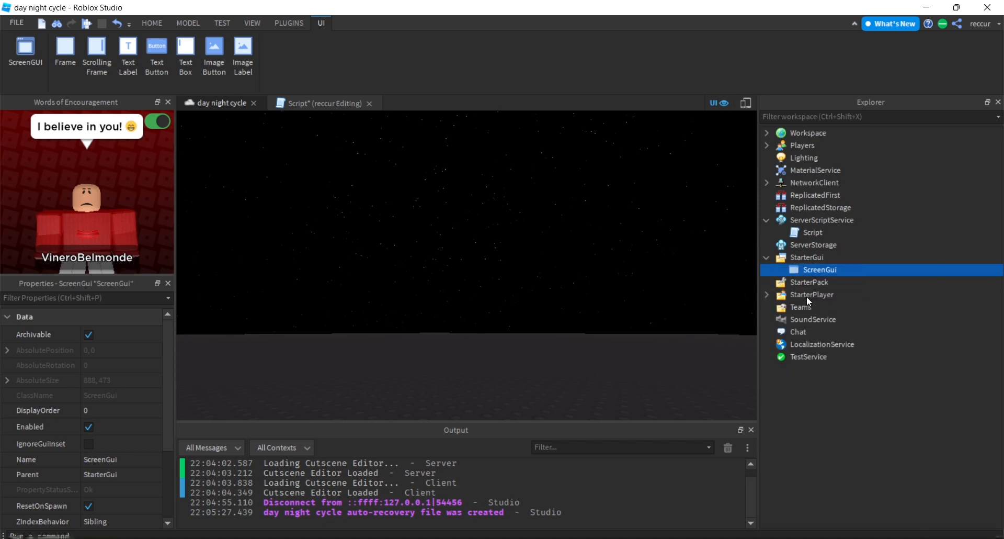
left_click(128, 52)
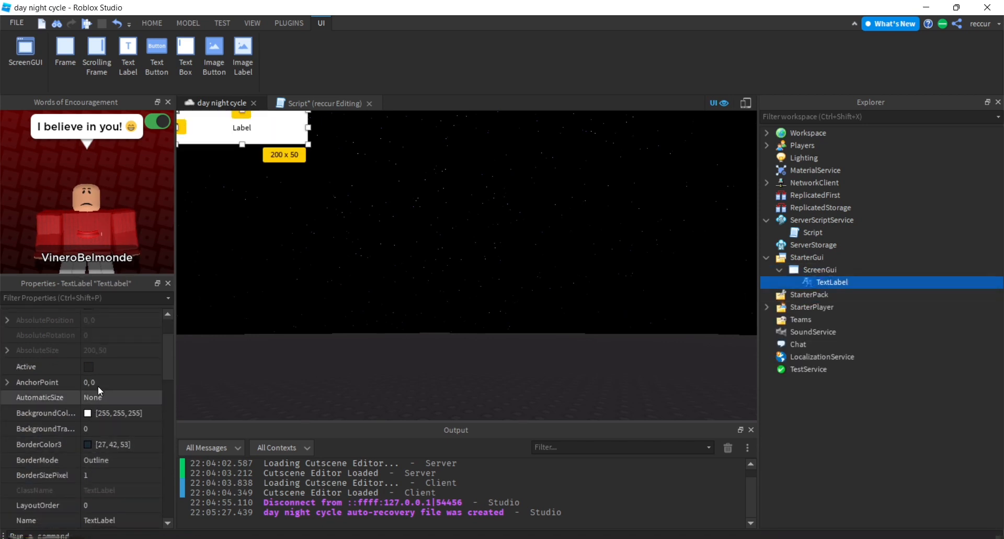
Give the TextLabel AnchorPoint 0.5,0, white GothamBold text reading 00:00.
left_click(104, 382)
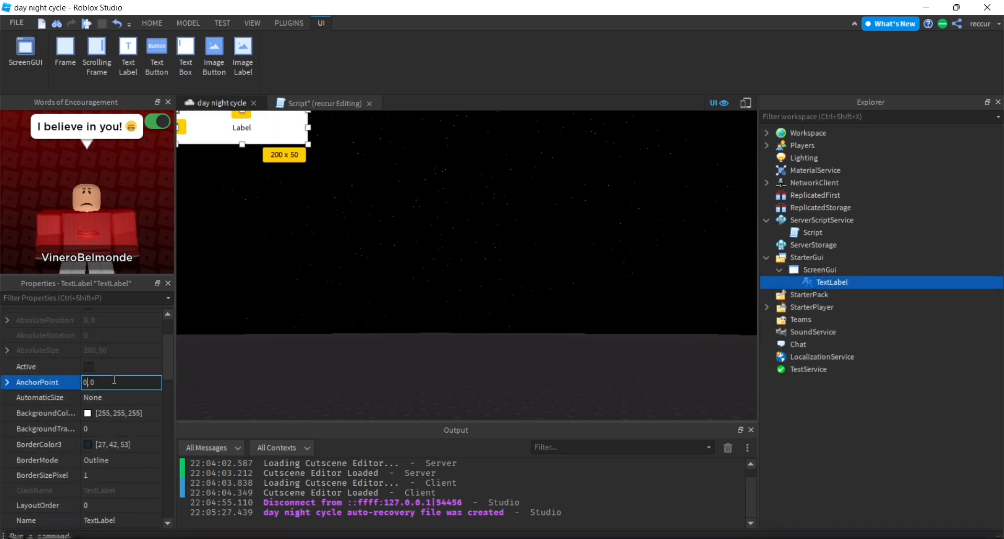
type("0.5,0")
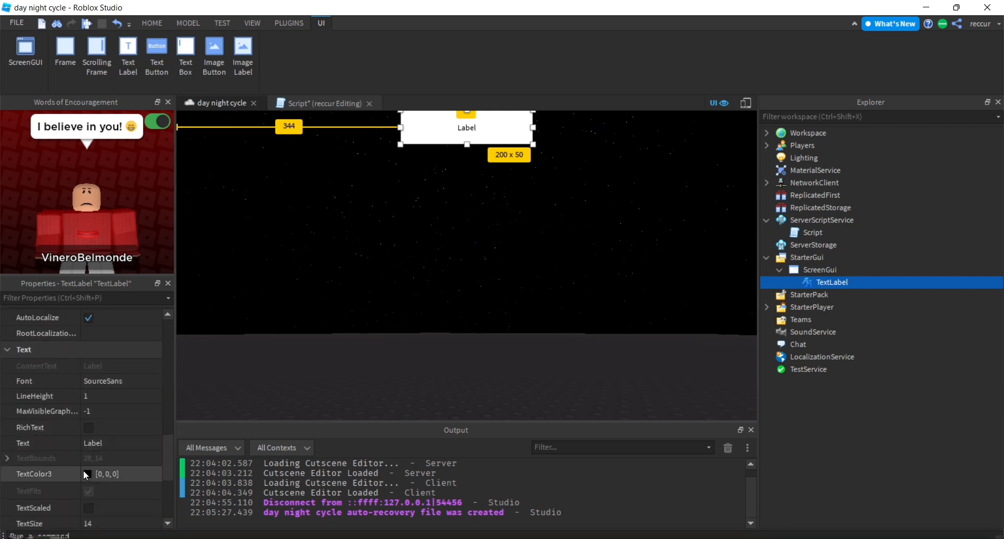
left_click(89, 474)
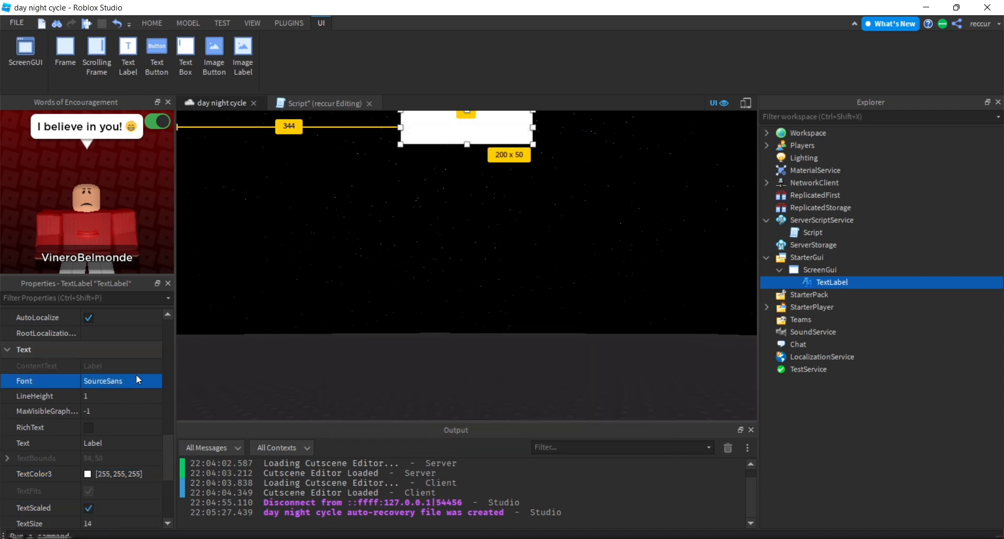
left_click(121, 381)
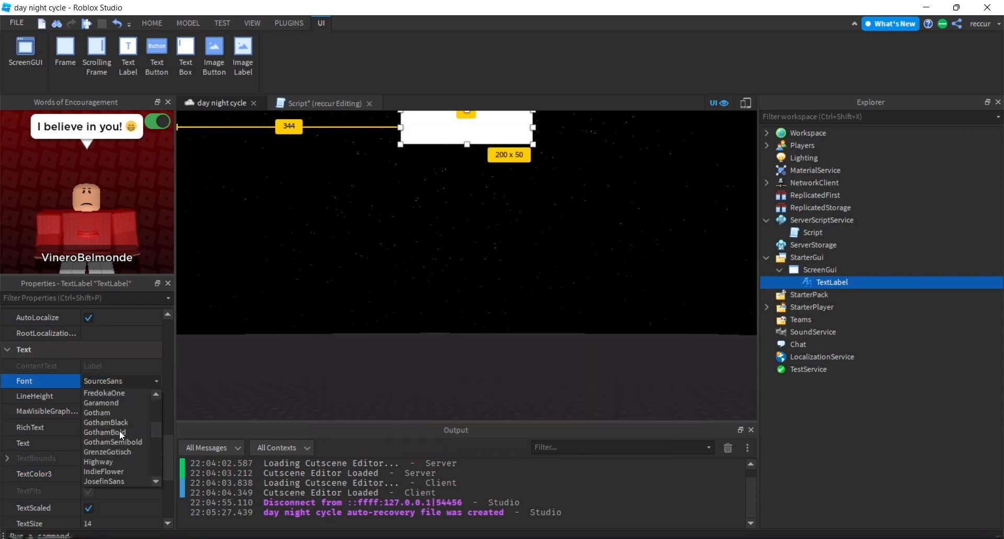
left_click(105, 421)
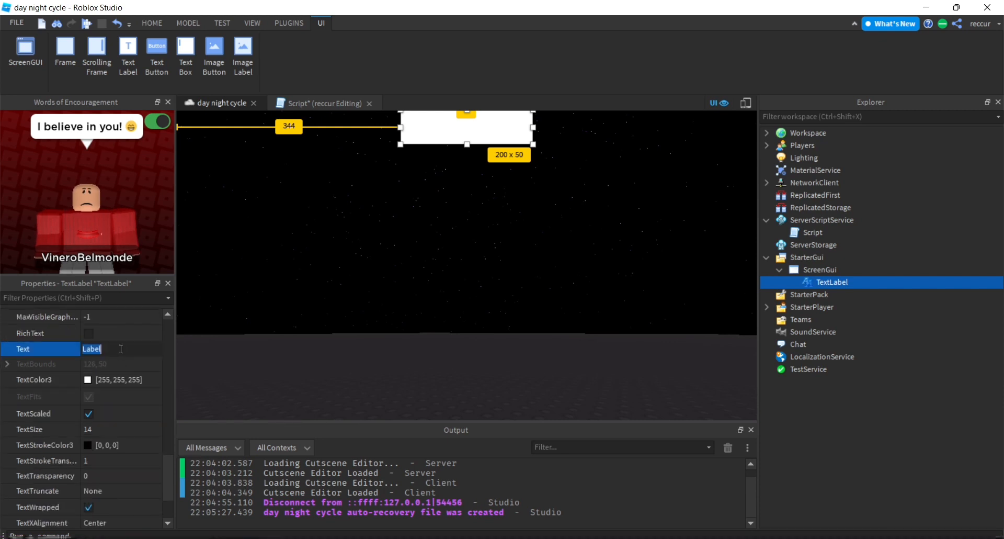
type("00:00")
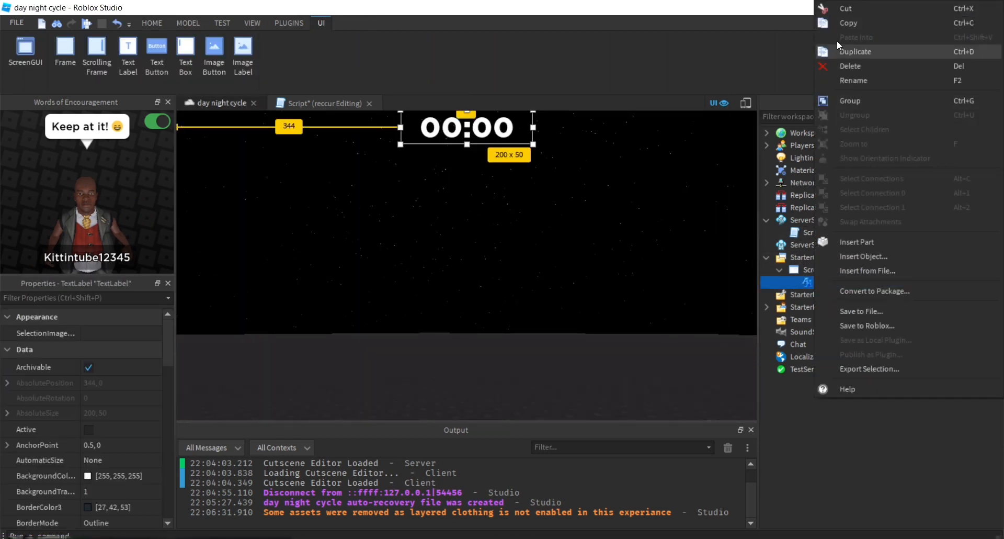
mouse_move(797, 274)
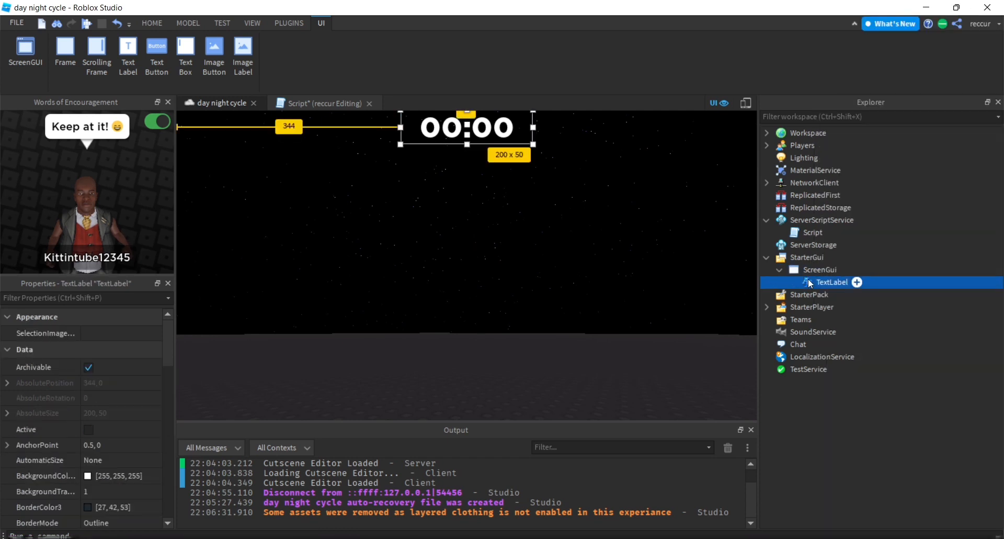
Add a LocalScript to the TextLabel with the clock code, setting Gui = script.Parent.
left_click(819, 269)
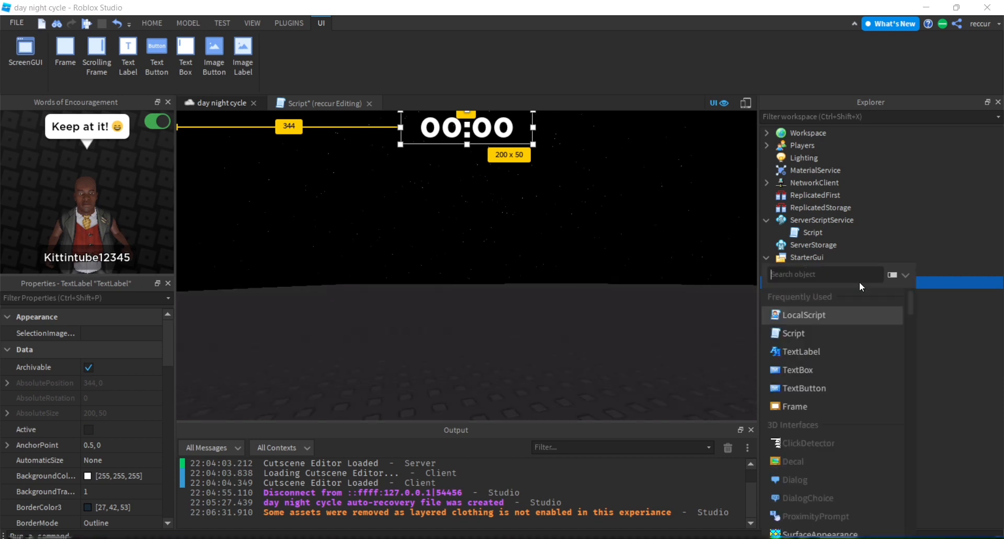
left_click(804, 315)
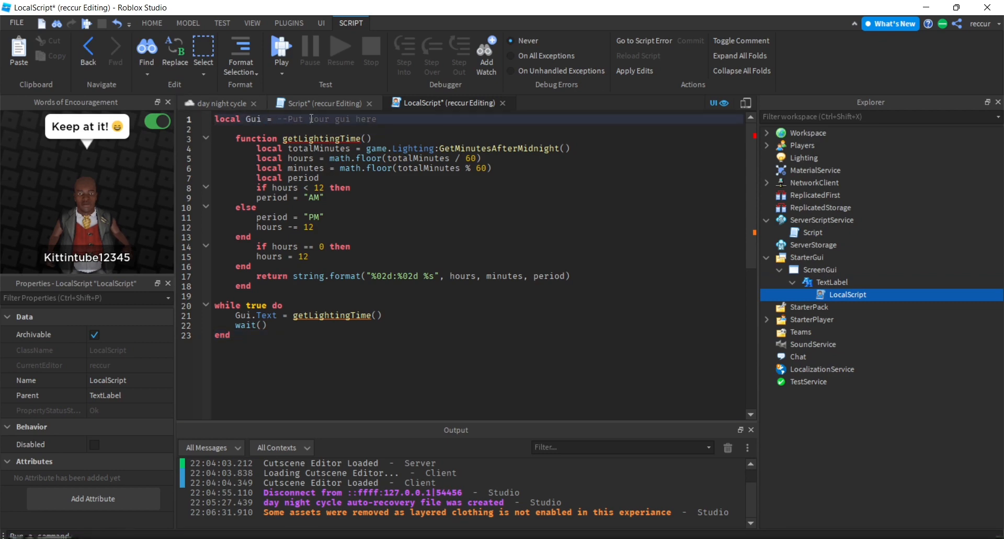
type("script.p")
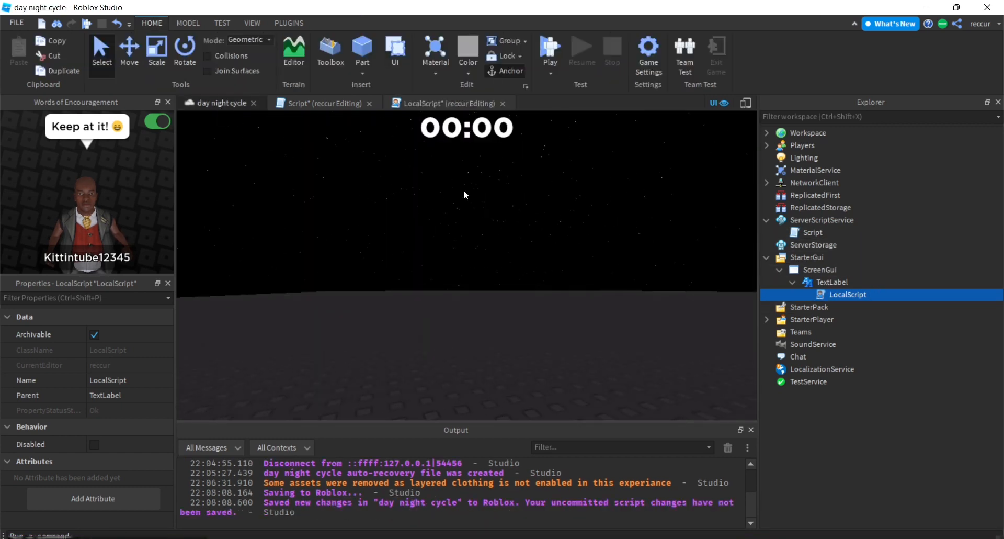
left_click(446, 103)
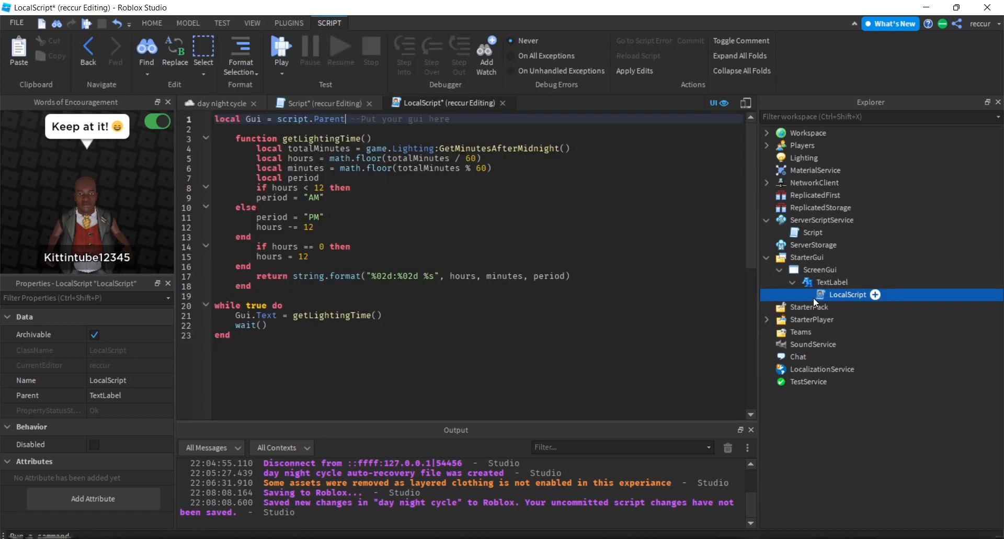
double_click(848, 295)
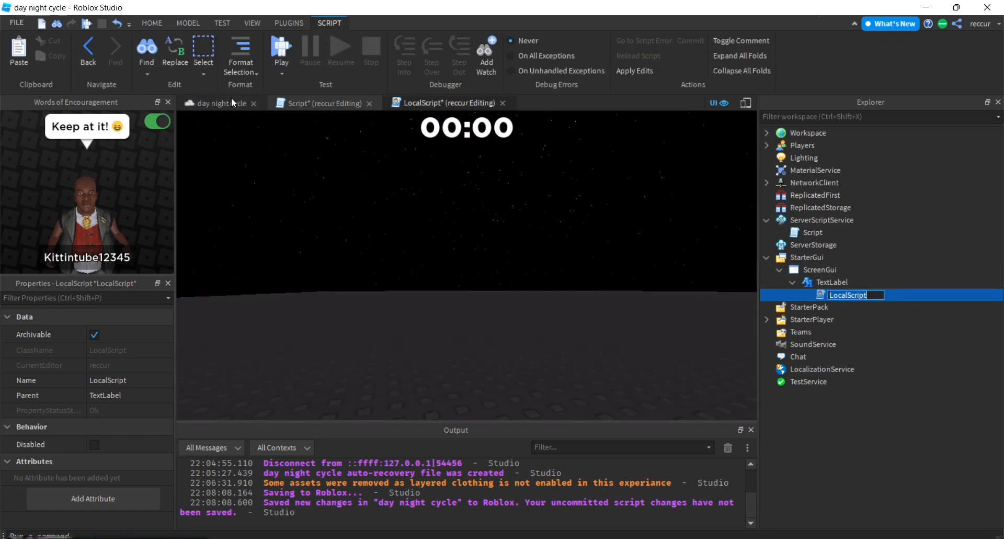
Collapse the ScreenGui in Explorer and start a playtest from the game view.
left_click(151, 22)
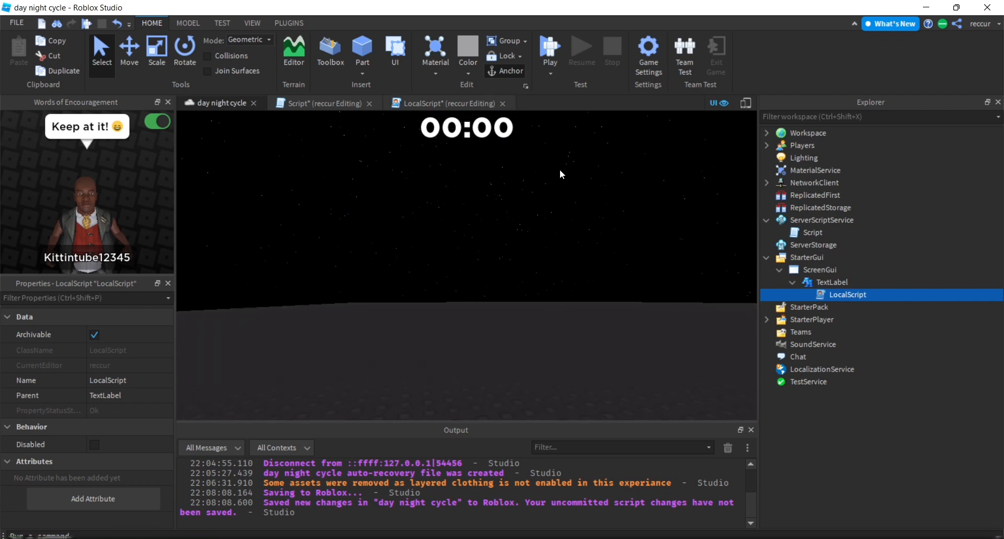
left_click(779, 269)
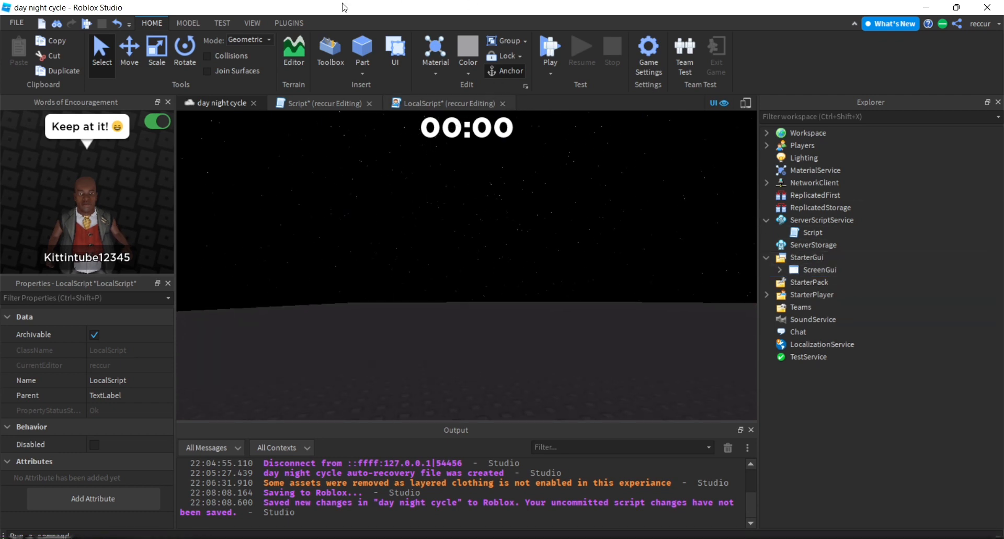
left_click(550, 51)
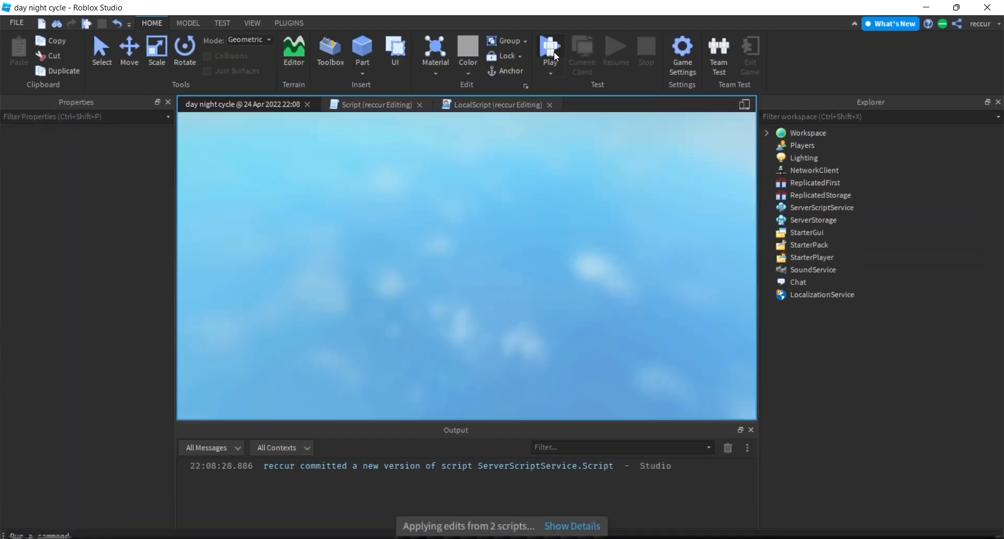
Check the clock label reads times like 04:19 AM, then stop the playtest.
left_click(550, 47)
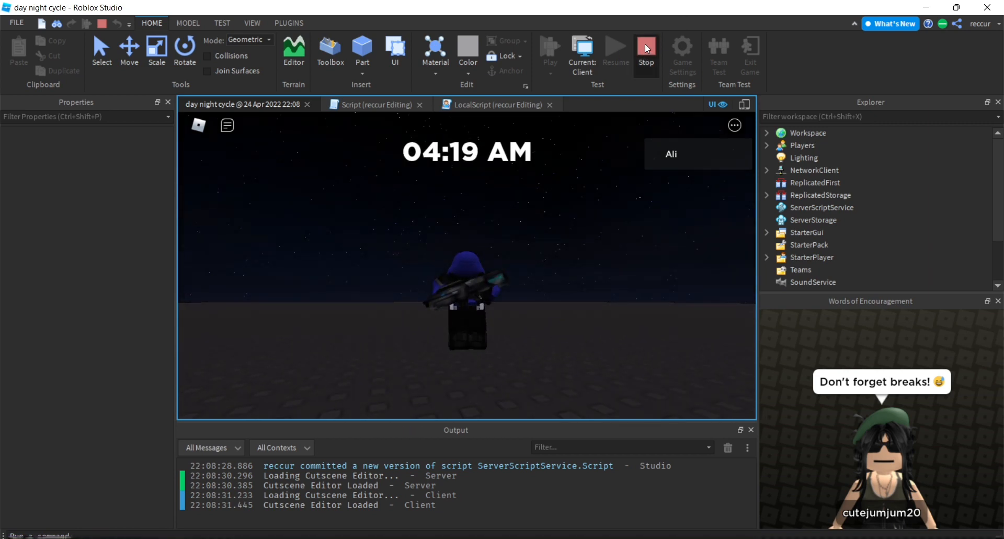
left_click(646, 47)
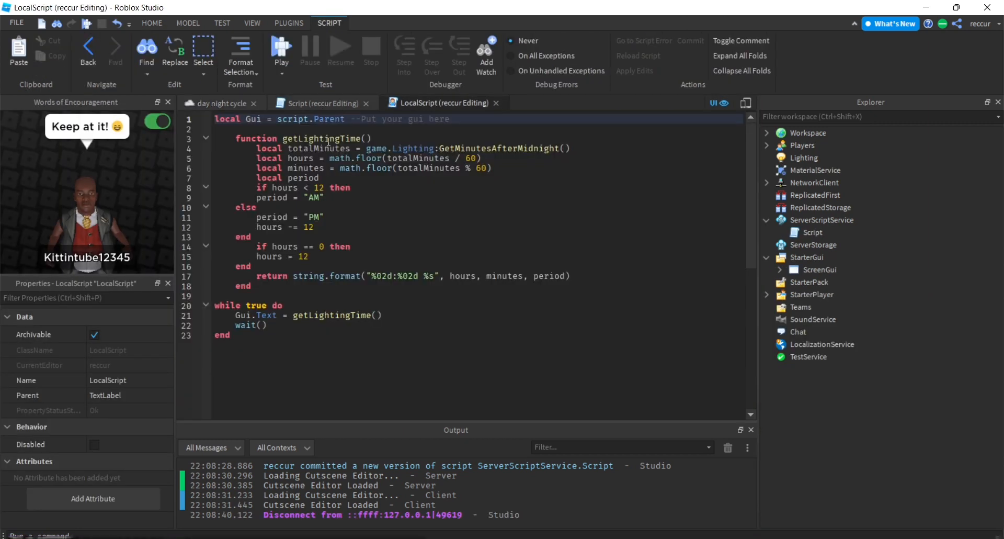
Run and stop another playtest, then change the loop's wait() to wait(delayTime).
left_click(322, 103)
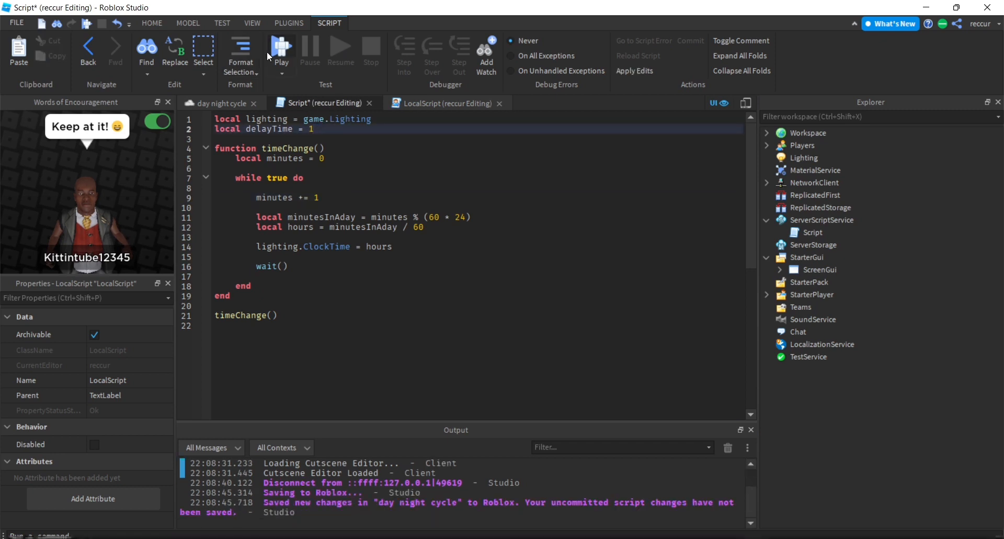
left_click(282, 47)
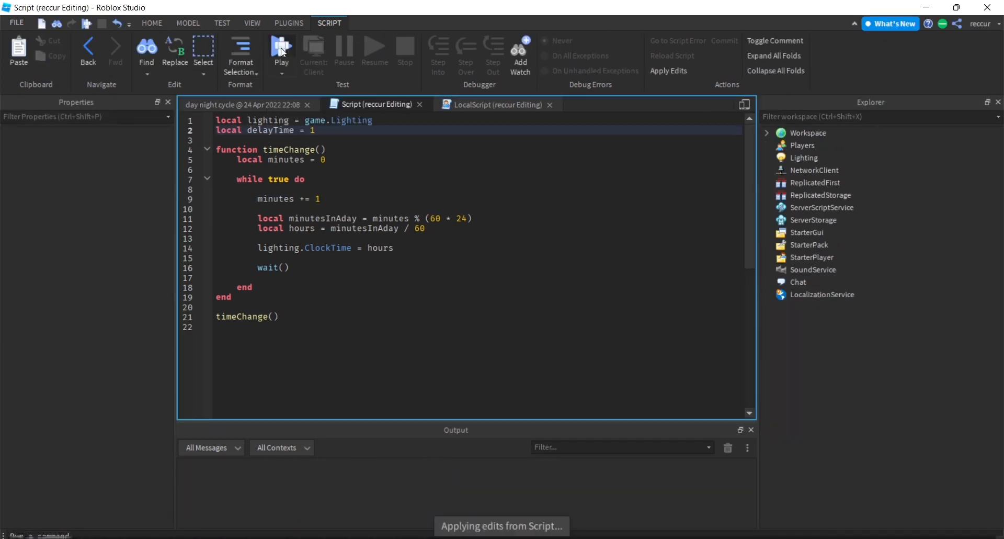
left_click(281, 46)
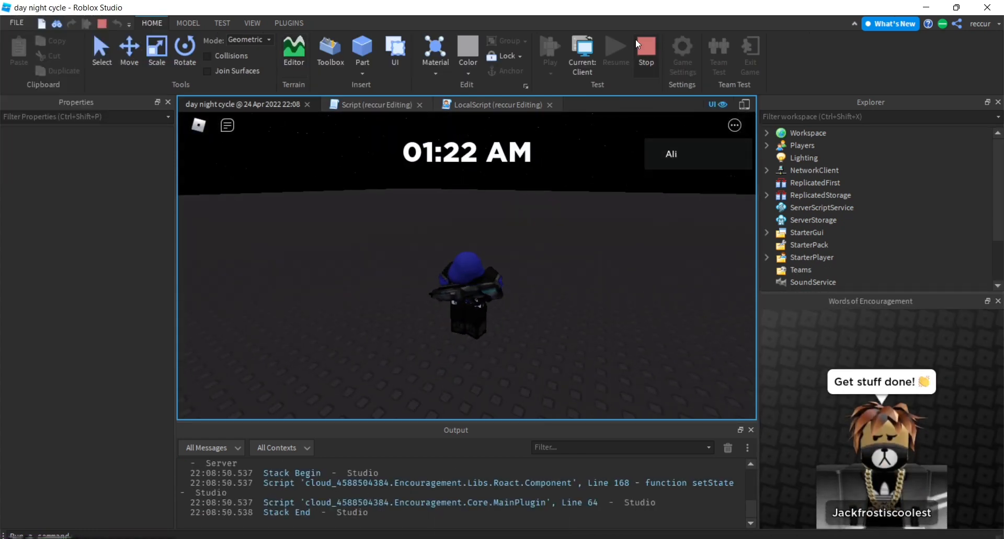
left_click(646, 46)
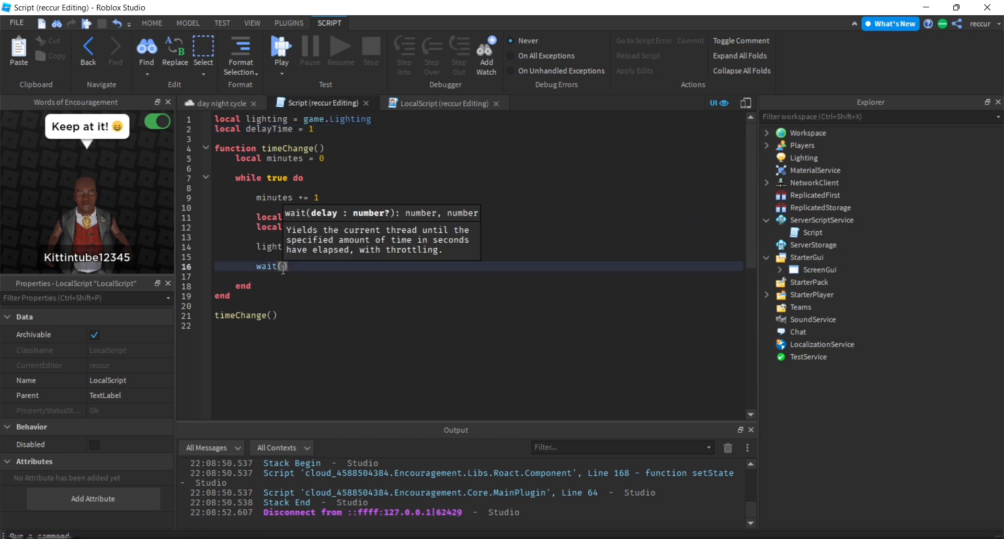
type("delayTime")
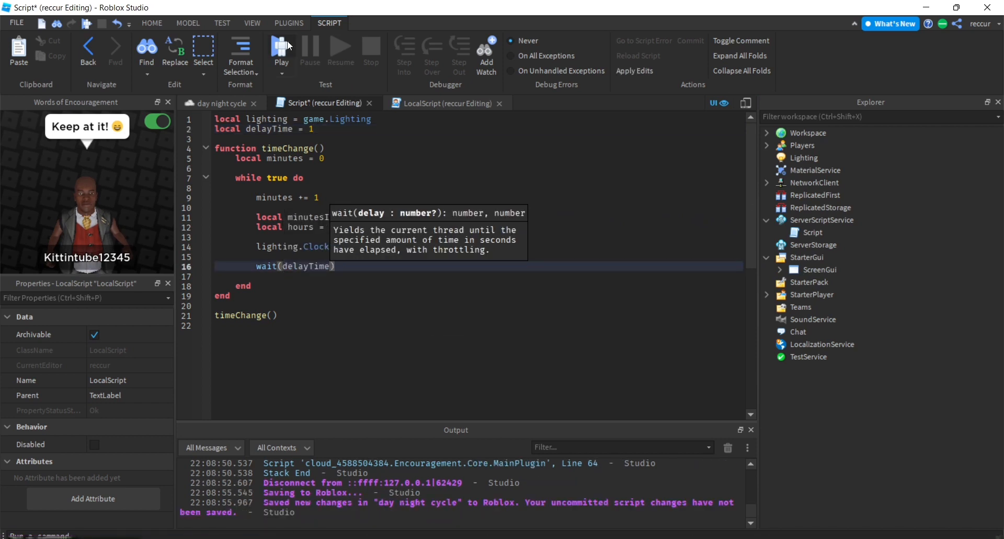